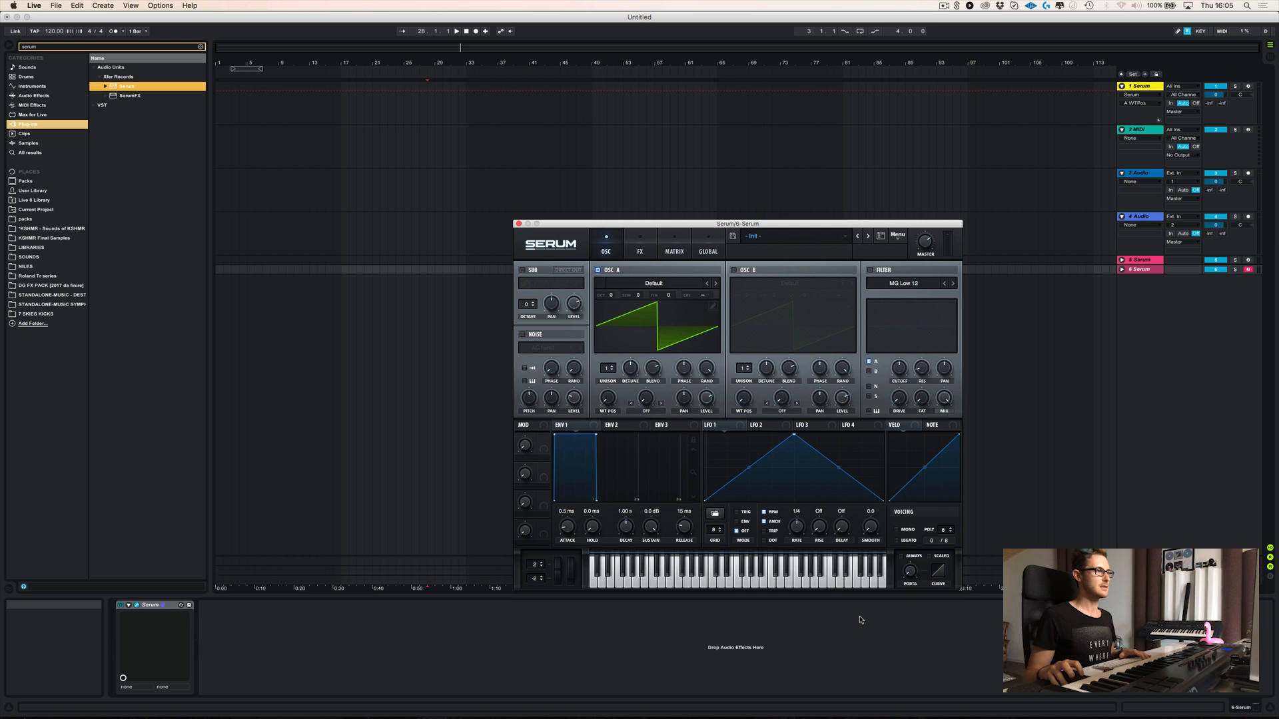
- Open Serum's main Menu to reach the Show Serum Presets folder command
{"action": "left_click", "coordinate": [896, 236]}
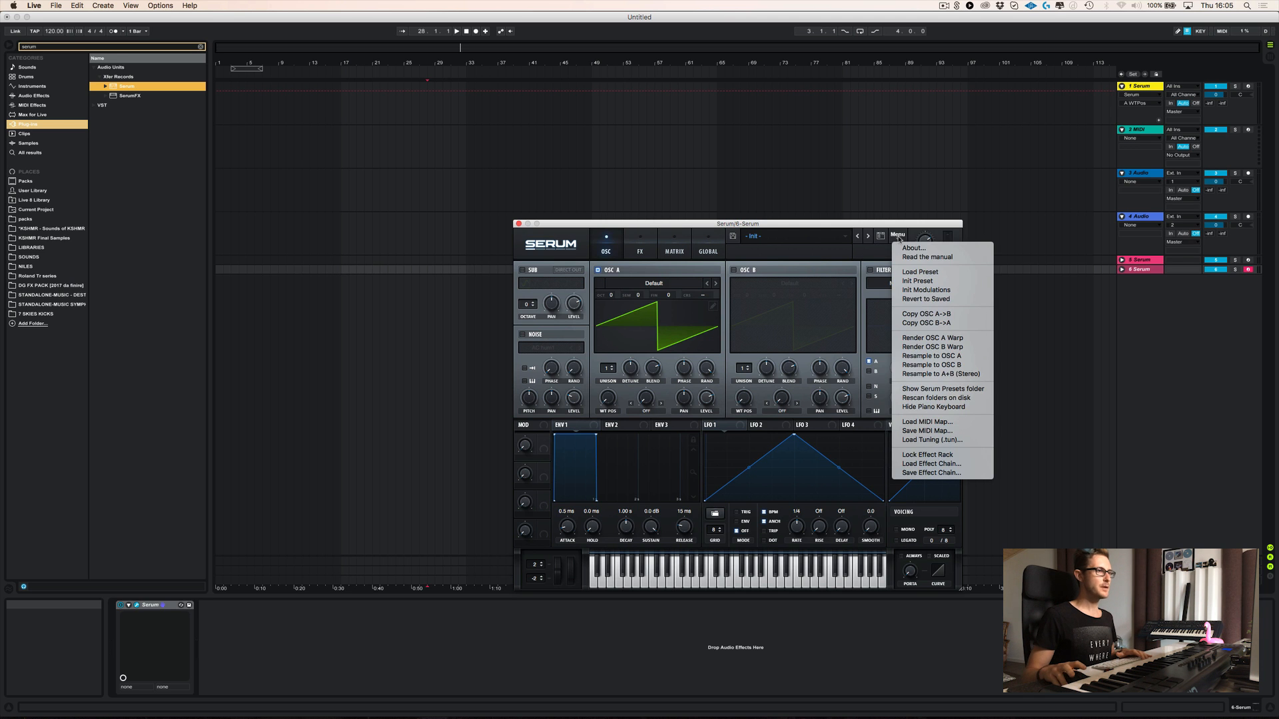
{"action": "mouse_move", "coordinate": [943, 431]}
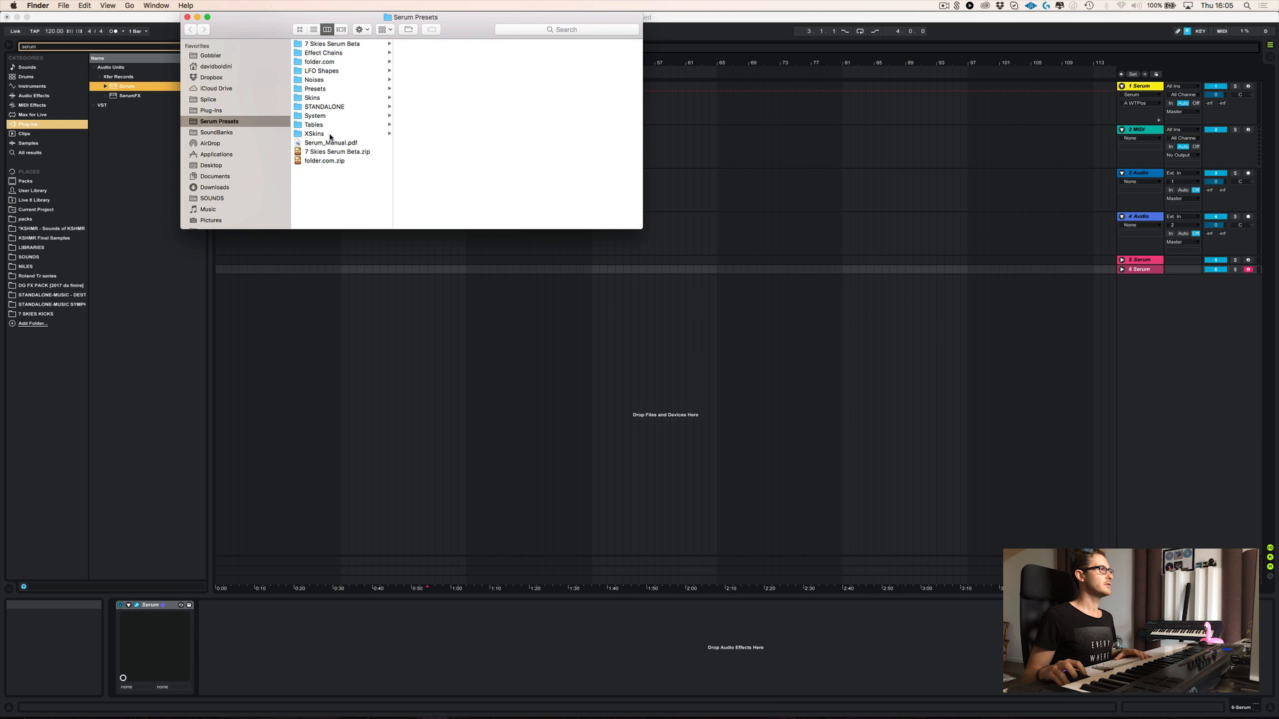
{"action": "mouse_move", "coordinate": [318, 102]}
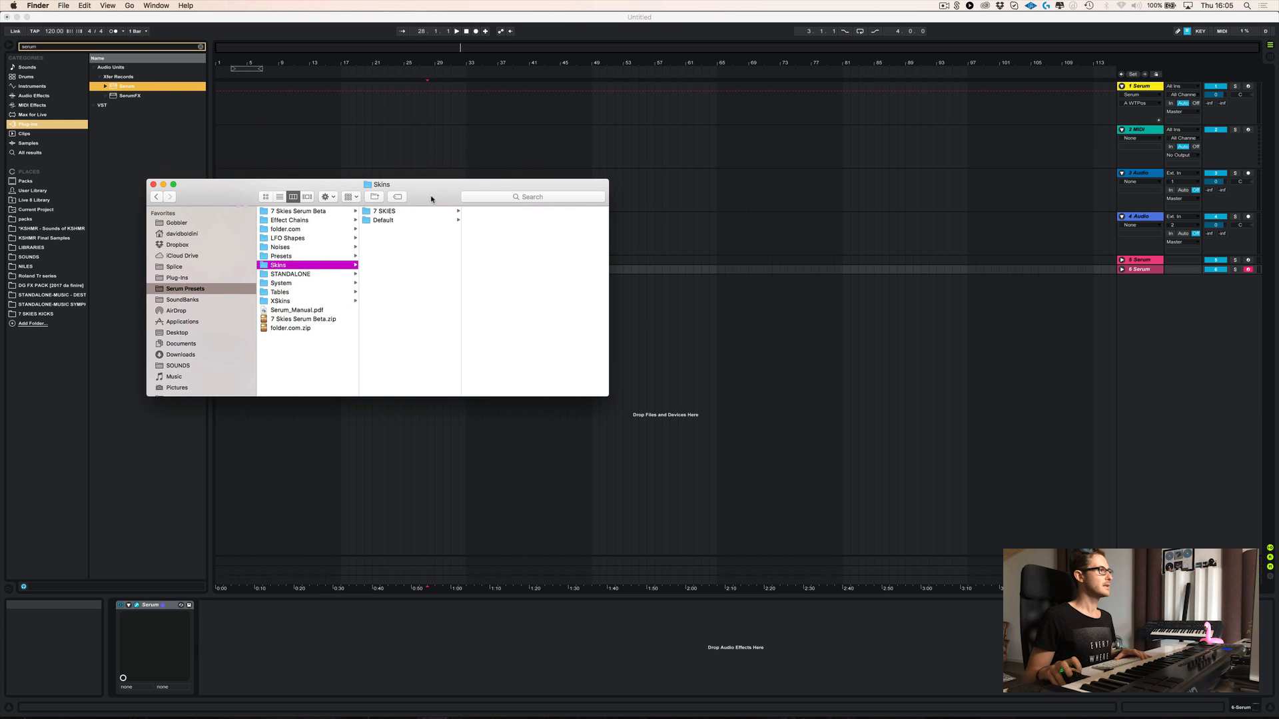
- Browse the 7 SKIES skin folder, preview fontdefs.txt, and look through the Default skin's 1x and 2x images
{"action": "left_click", "coordinate": [383, 210]}
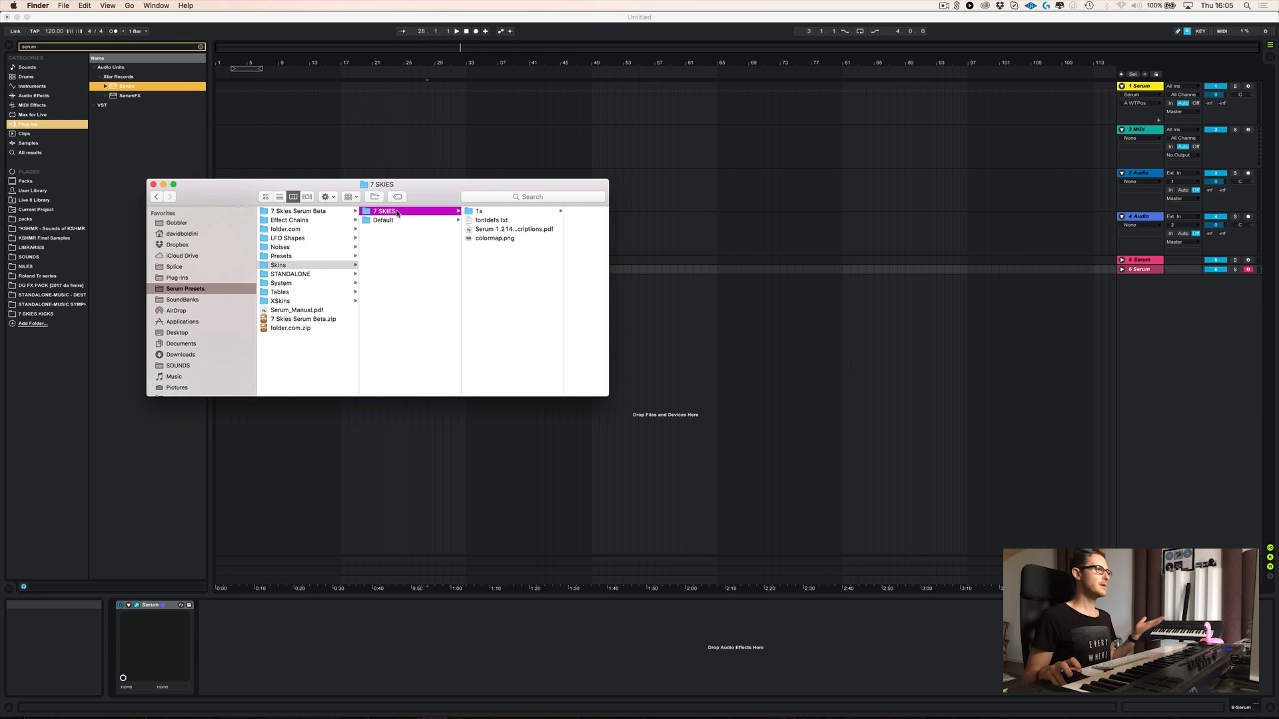
{"action": "mouse_move", "coordinate": [435, 221]}
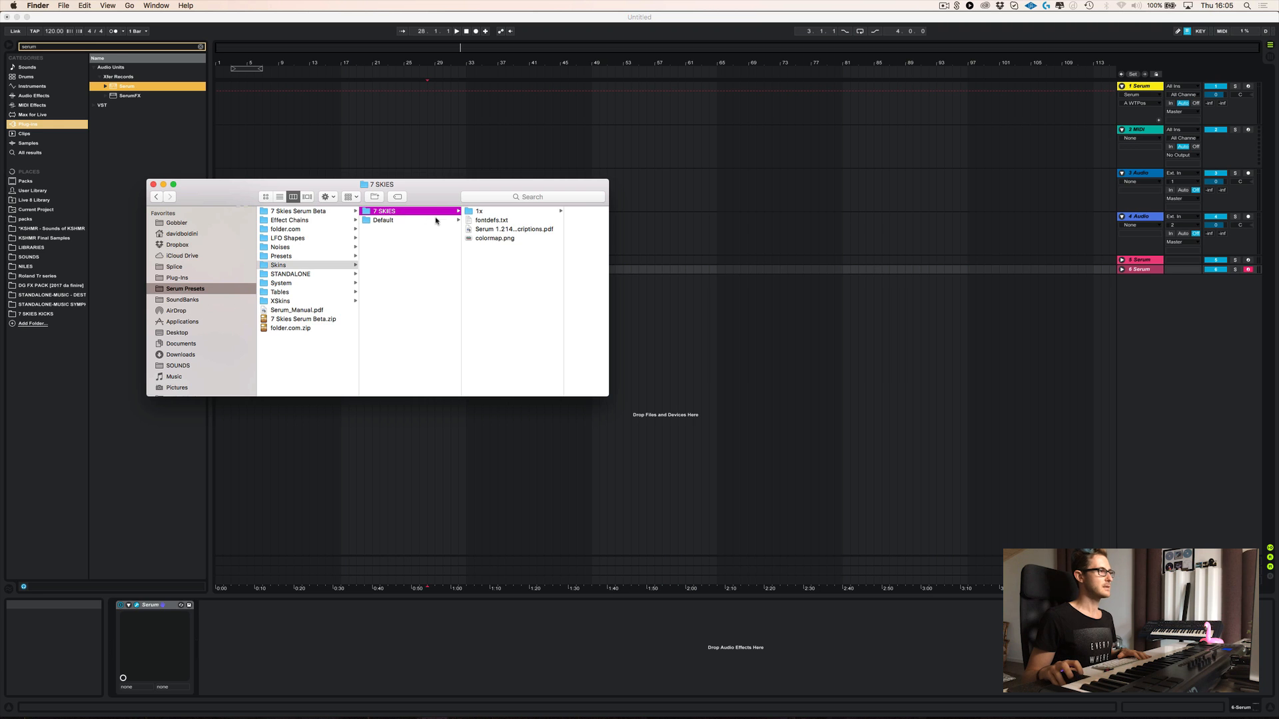
{"action": "mouse_move", "coordinate": [475, 212]}
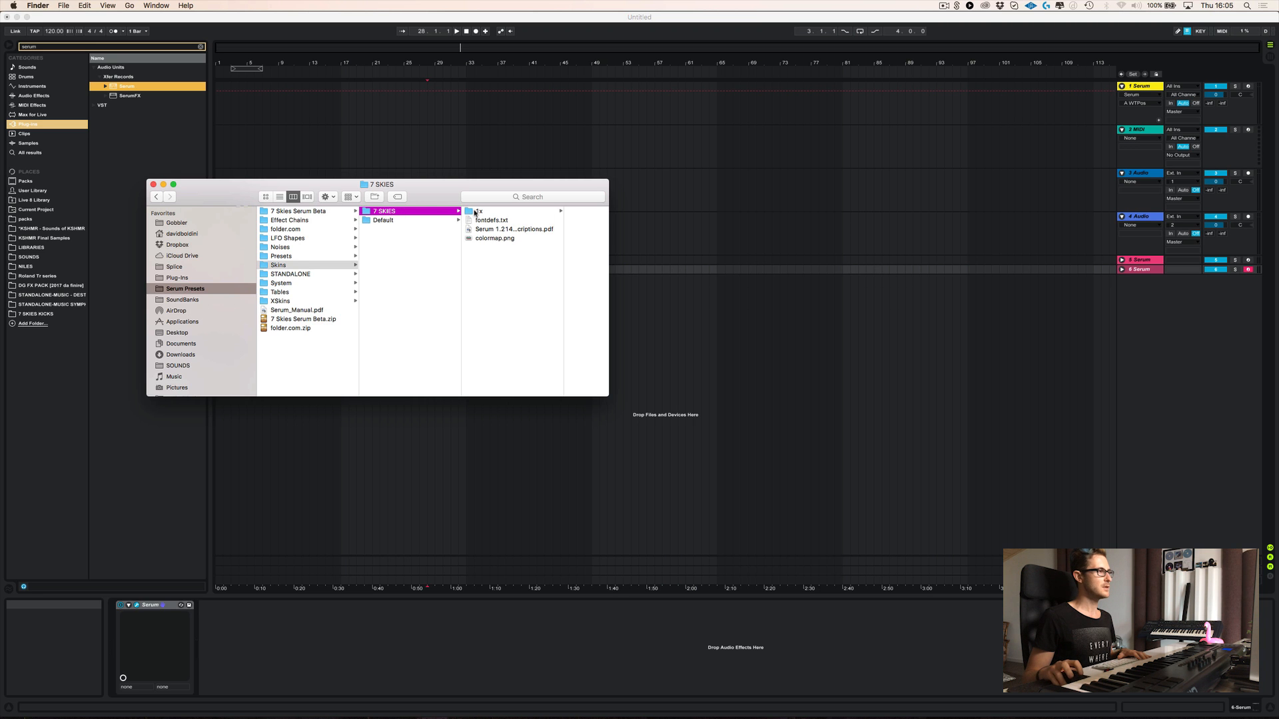
{"action": "left_click", "coordinate": [479, 211]}
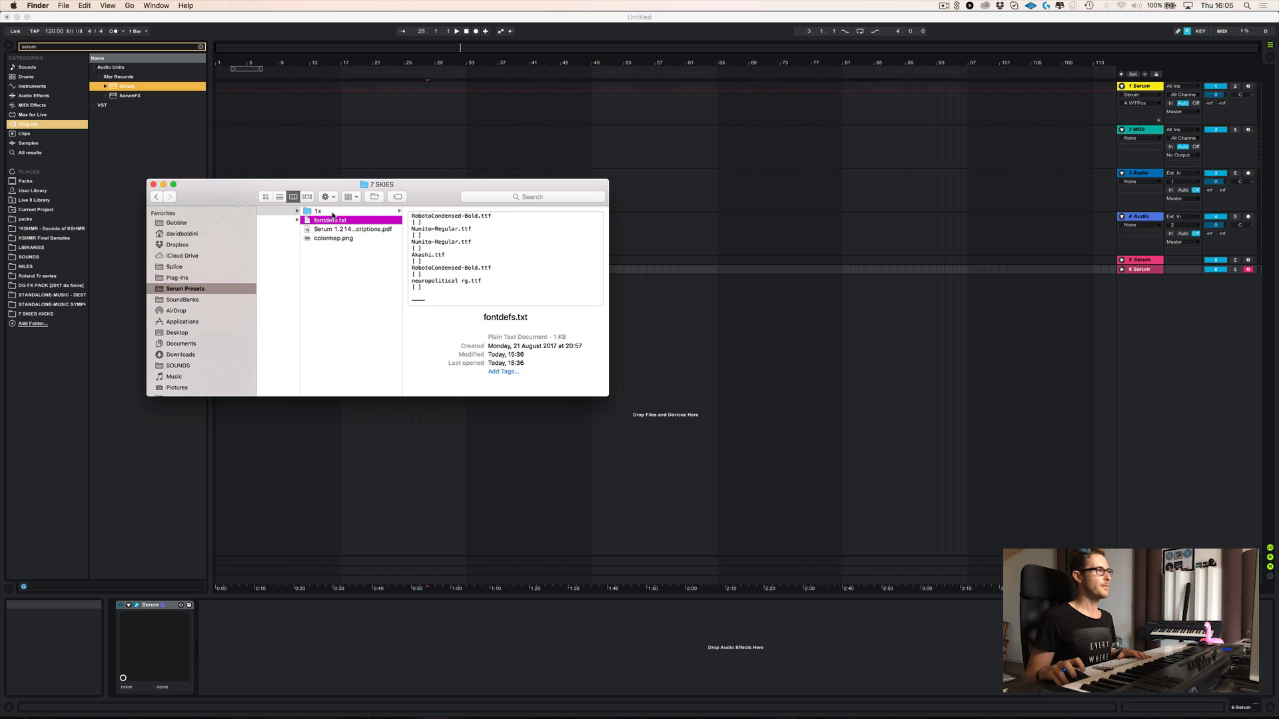
{"action": "left_click", "coordinate": [317, 212]}
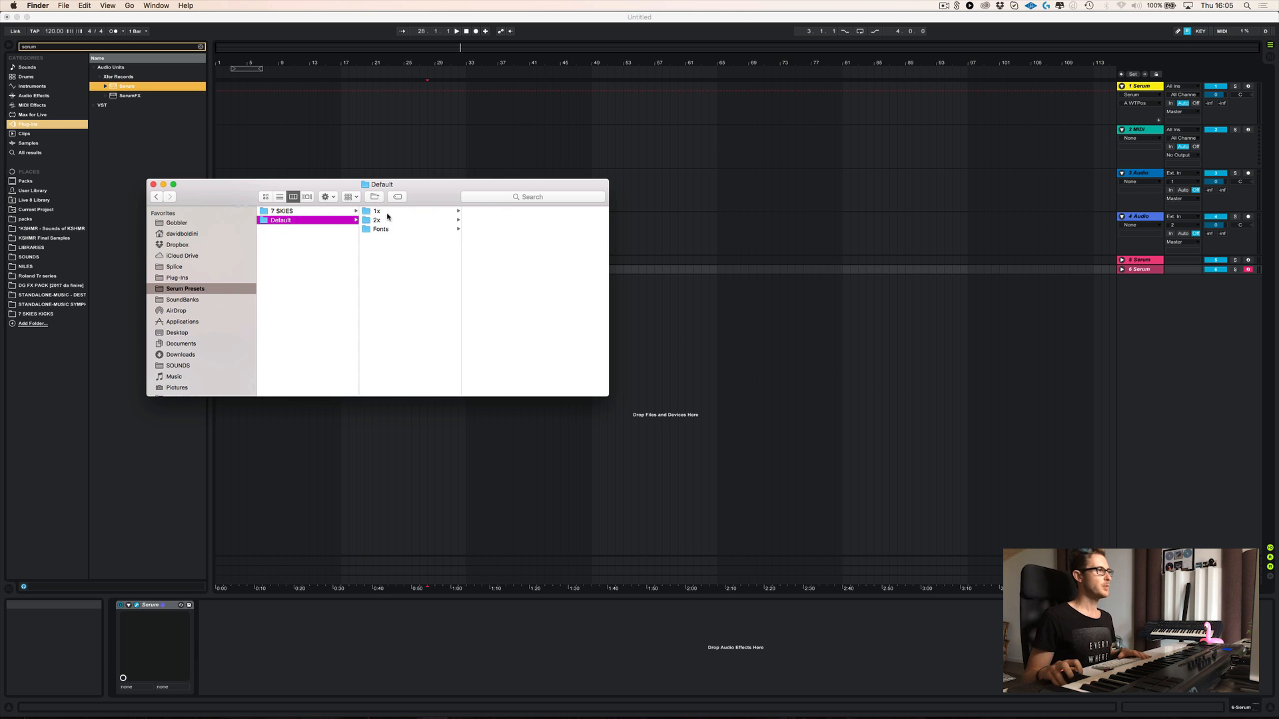
{"action": "left_click", "coordinate": [377, 212]}
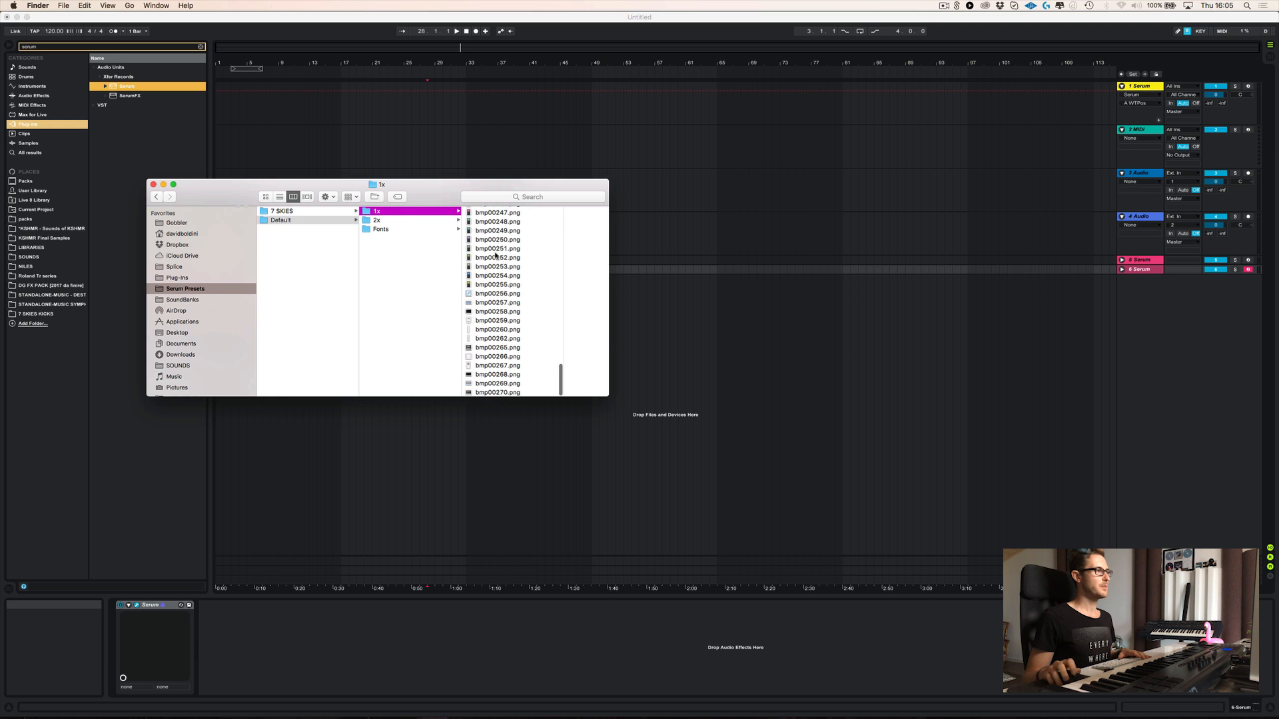
{"action": "scroll", "scroll_direction": "up", "scroll_amount": 3}
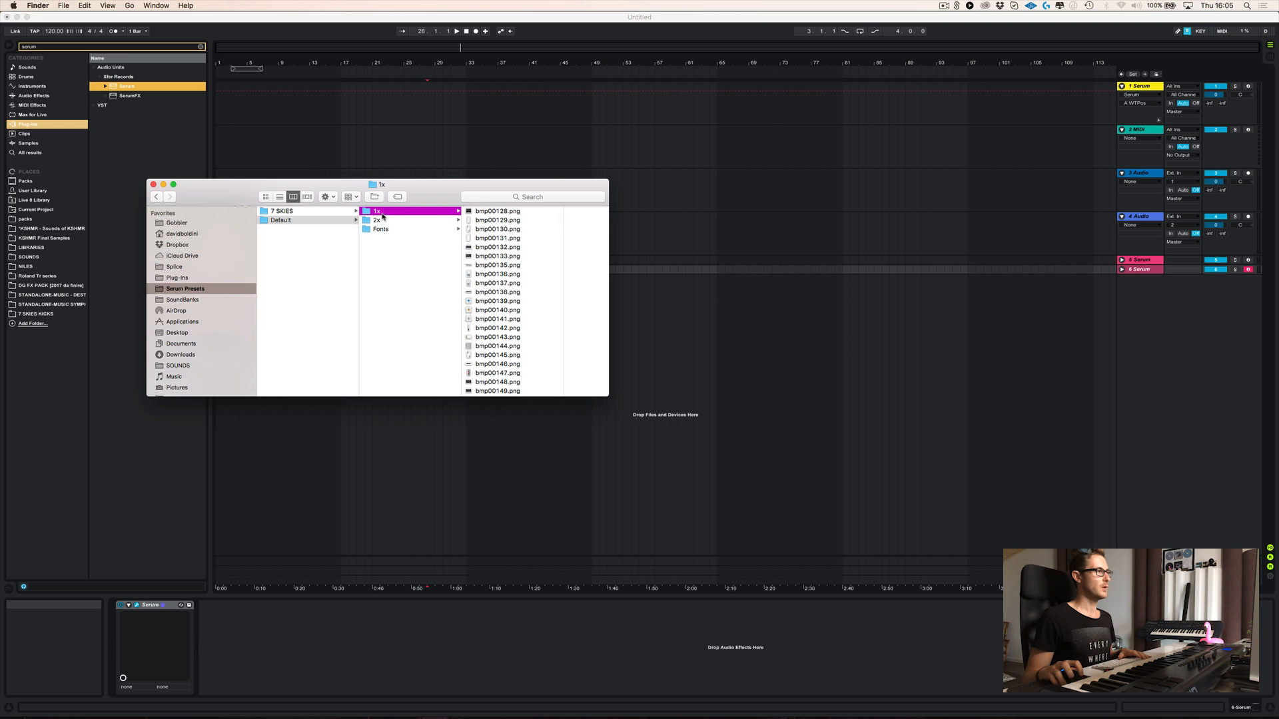
{"action": "left_click", "coordinate": [377, 220]}
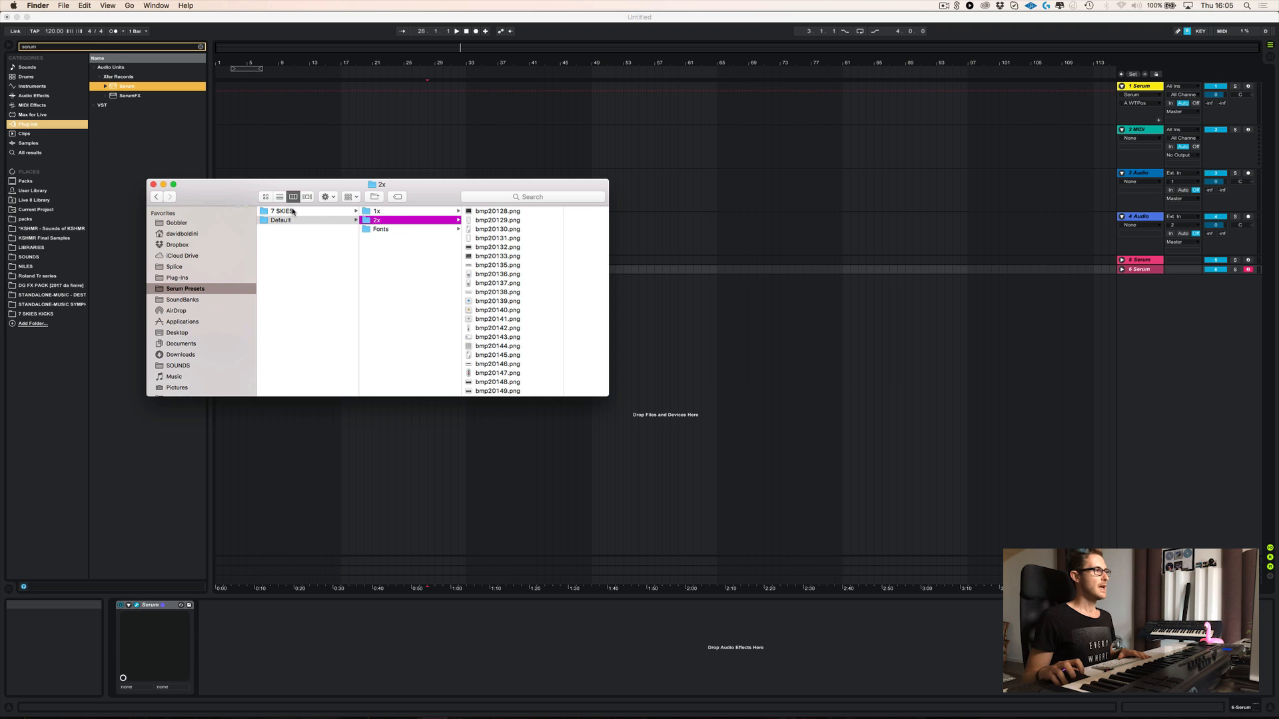
- Return to 7 SKIES > 1x and Quick Look its single bmp00128.png interface image
{"action": "left_click", "coordinate": [377, 212]}
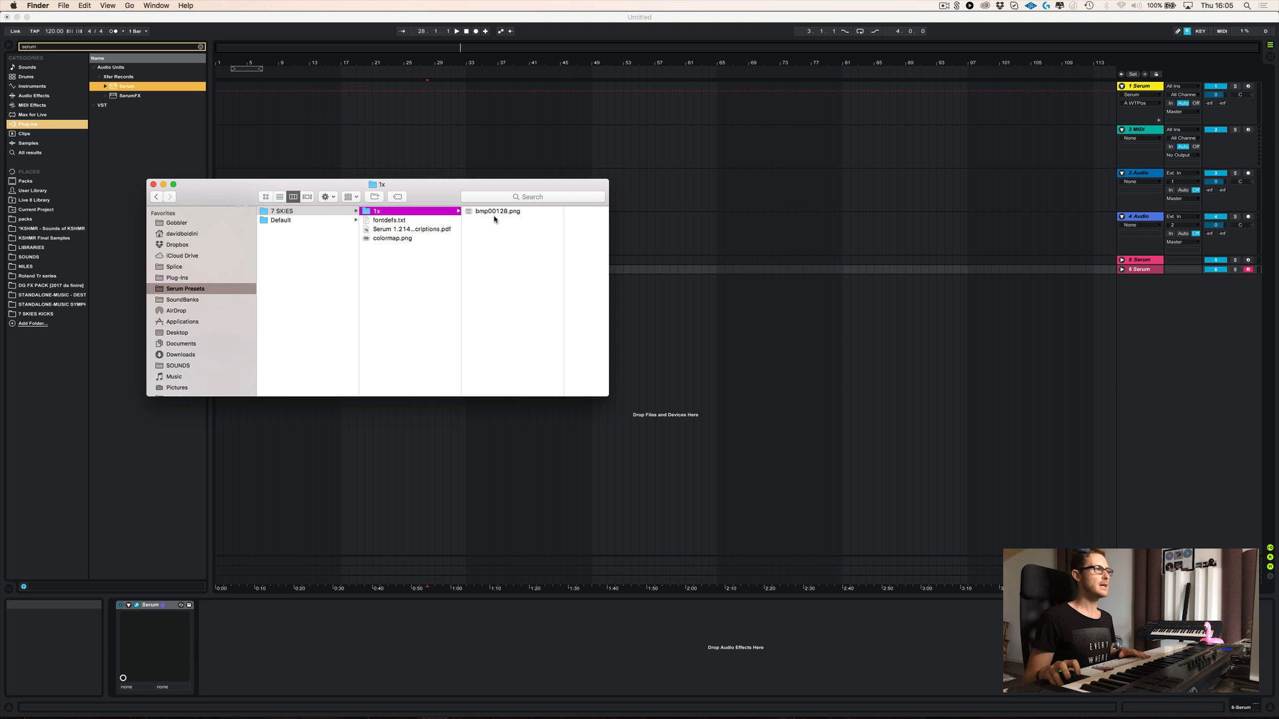
{"action": "left_click", "coordinate": [497, 212]}
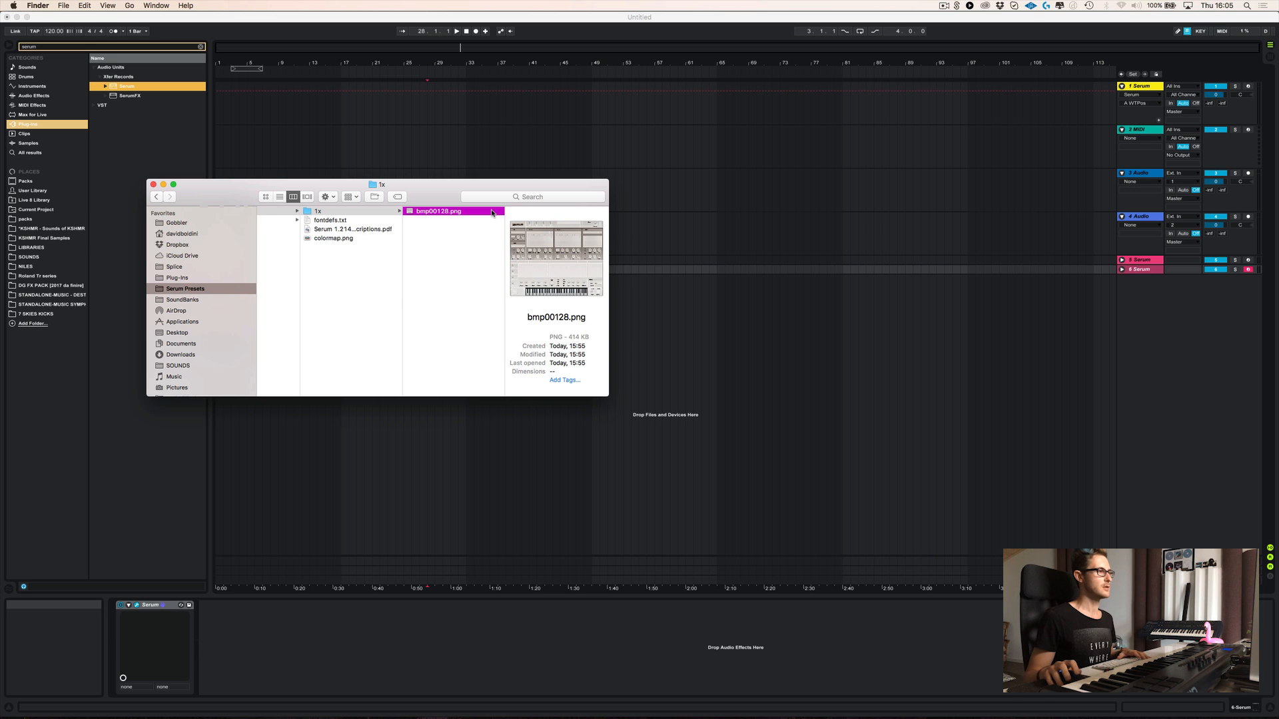
{"action": "mouse_move", "coordinate": [397, 295]}
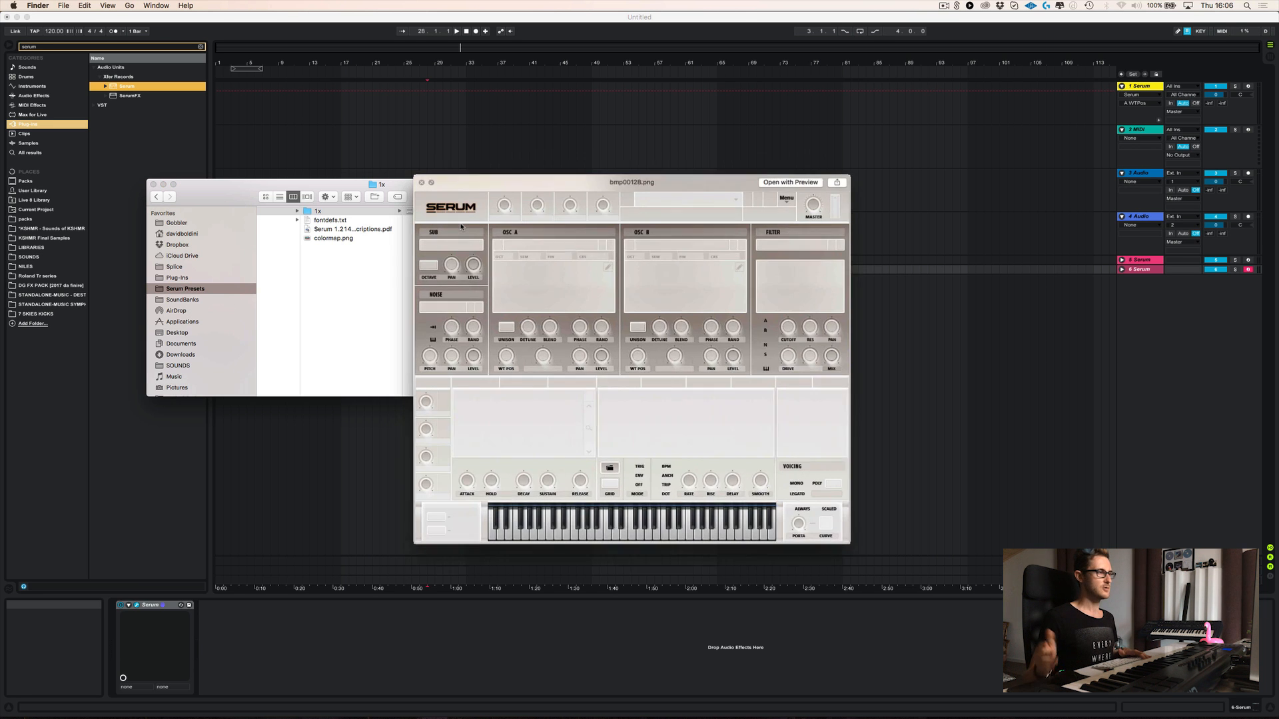
{"action": "left_click", "coordinate": [437, 211]}
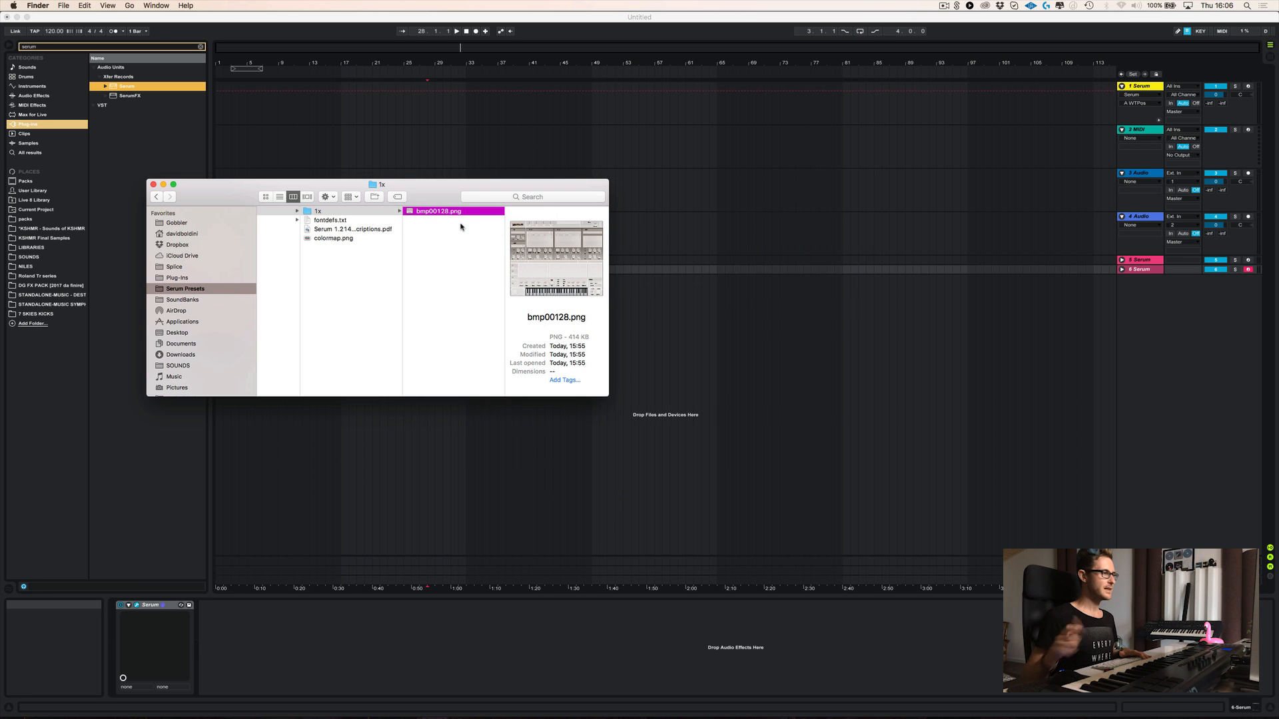
{"action": "mouse_move", "coordinate": [733, 389]}
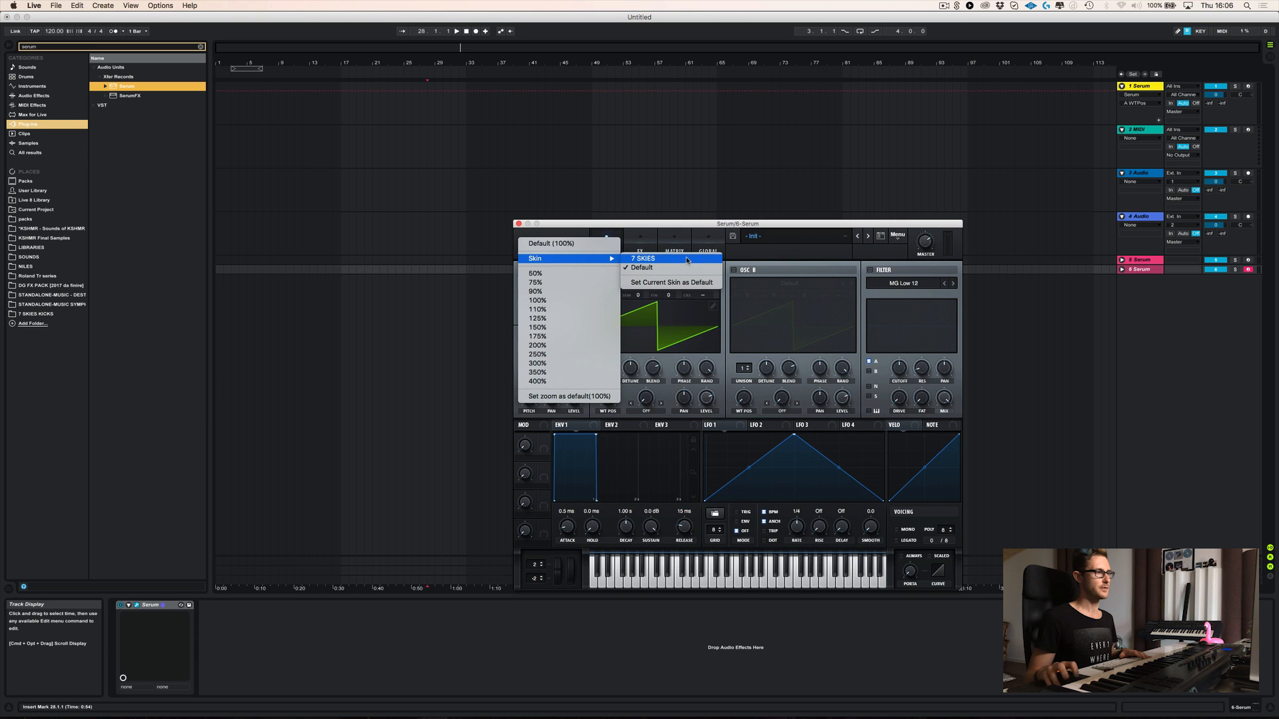
- Switch Serum to the 7 SKIES skin, then back to the Default skin
{"action": "left_click", "coordinate": [642, 268]}
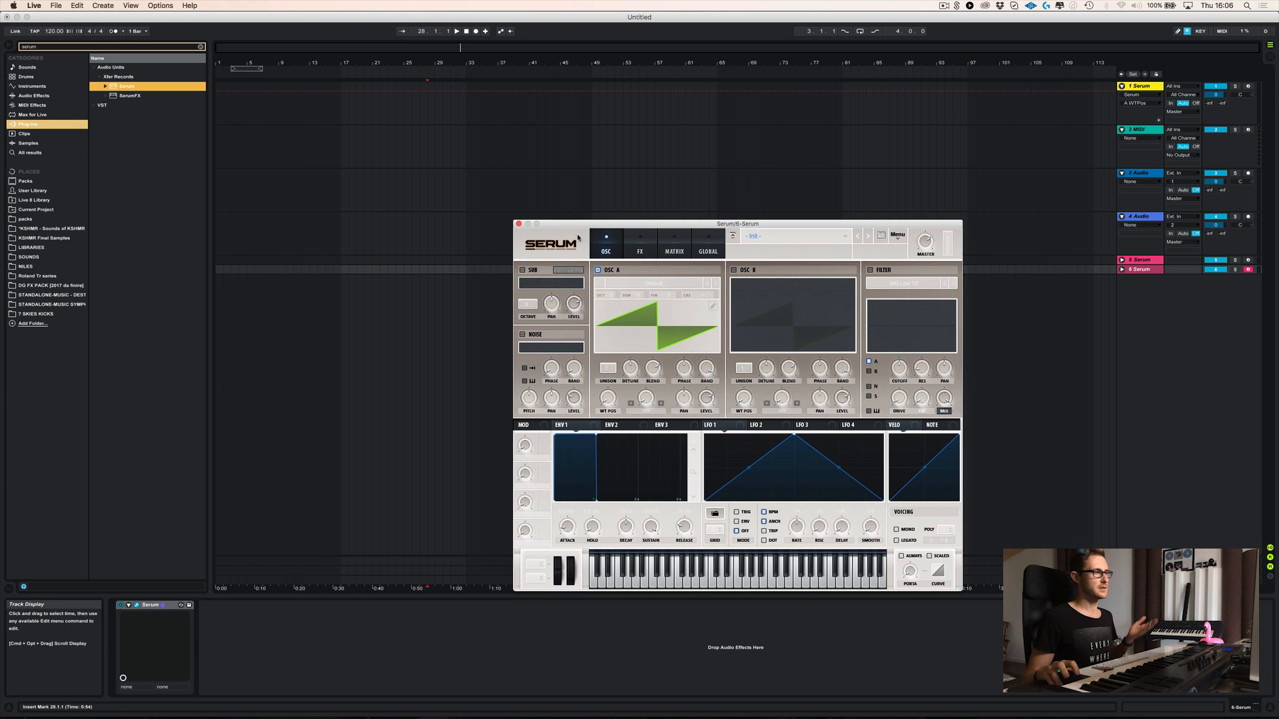
{"action": "left_click", "coordinate": [561, 258]}
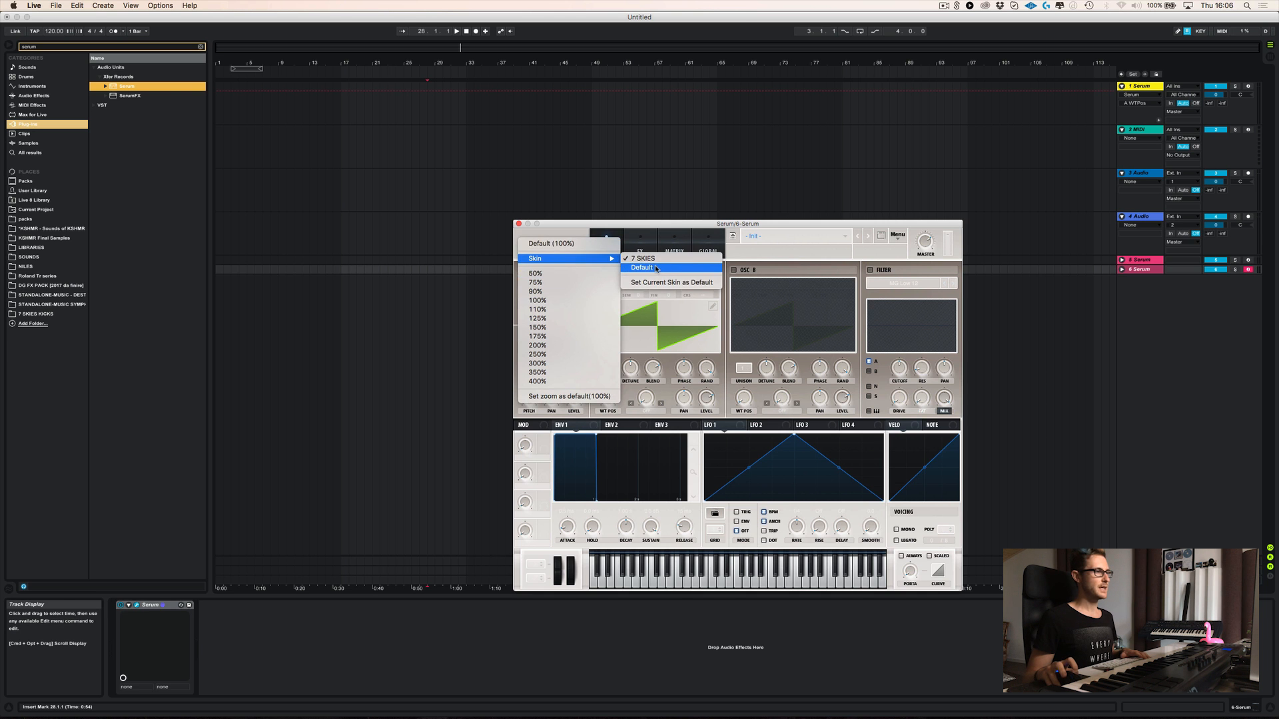
{"action": "left_click", "coordinate": [643, 267]}
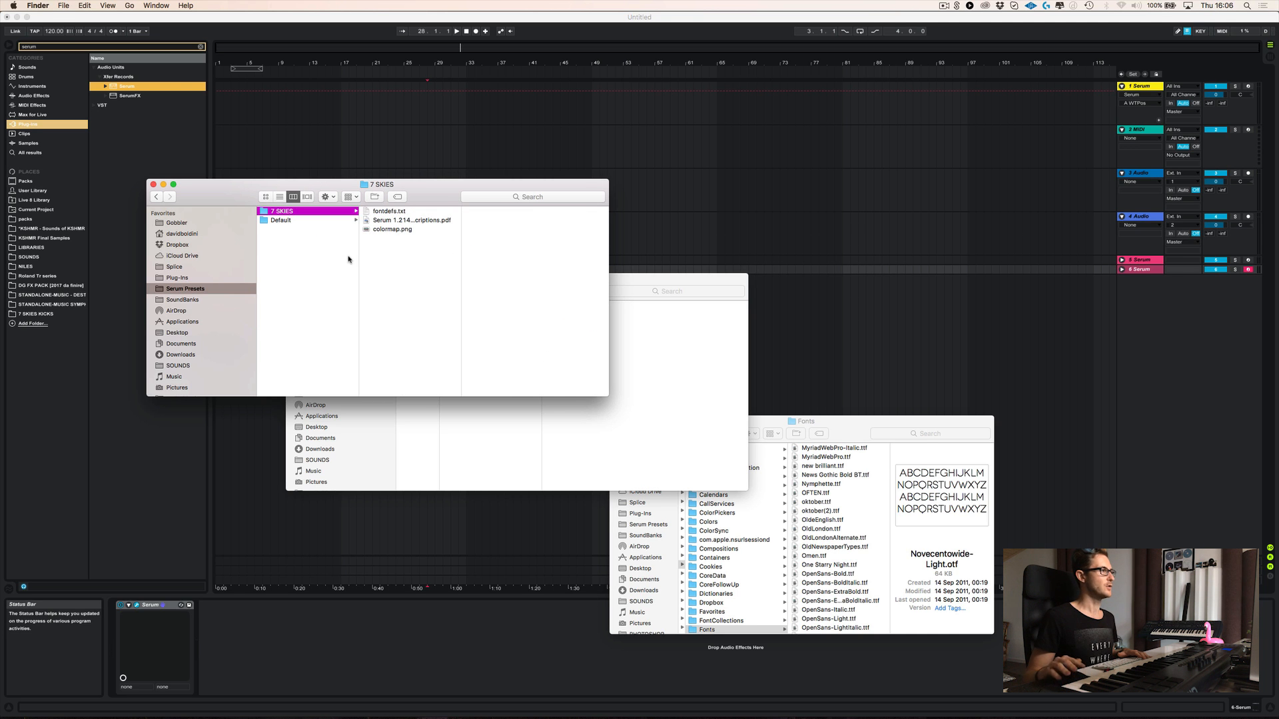
{"action": "mouse_move", "coordinate": [449, 266]}
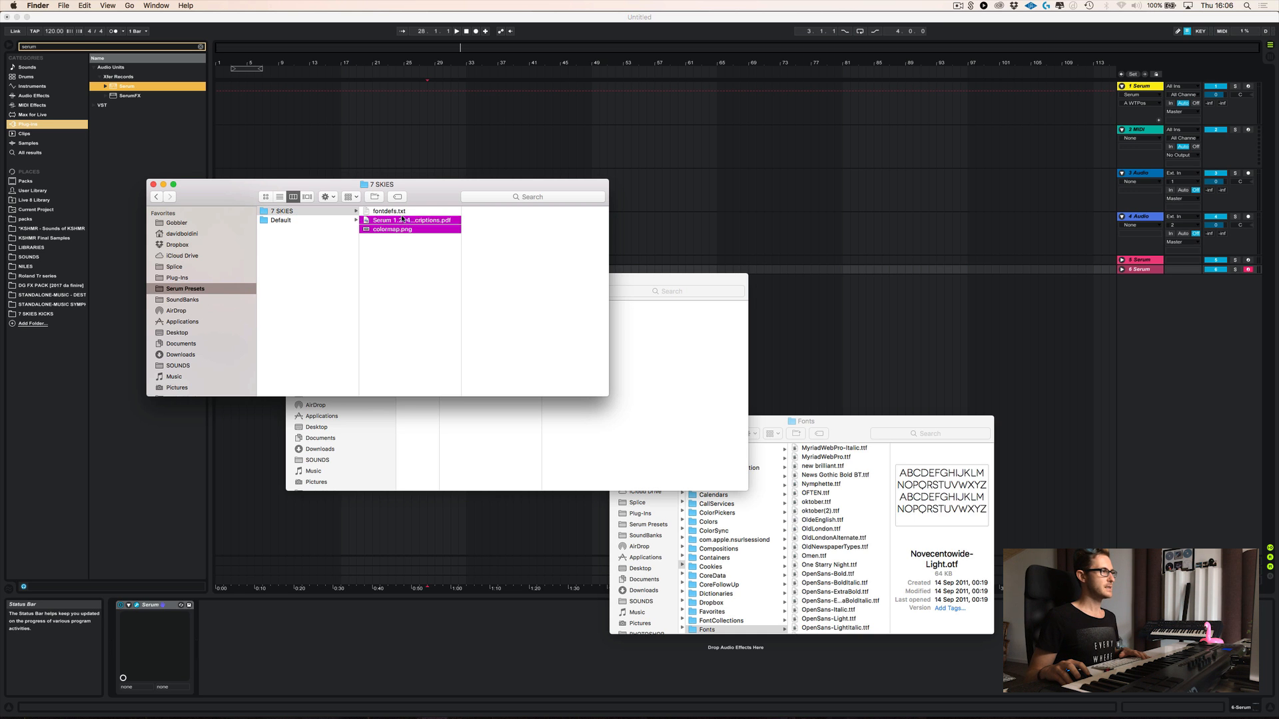
{"action": "left_click", "coordinate": [389, 210]}
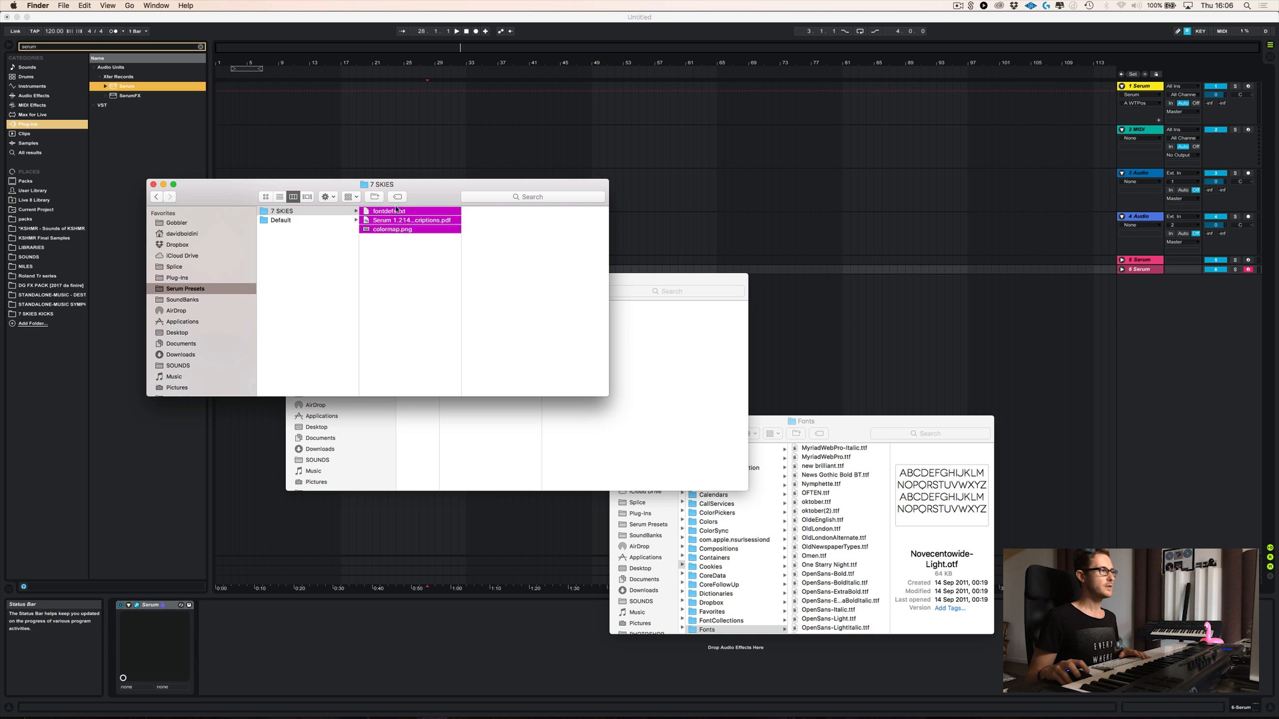
{"action": "left_click", "coordinate": [282, 211]}
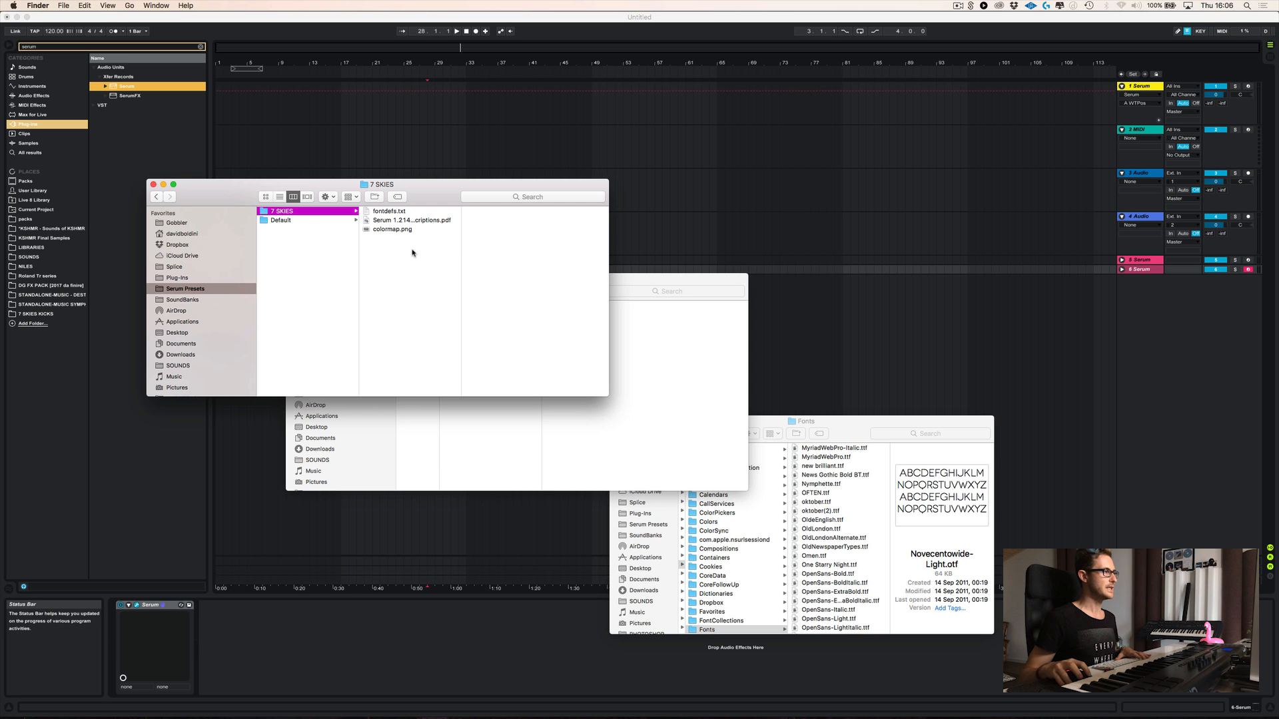
{"action": "mouse_move", "coordinate": [395, 221]}
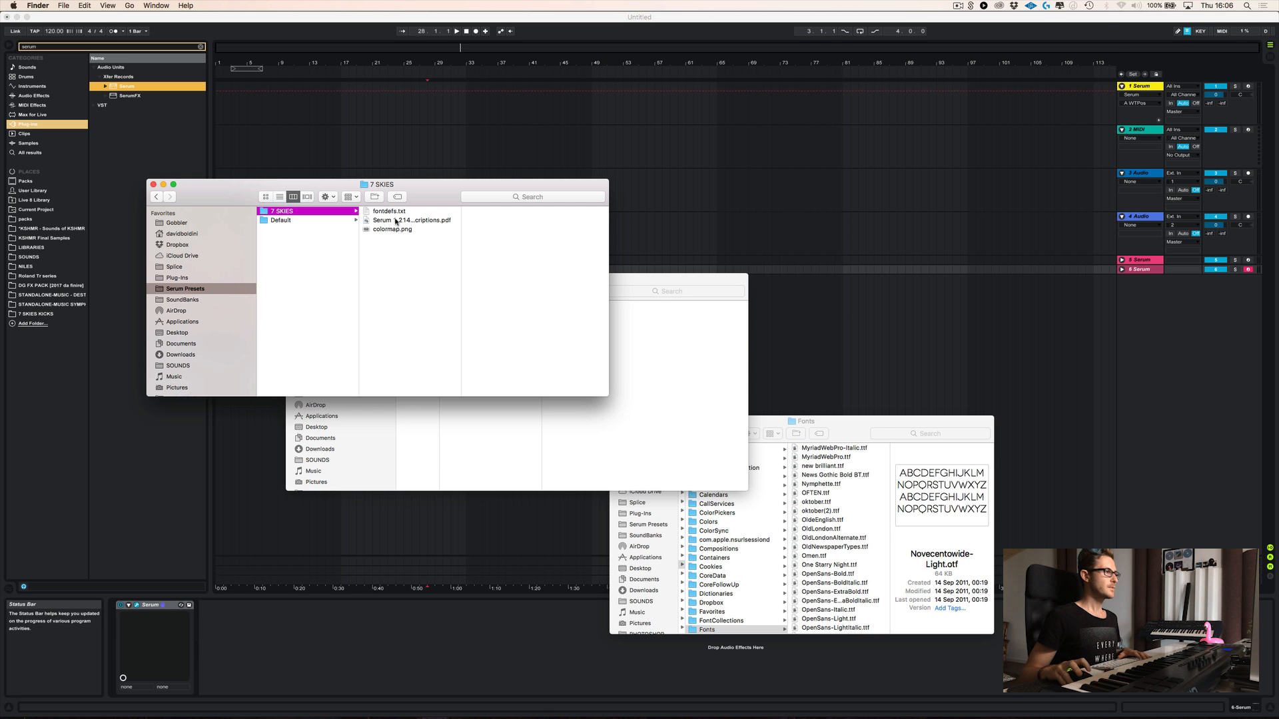
{"action": "double_click", "coordinate": [412, 220]}
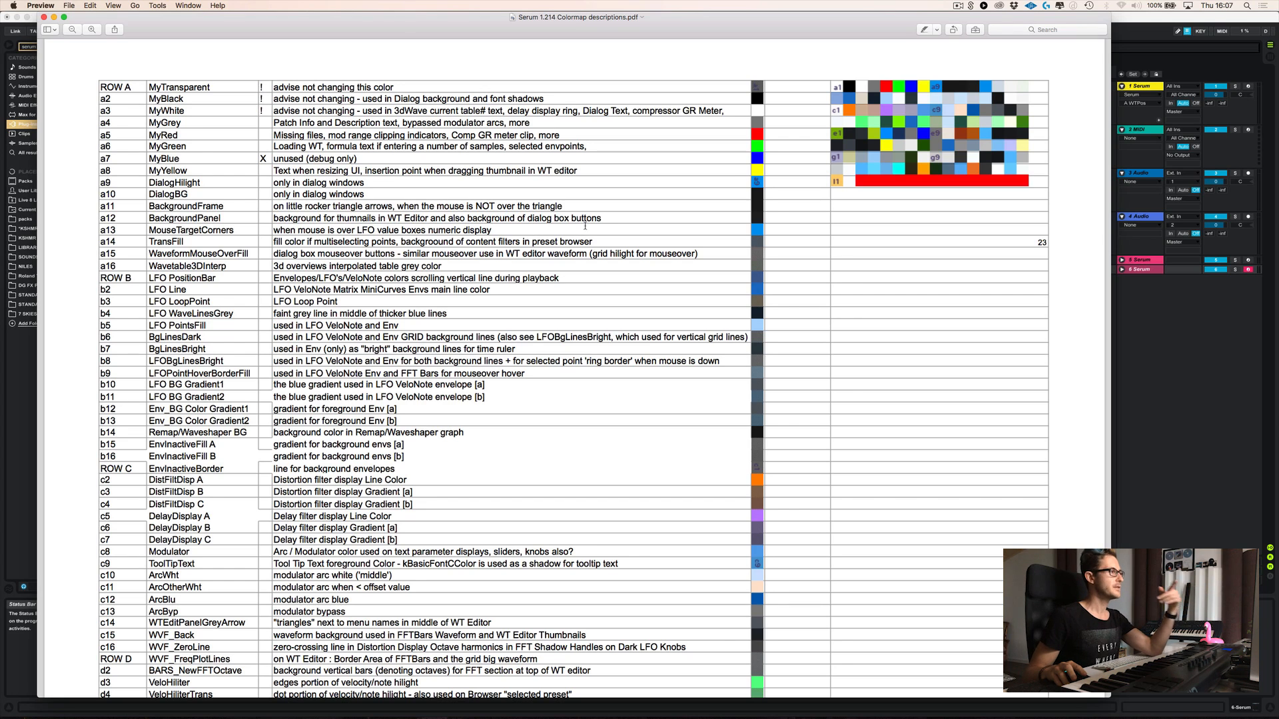
{"action": "mouse_move", "coordinate": [798, 115]}
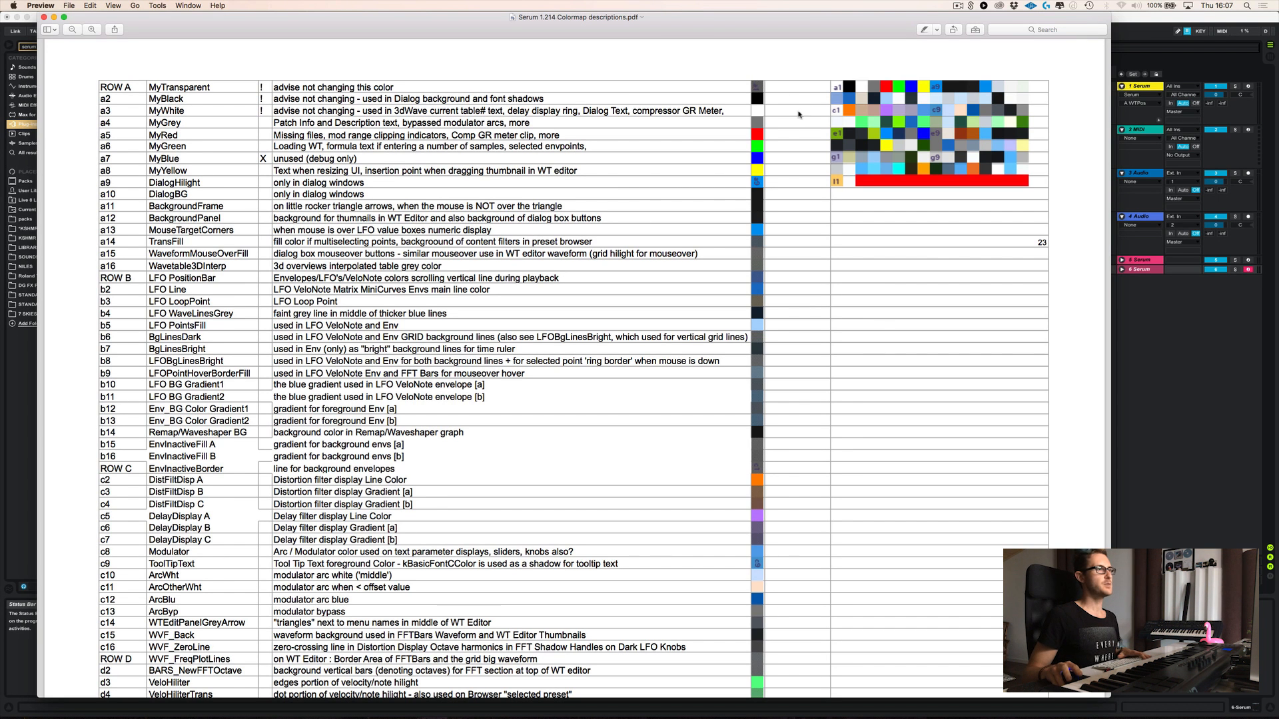
{"action": "scroll", "scroll_direction": "down", "scroll_amount": 3}
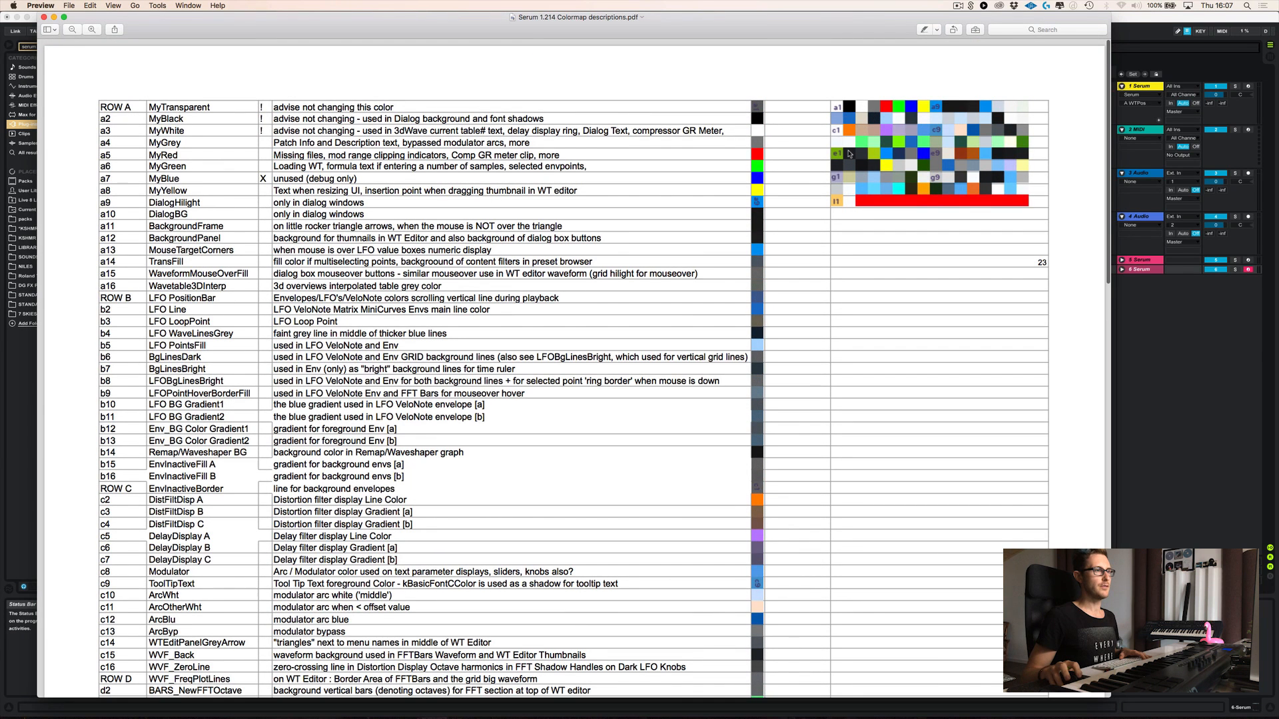
{"action": "mouse_move", "coordinate": [812, 168]}
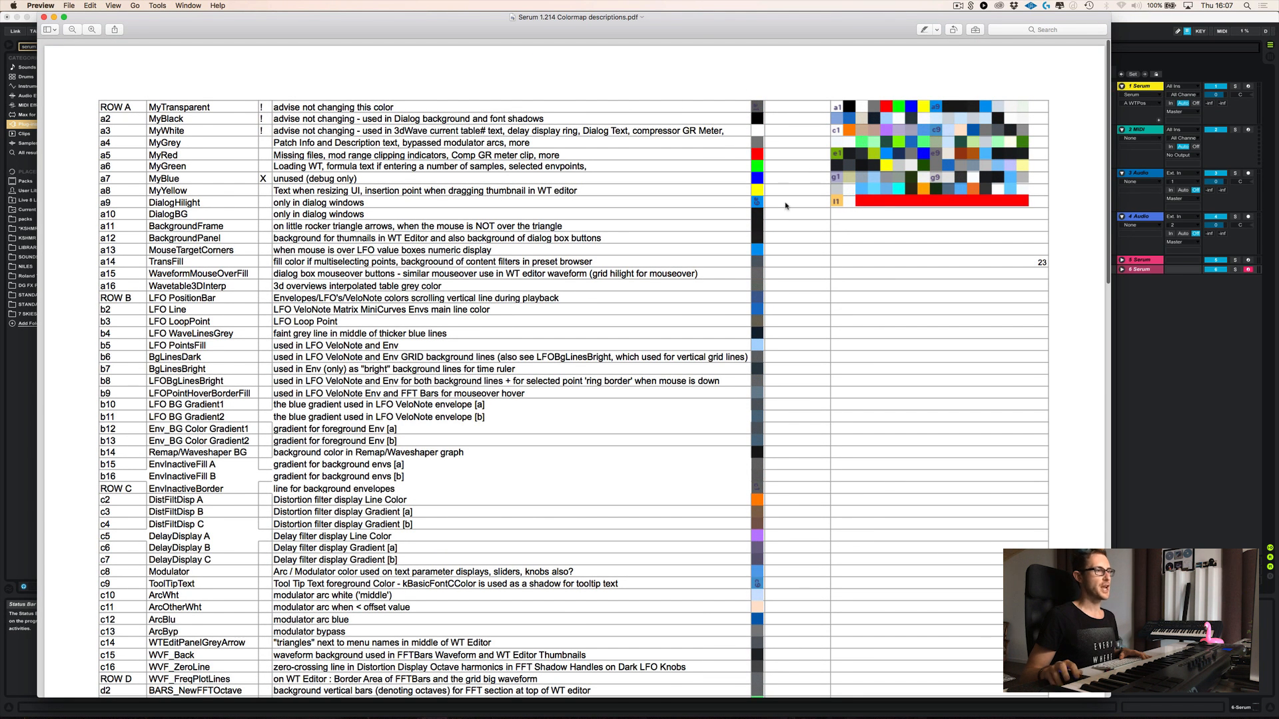
{"action": "scroll", "scroll_direction": "down", "scroll_amount": 3}
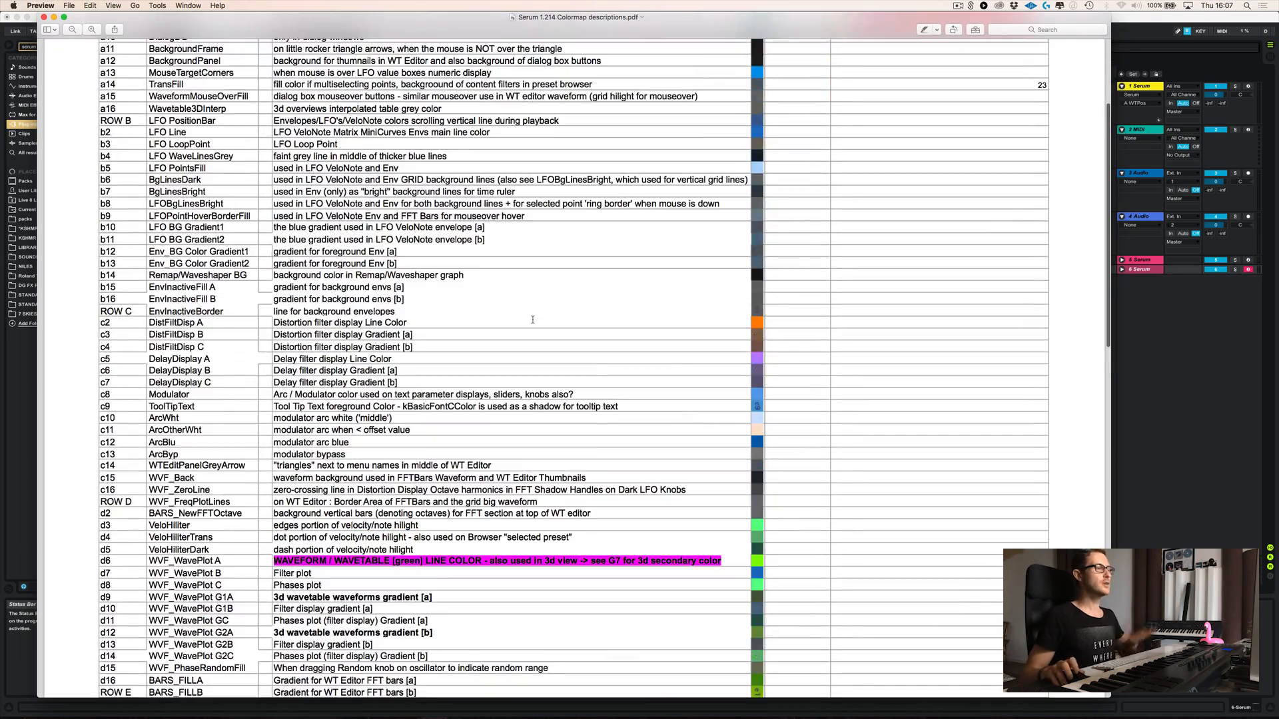
{"action": "scroll", "scroll_direction": "up", "scroll_amount": 3}
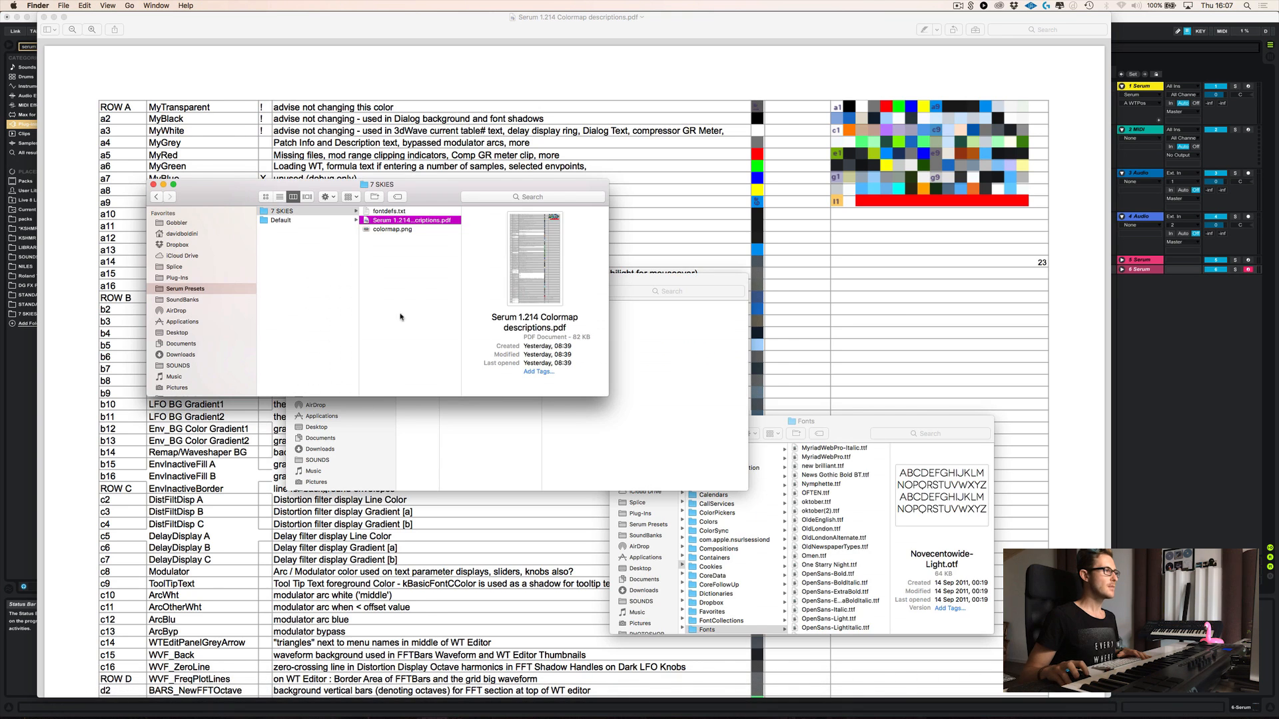
- Quick Look colormap.png in the 7 SKIES folder, then bring it up in Photoshop
{"action": "left_click", "coordinate": [391, 228]}
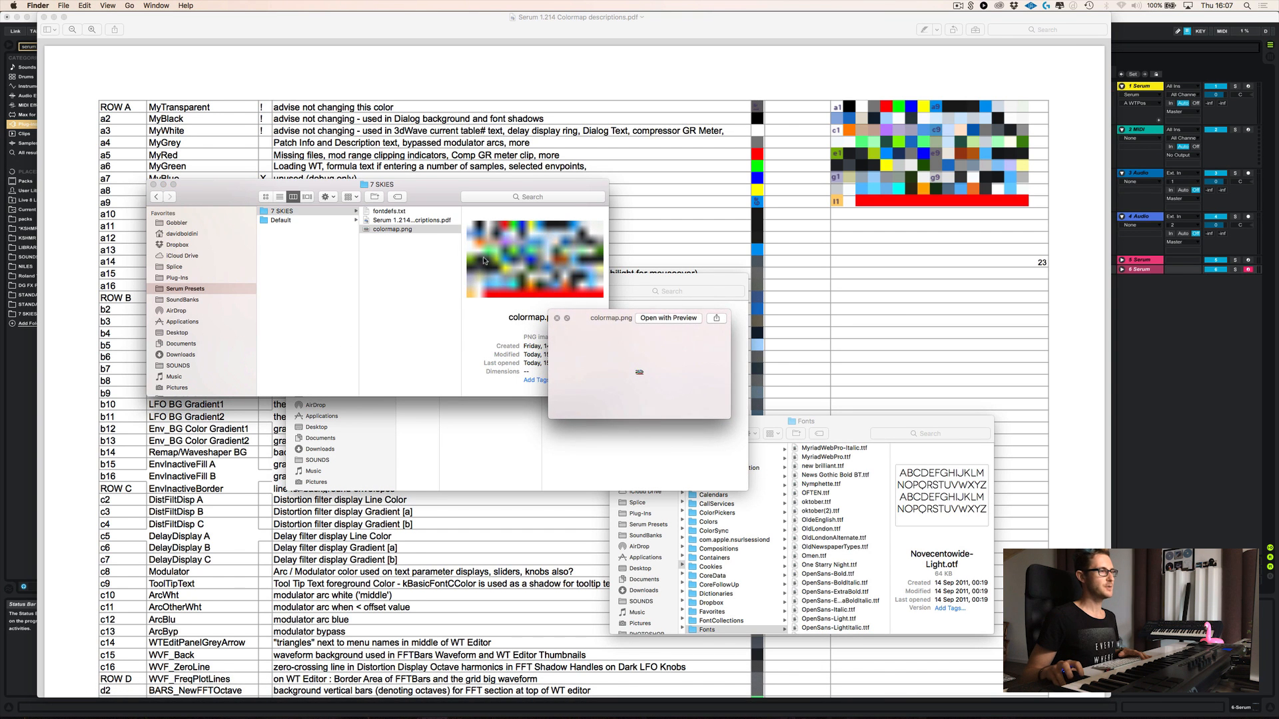
{"action": "mouse_move", "coordinate": [384, 217]}
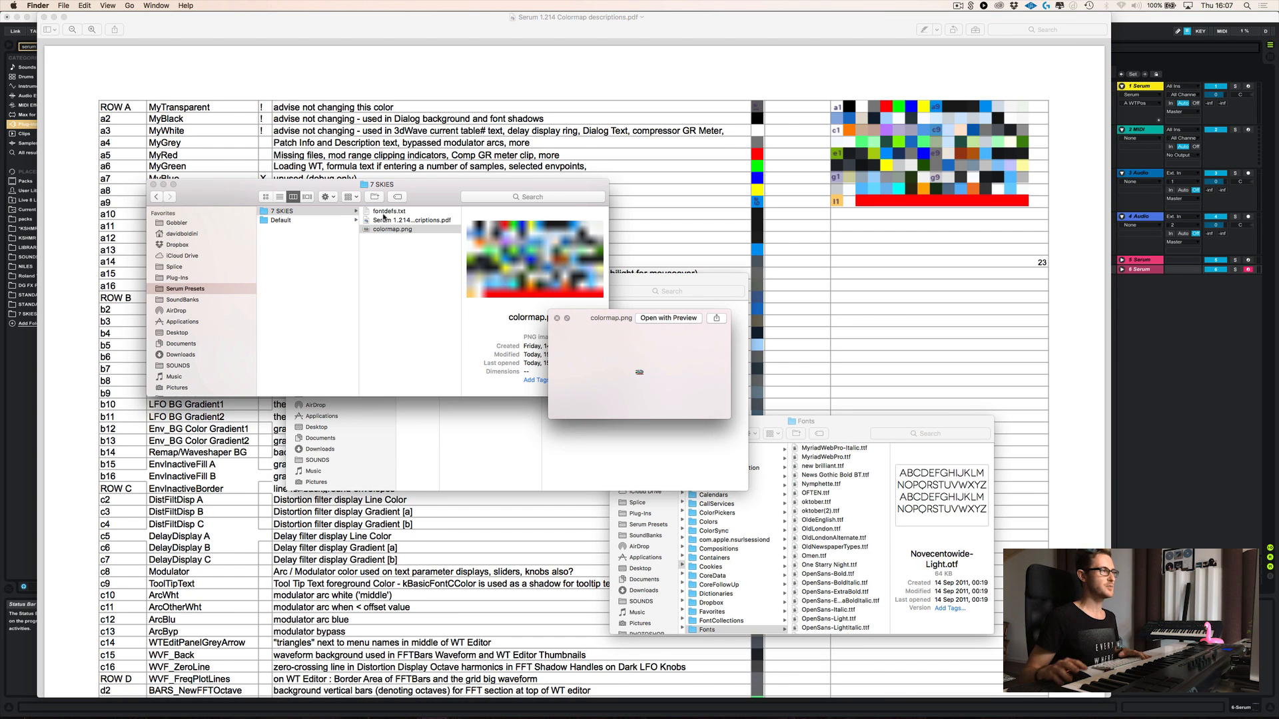
{"action": "left_click", "coordinate": [393, 229]}
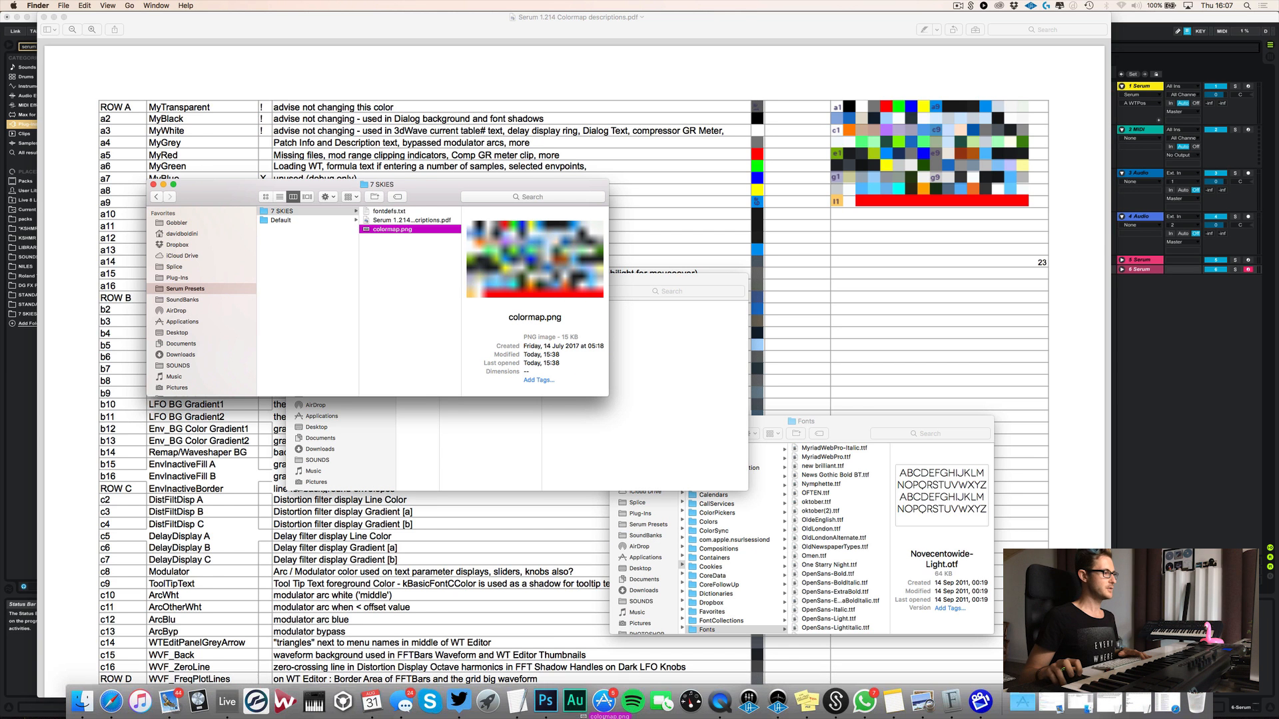
{"action": "left_click", "coordinate": [545, 699]}
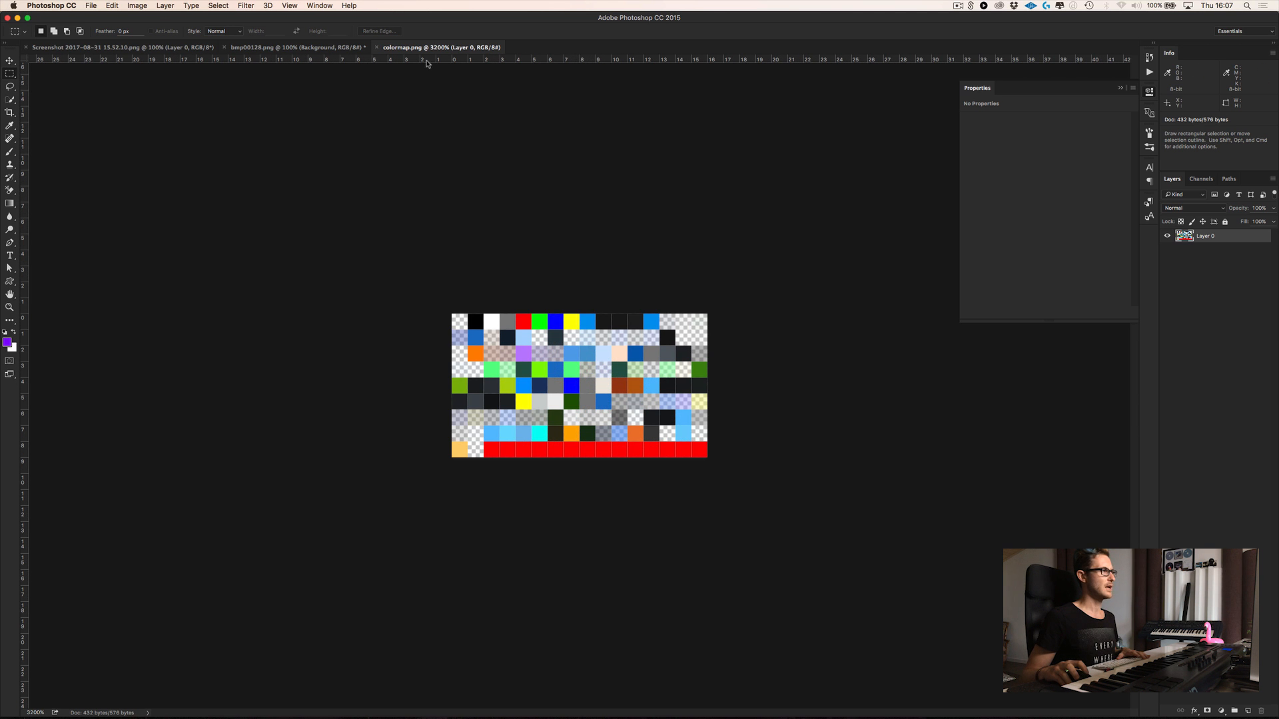
{"action": "mouse_move", "coordinate": [514, 65]}
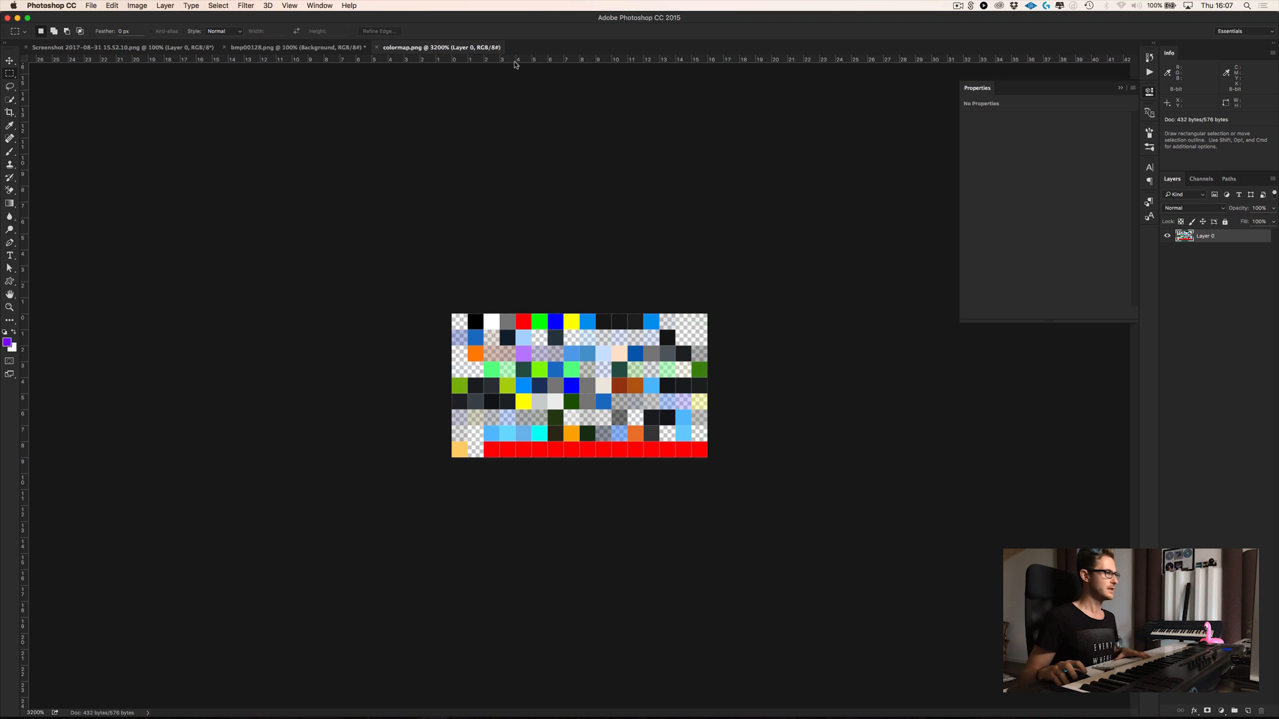
{"action": "mouse_move", "coordinate": [517, 150]}
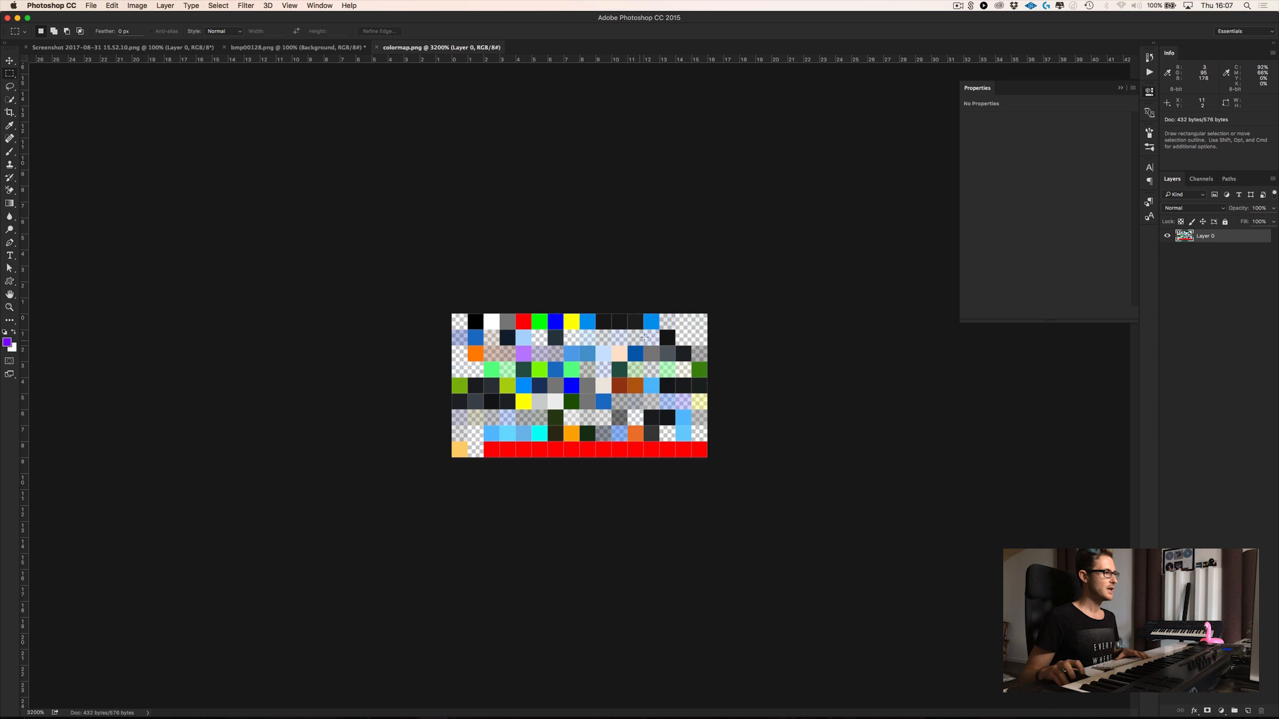
{"action": "mouse_move", "coordinate": [550, 246]}
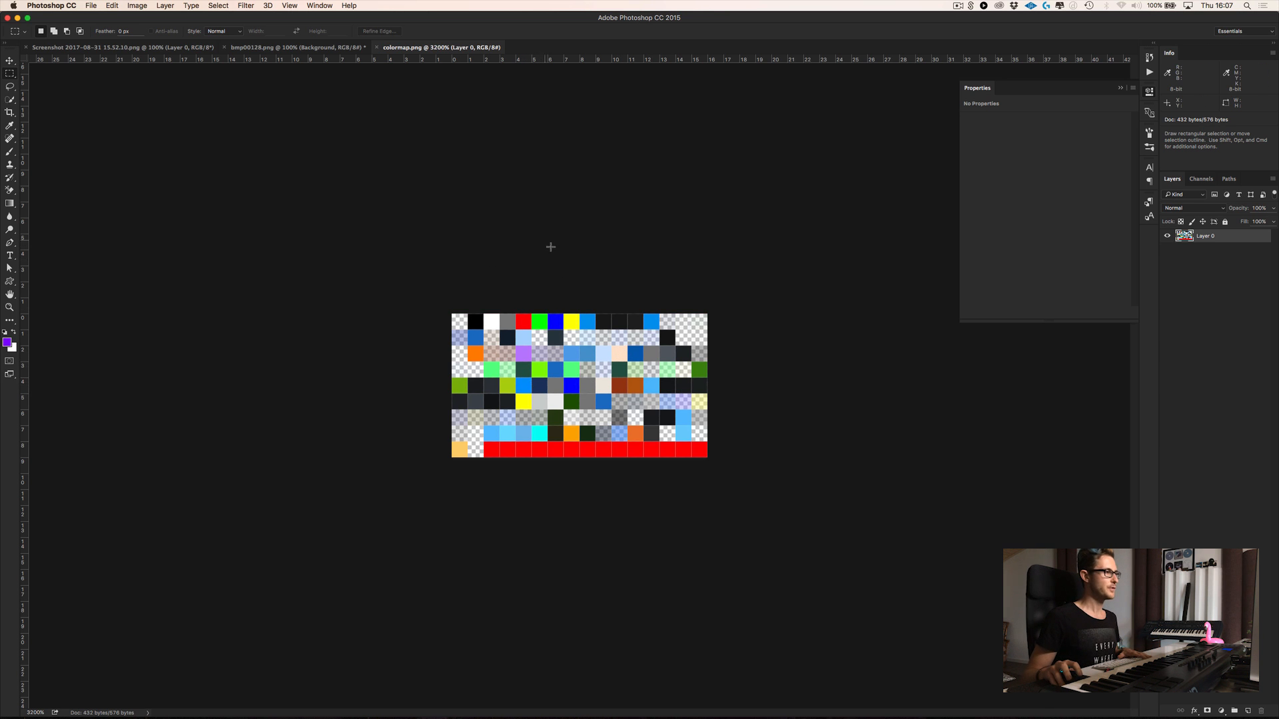
{"action": "mouse_move", "coordinate": [520, 309]}
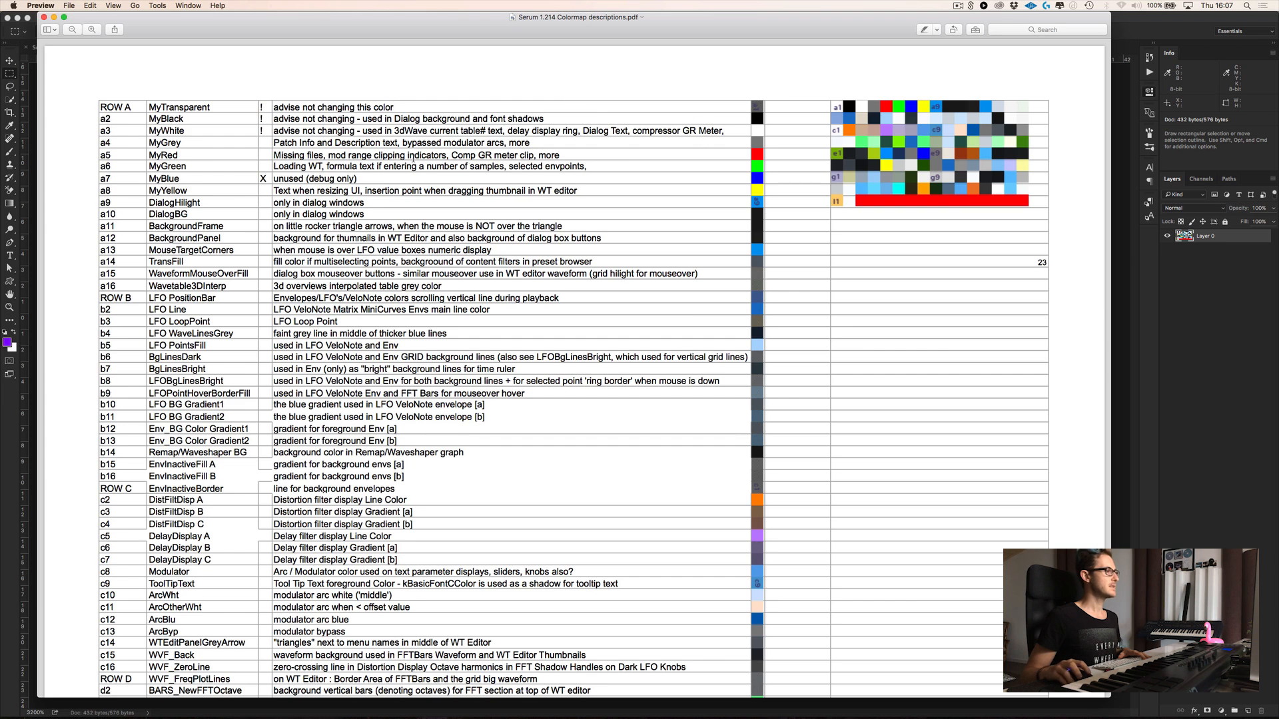
{"action": "scroll", "scroll_direction": "down", "scroll_amount": 3}
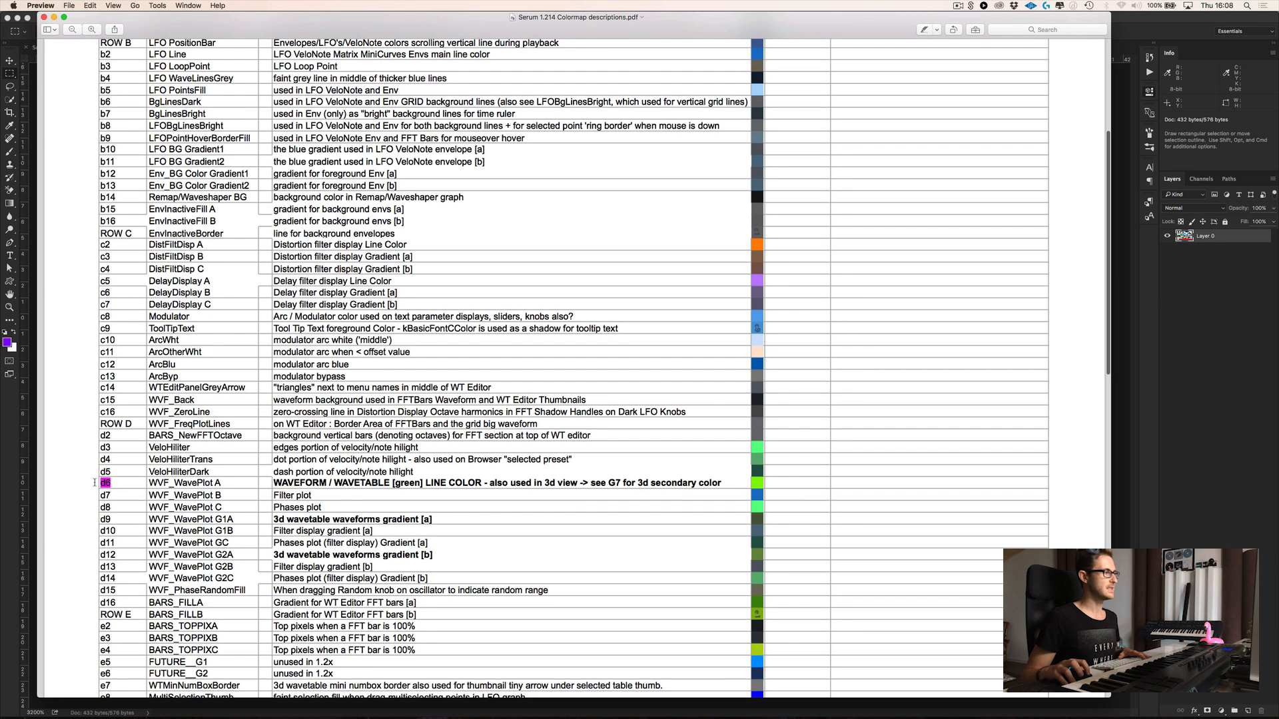
{"action": "scroll", "scroll_direction": "up", "scroll_amount": 3}
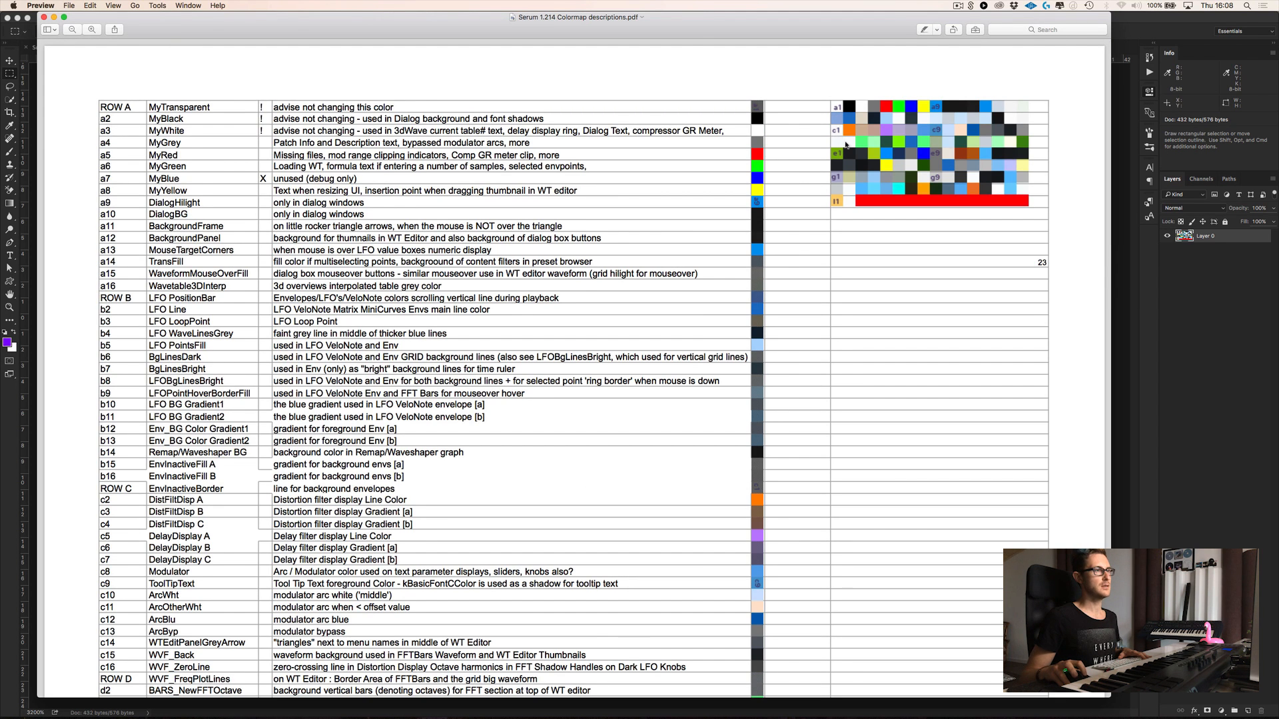
{"action": "mouse_move", "coordinate": [888, 143]}
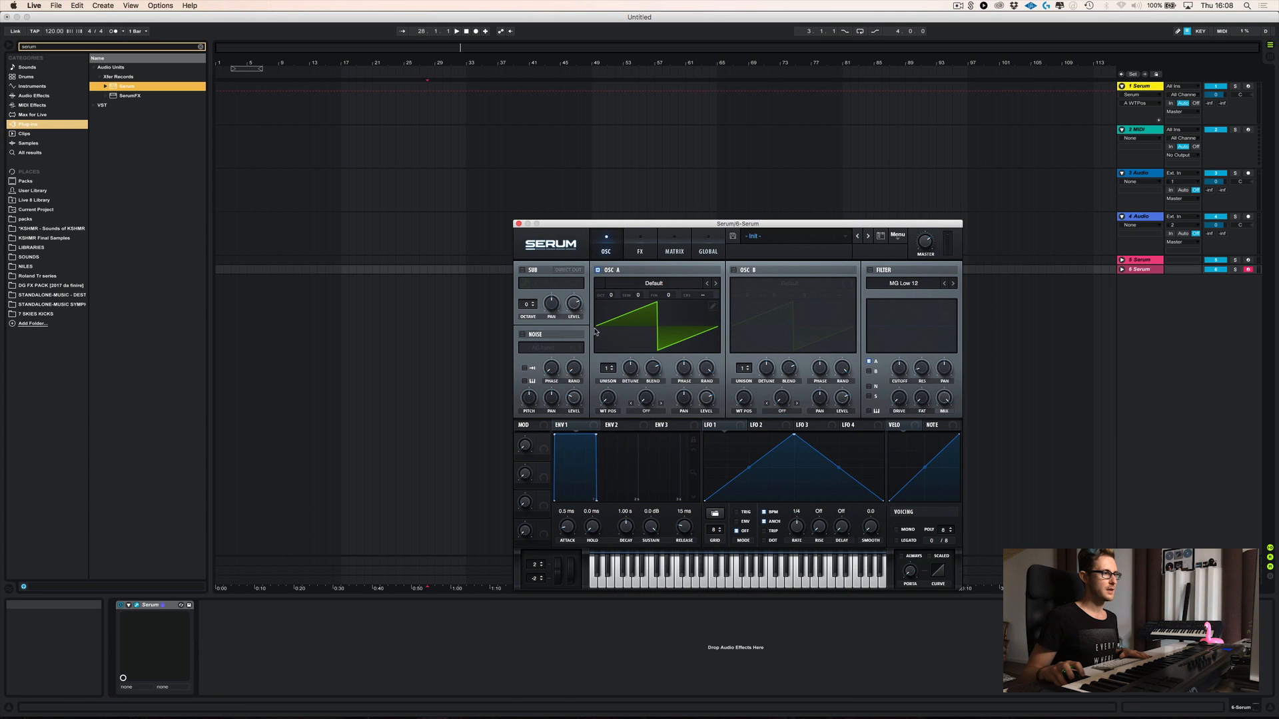
{"action": "mouse_move", "coordinate": [733, 329]}
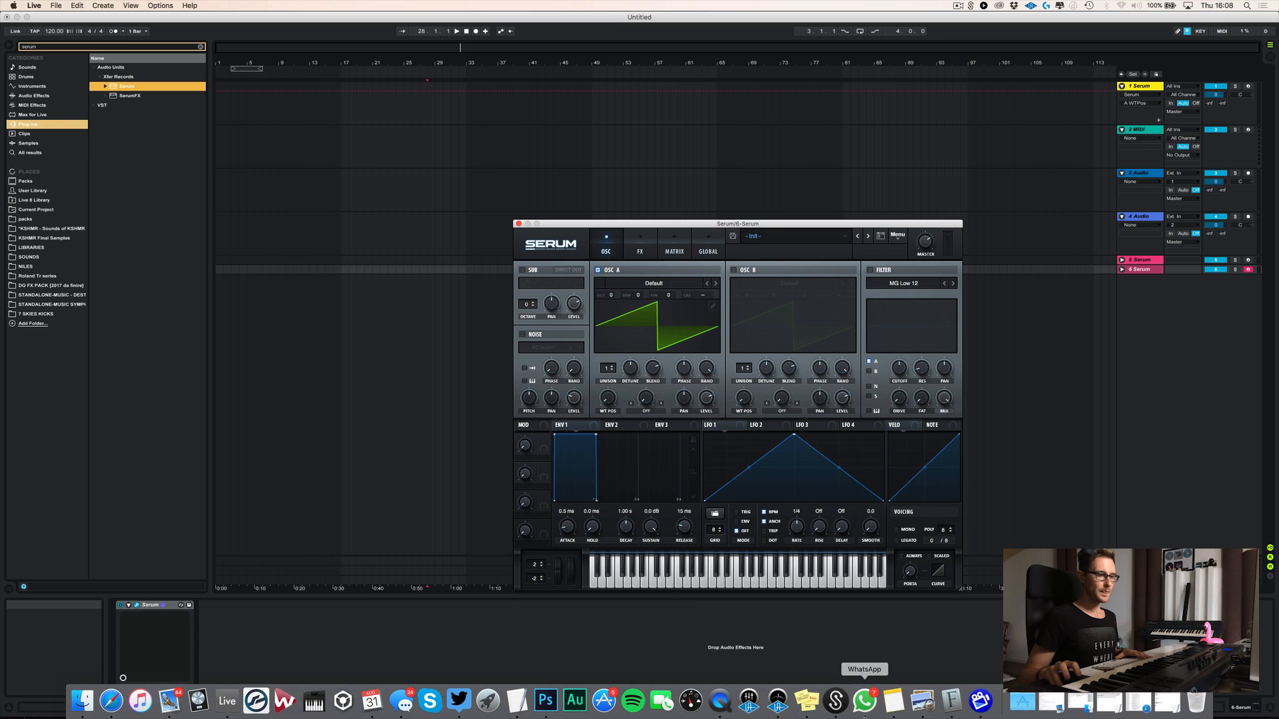
{"action": "mouse_move", "coordinate": [545, 699]}
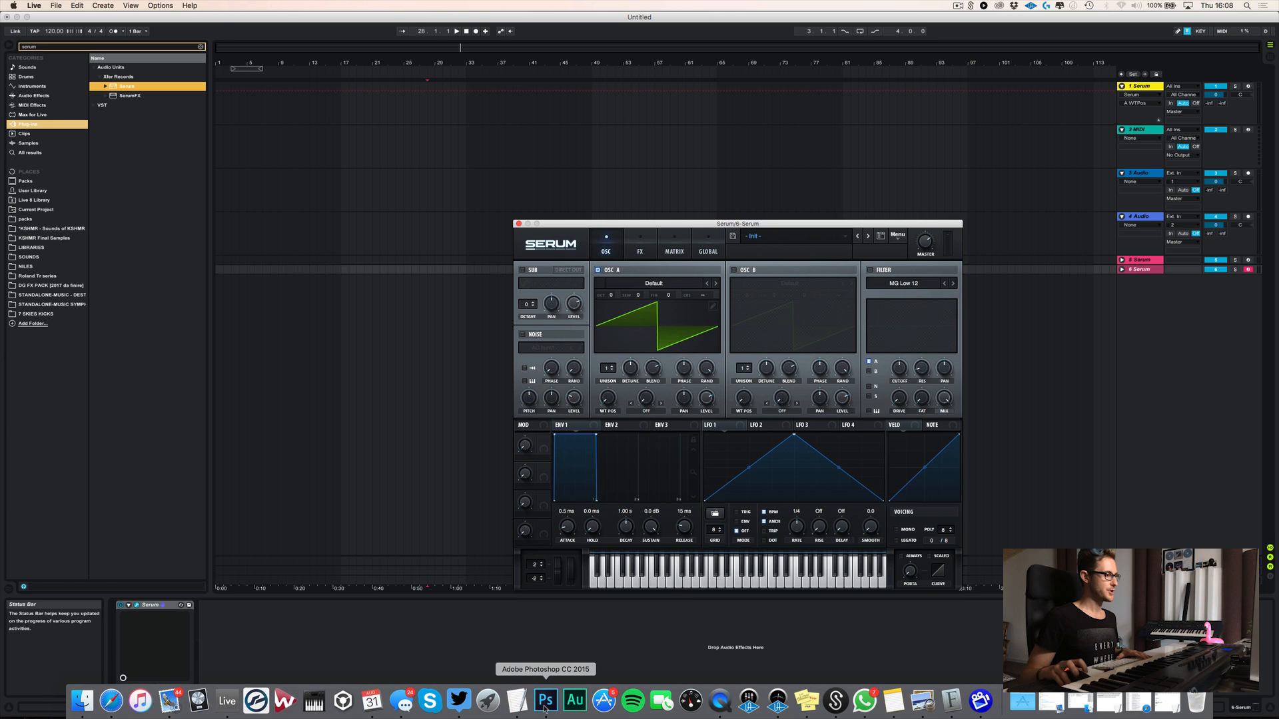
- Check the colormap in Photoshop, return to Live and apply the 7 SKIES skin to Serum
{"action": "left_click", "coordinate": [543, 700]}
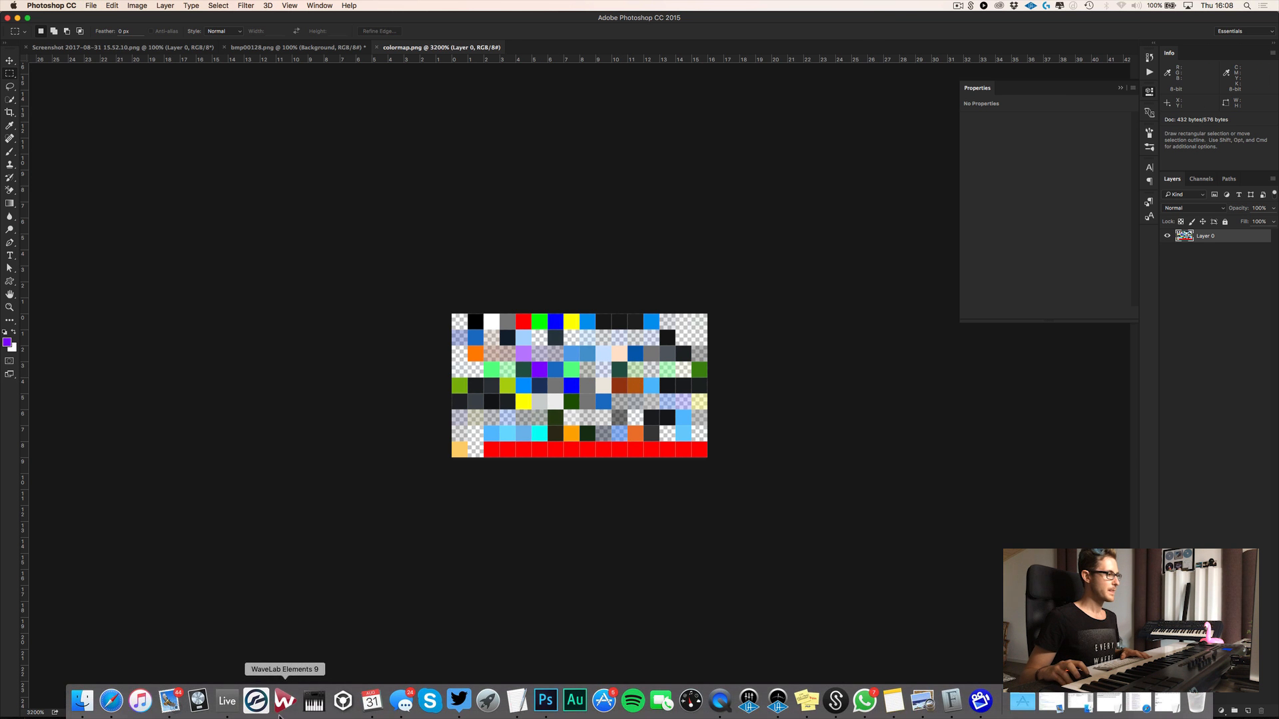
{"action": "left_click", "coordinate": [226, 700]}
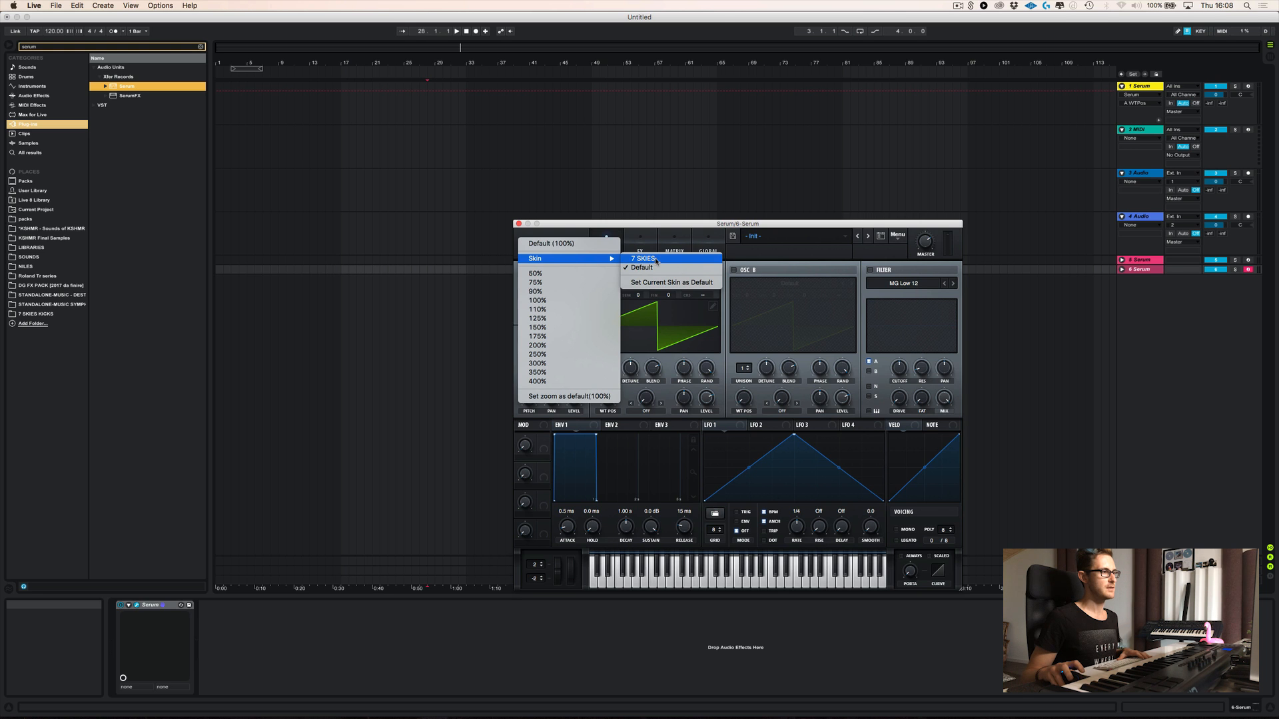
{"action": "left_click", "coordinate": [642, 267]}
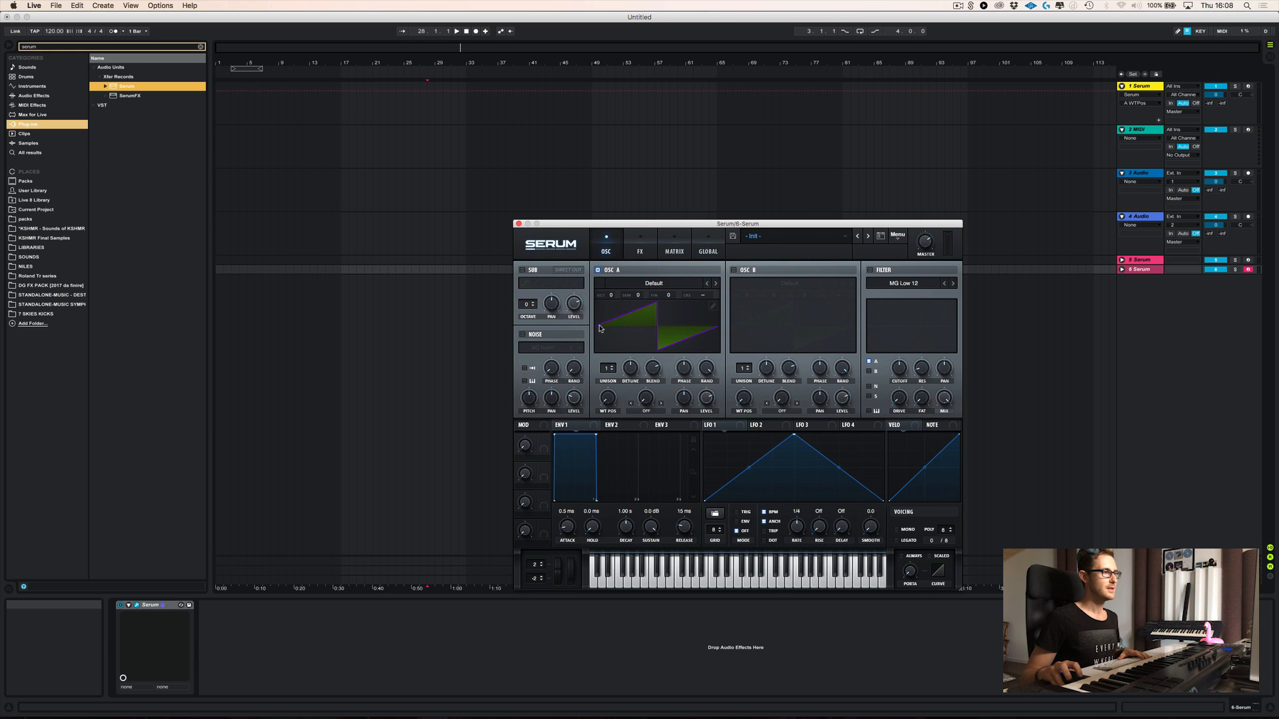
{"action": "mouse_move", "coordinate": [659, 350]}
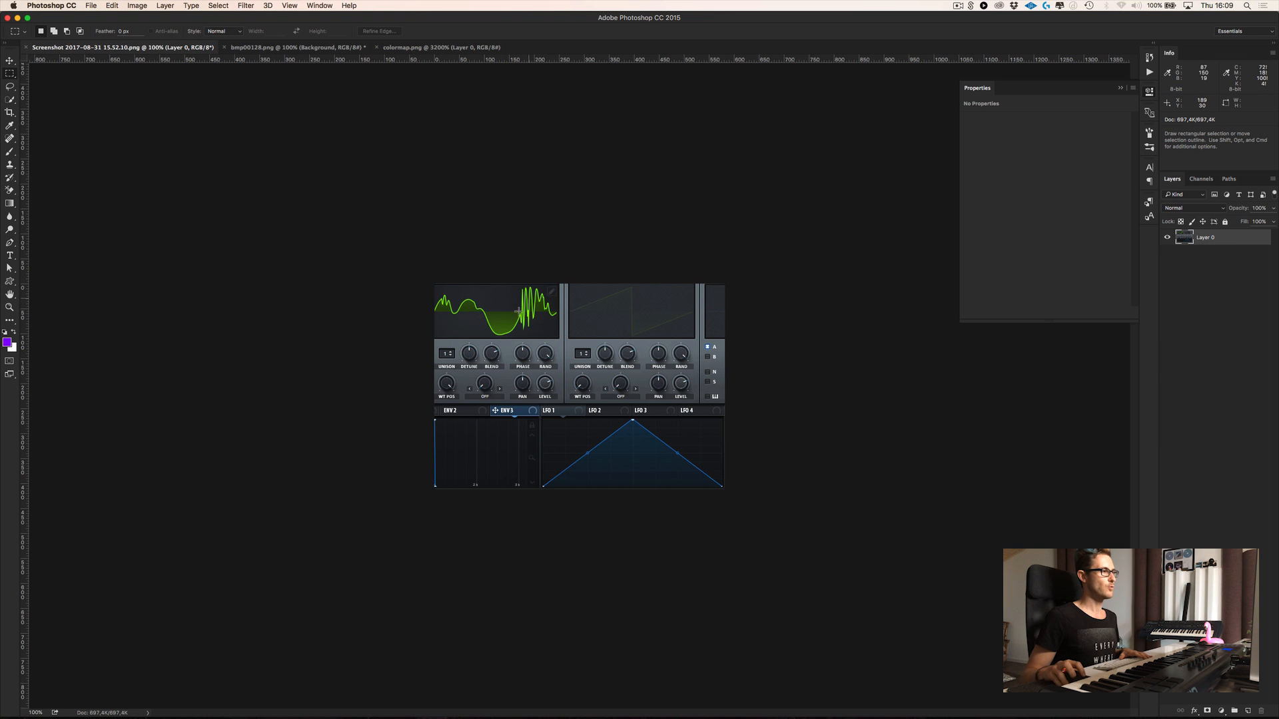
{"action": "mouse_move", "coordinate": [648, 479]}
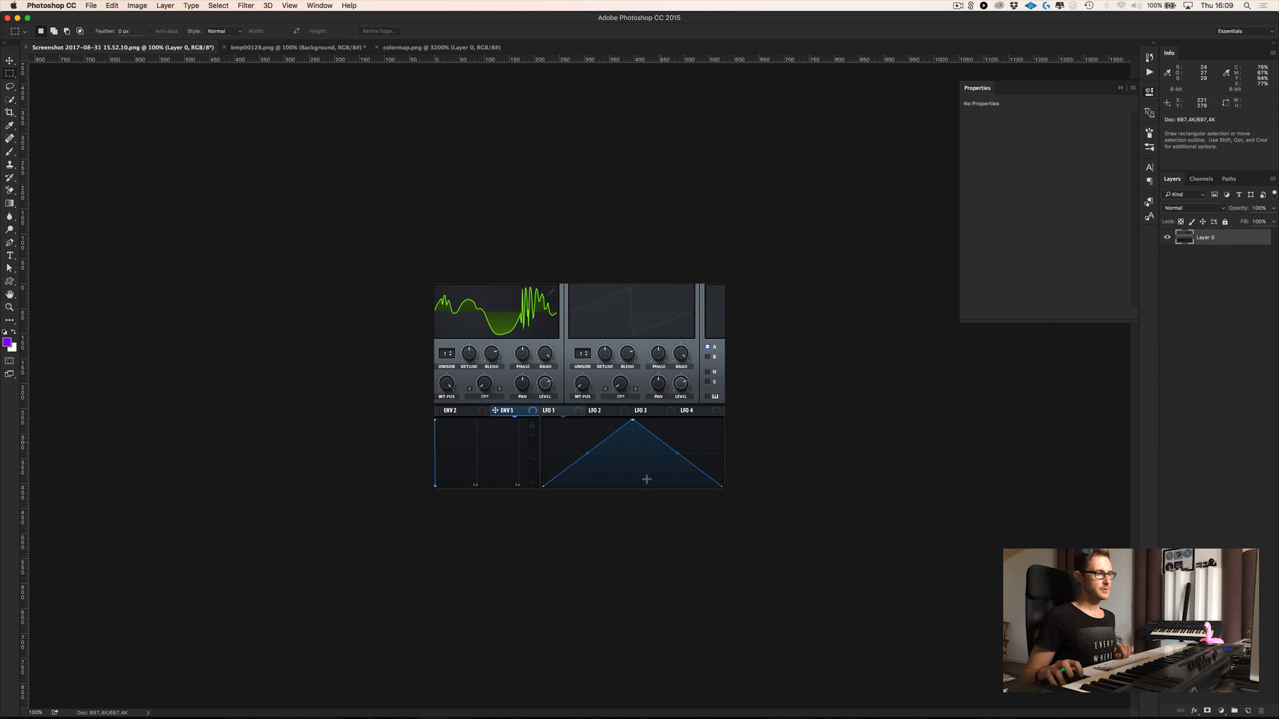
{"action": "mouse_move", "coordinate": [731, 350]}
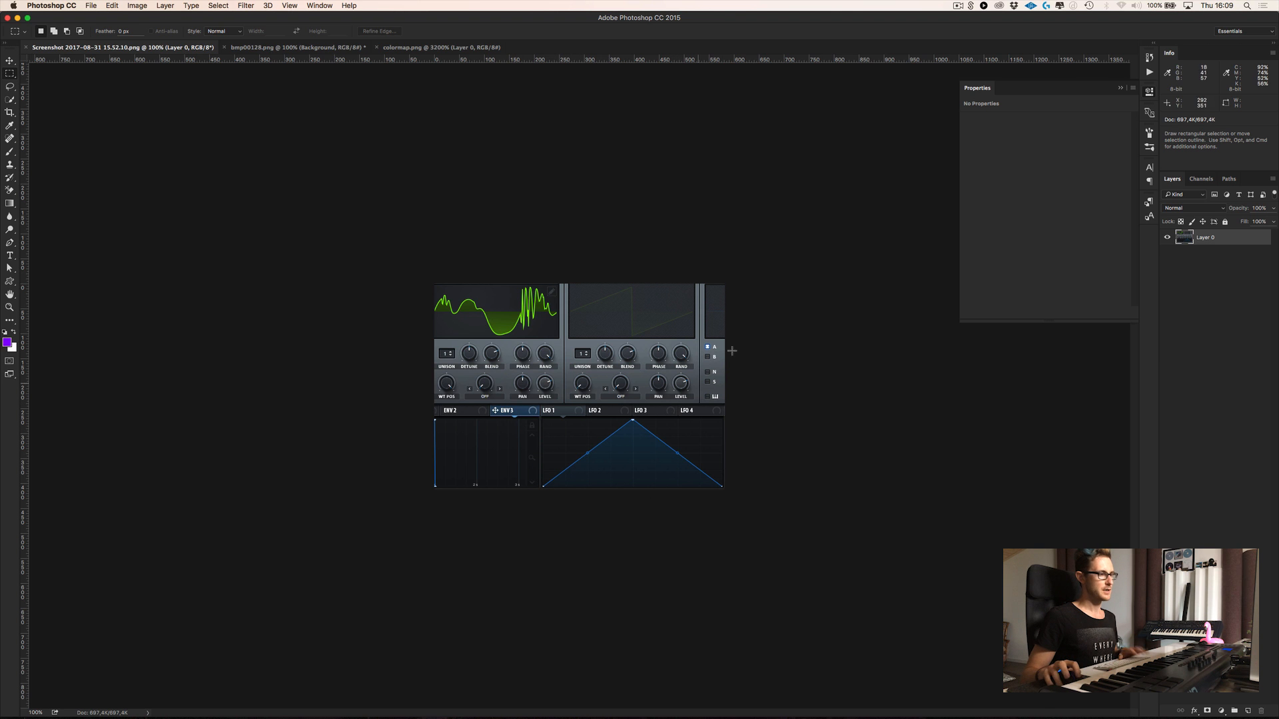
- Shift the Serum screenshot's hue with Hue/Saturation so the waveform turns pink
{"action": "left_click", "coordinate": [112, 6]}
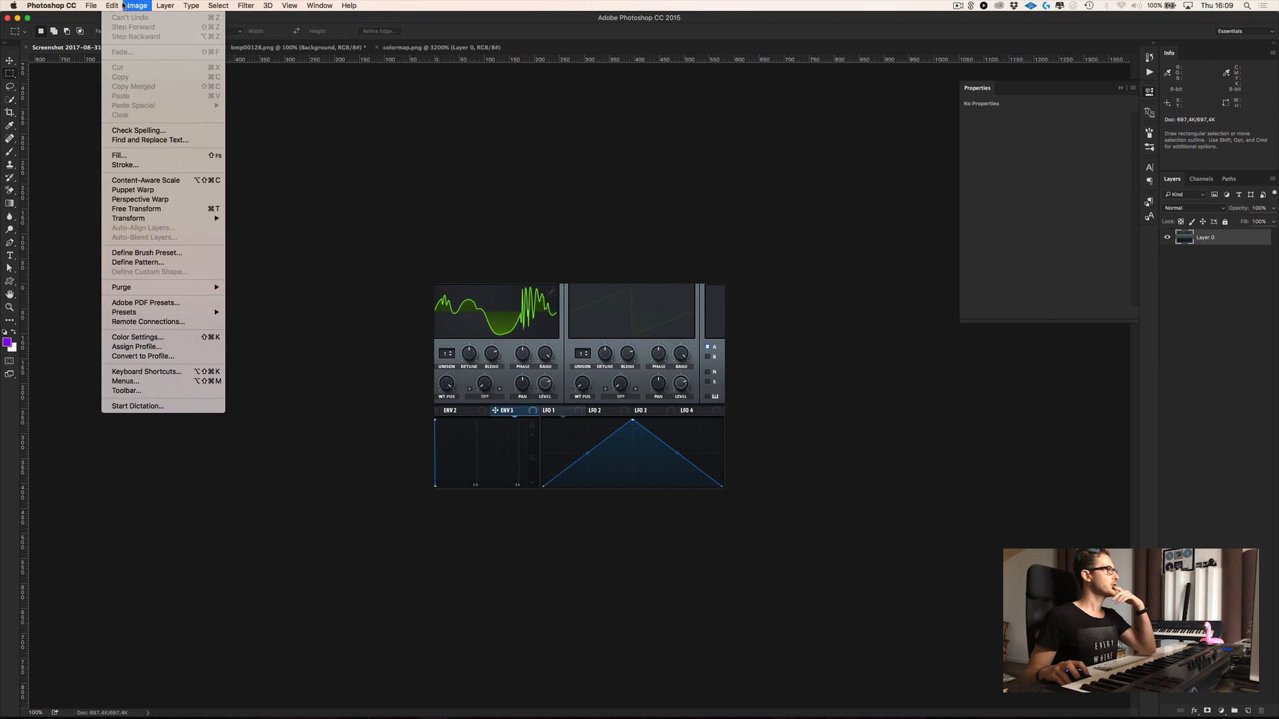
{"action": "left_click", "coordinate": [135, 5]}
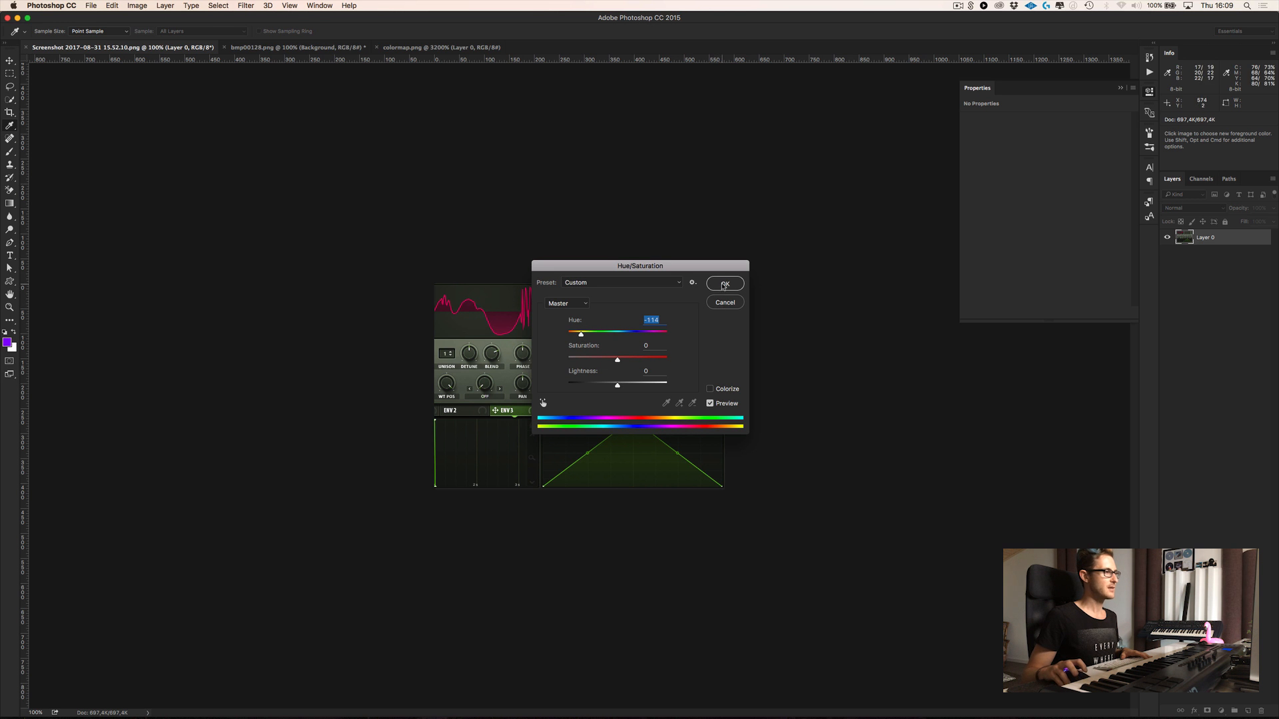
{"action": "left_click", "coordinate": [722, 283]}
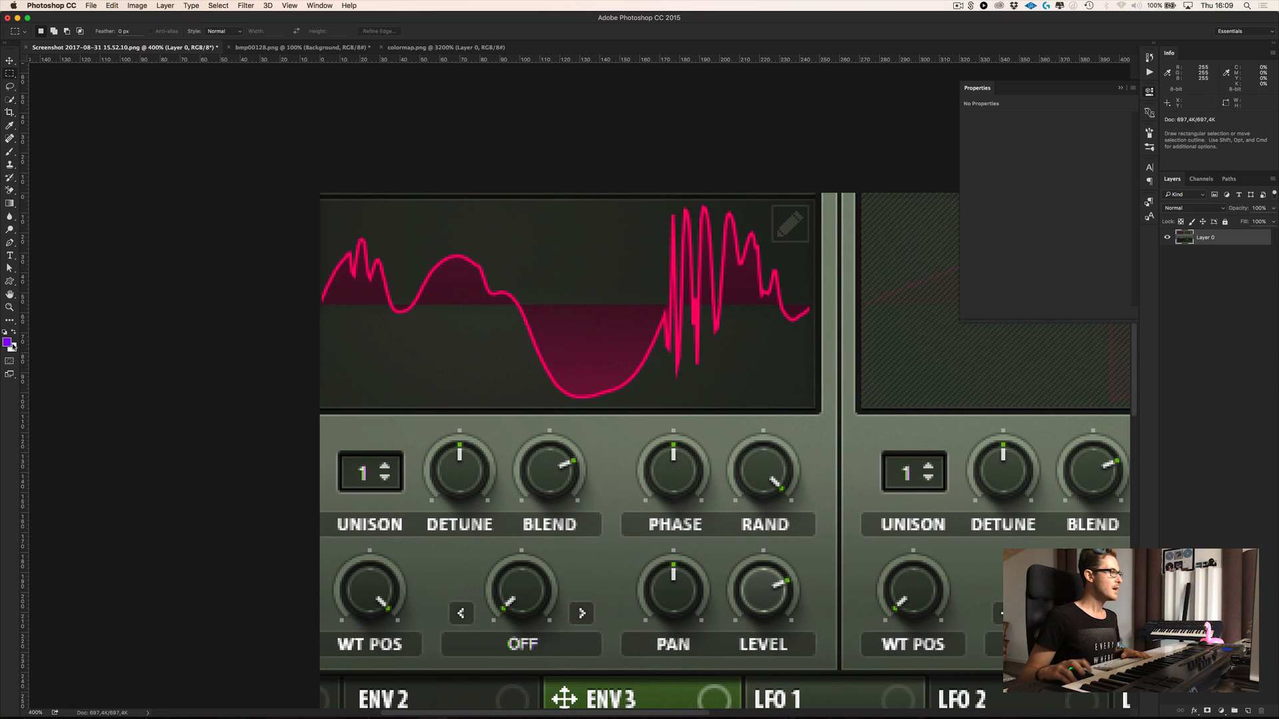
- Sample the waveform's hot pink as the foreground colour and confirm it in the Color Picker
{"action": "left_click", "coordinate": [10, 343]}
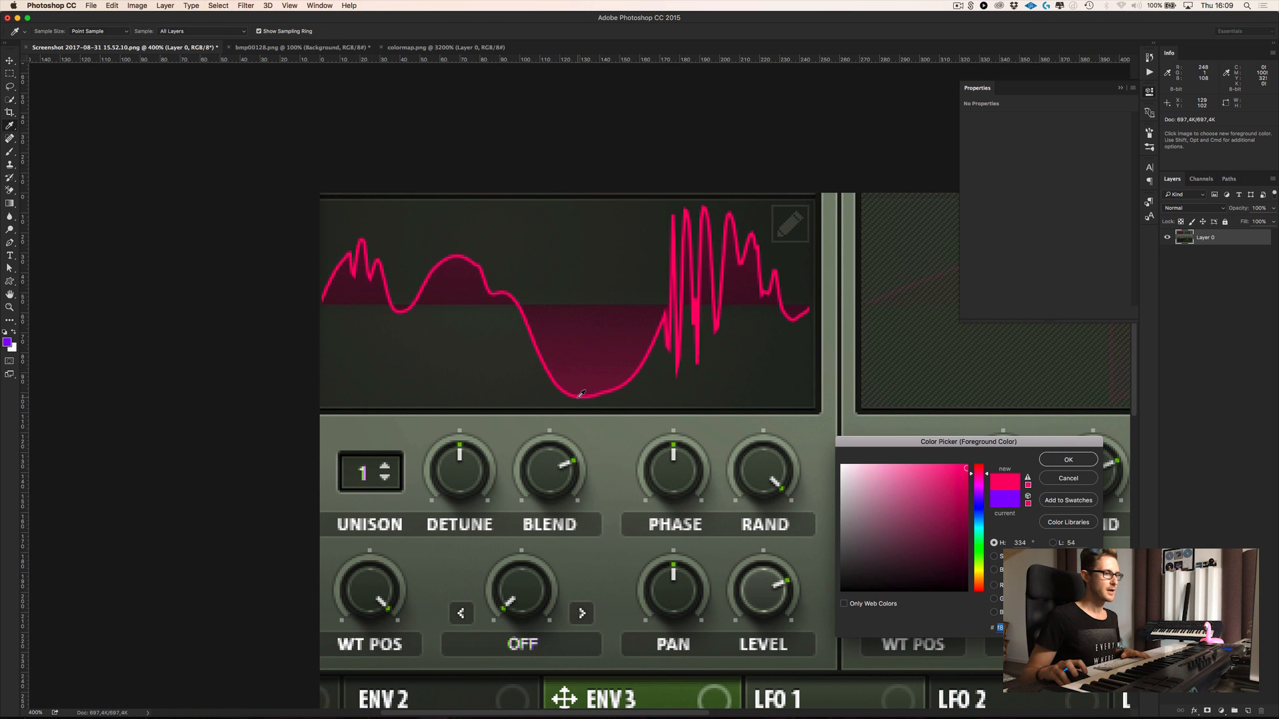
{"action": "left_click", "coordinate": [960, 489]}
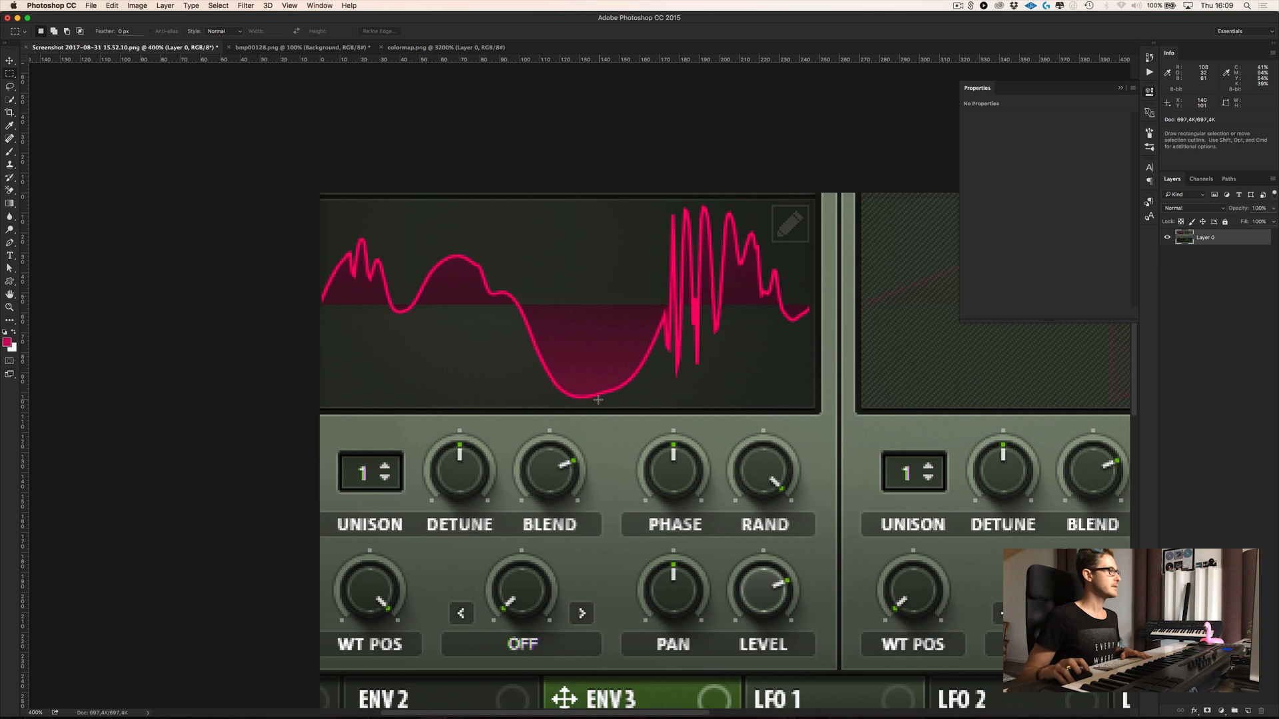
{"action": "left_click", "coordinate": [445, 47]}
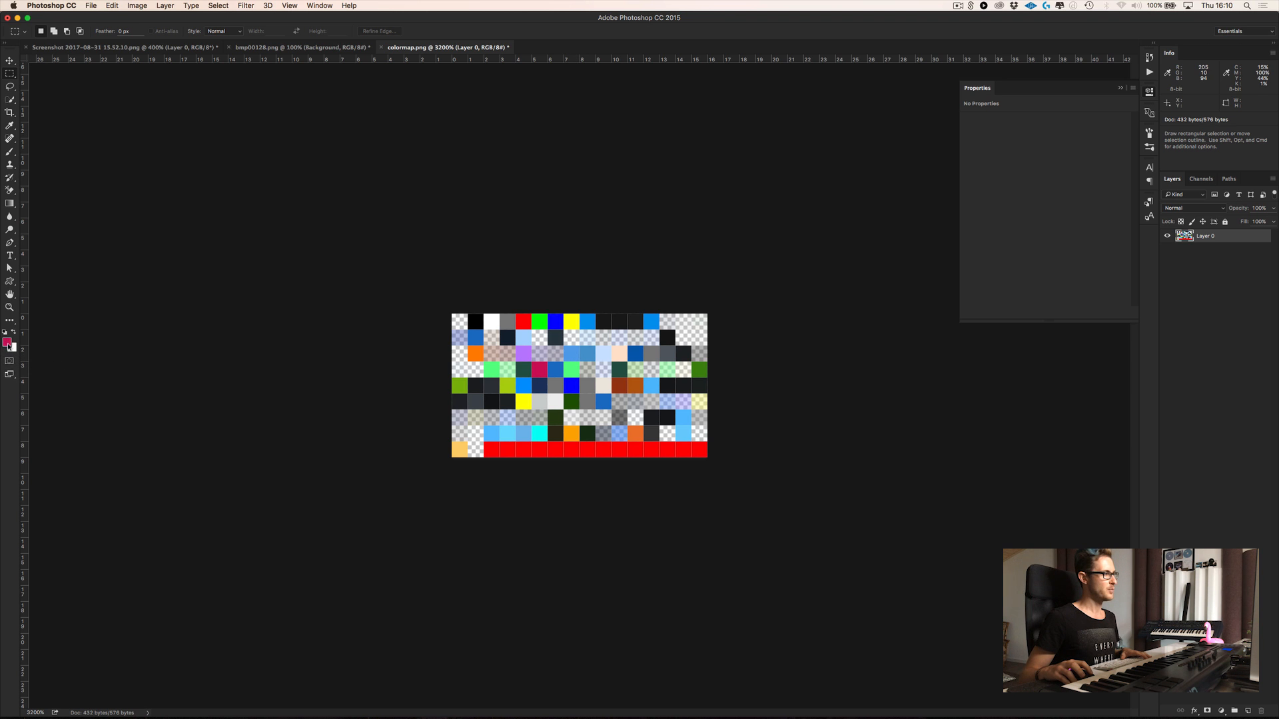
{"action": "mouse_move", "coordinate": [7, 344]}
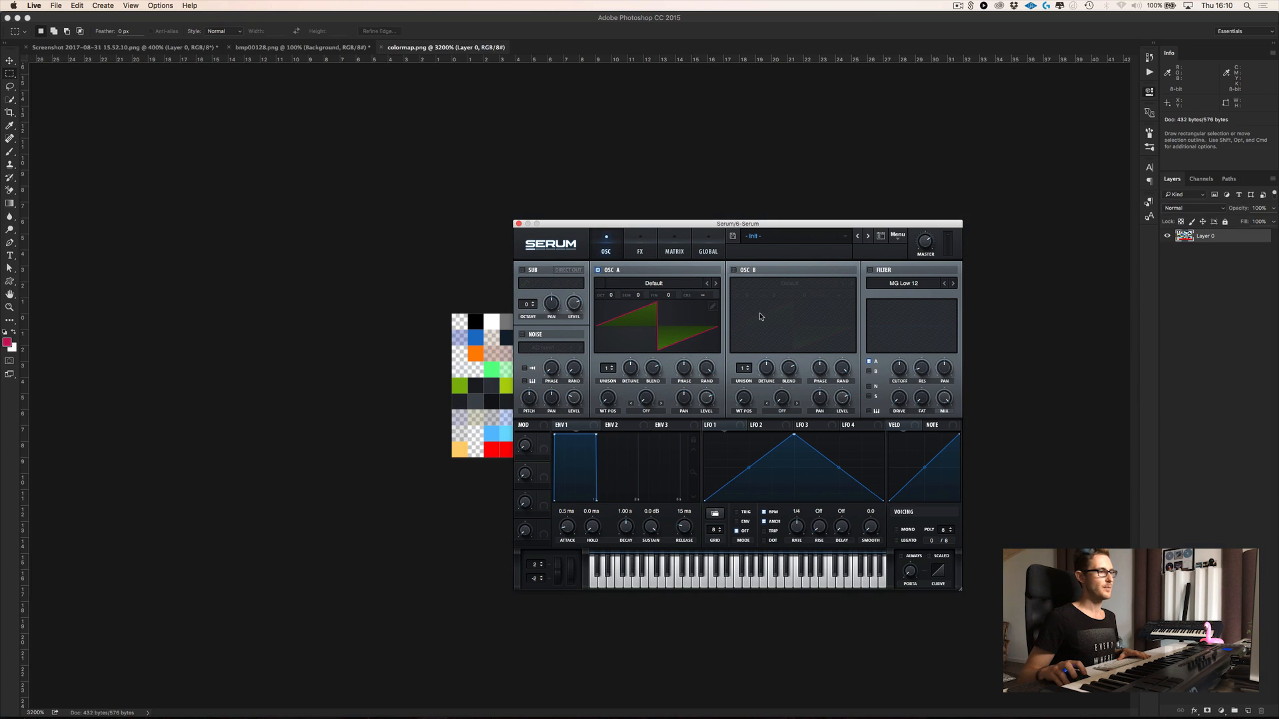
{"action": "mouse_move", "coordinate": [752, 319]}
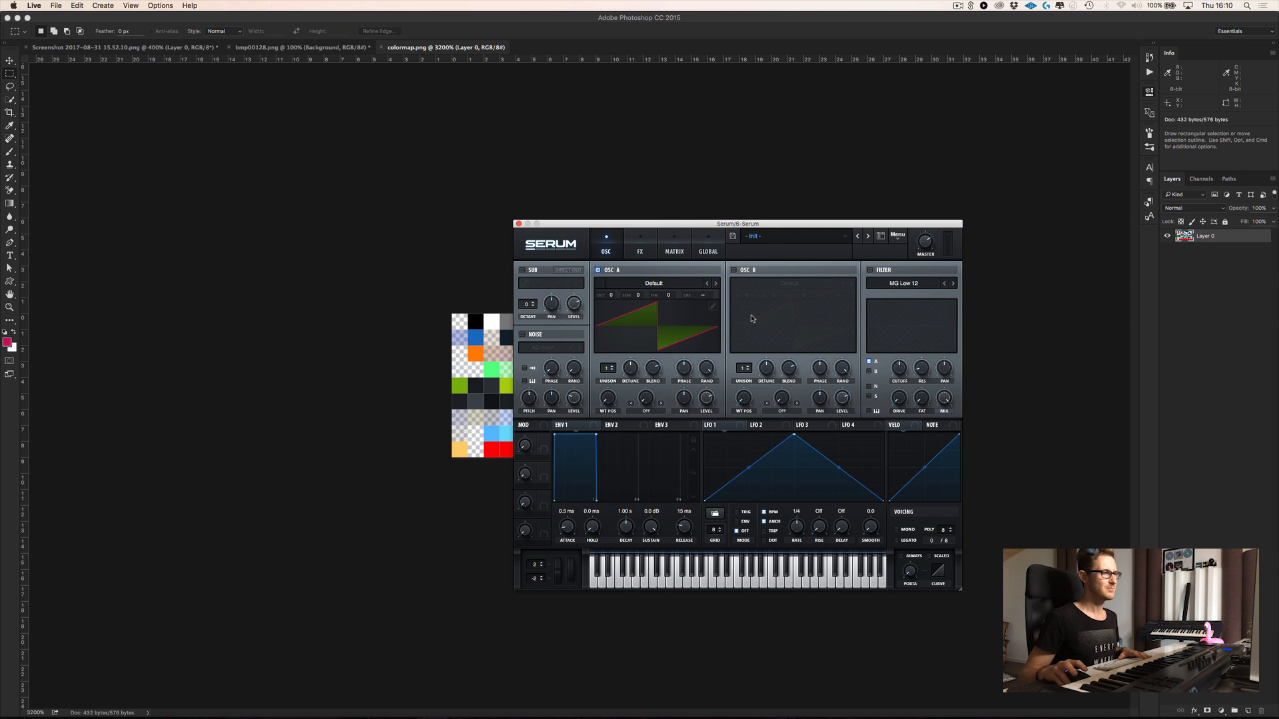
{"action": "mouse_move", "coordinate": [719, 315]}
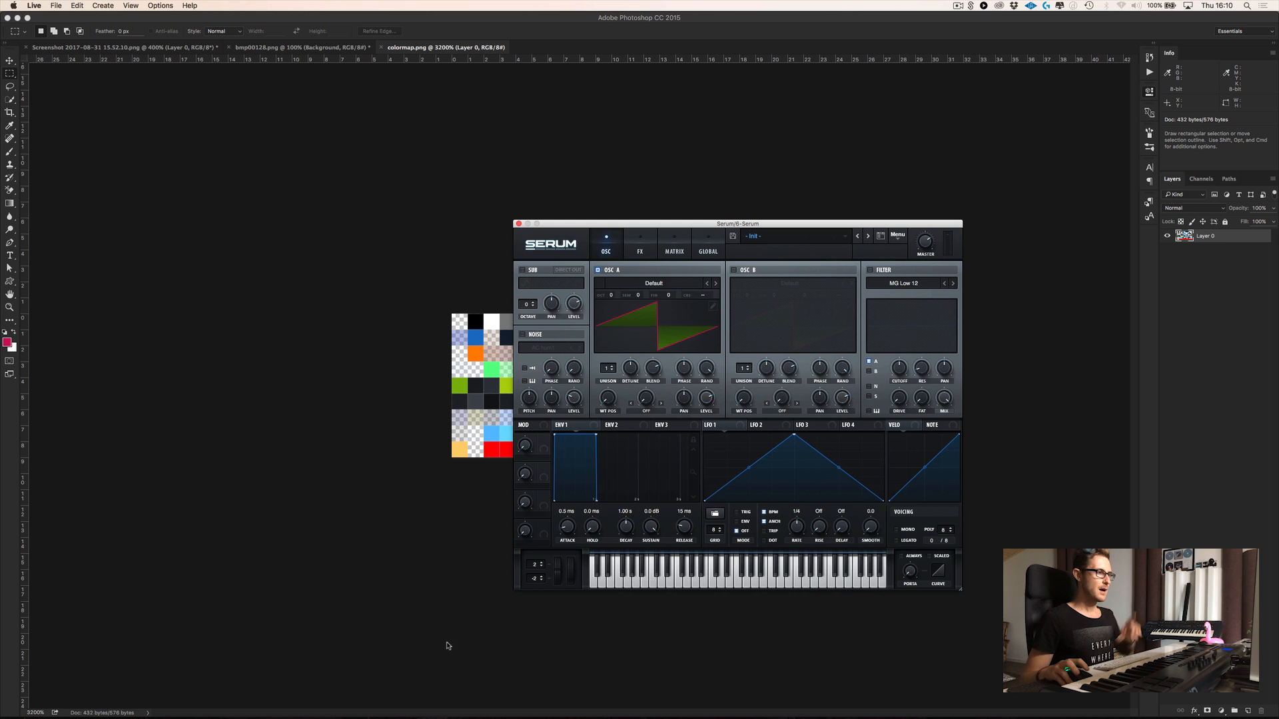
{"action": "mouse_move", "coordinate": [645, 317]}
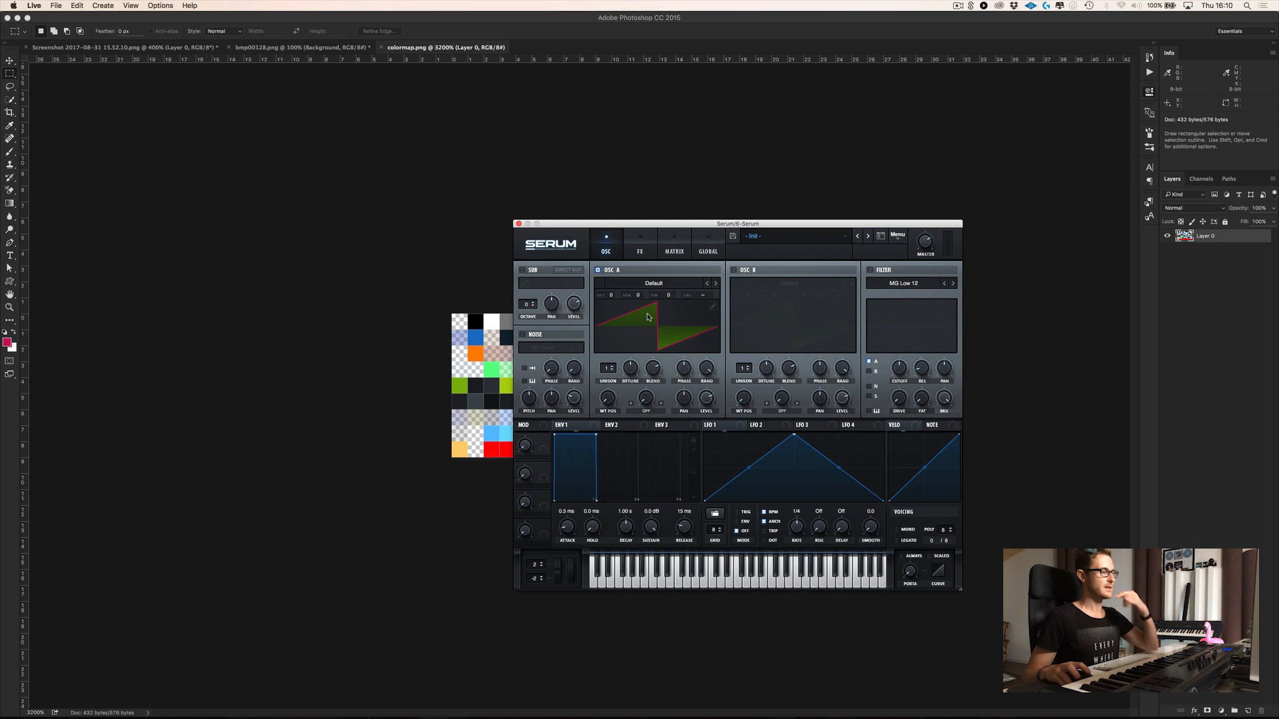
{"action": "mouse_move", "coordinate": [573, 700]}
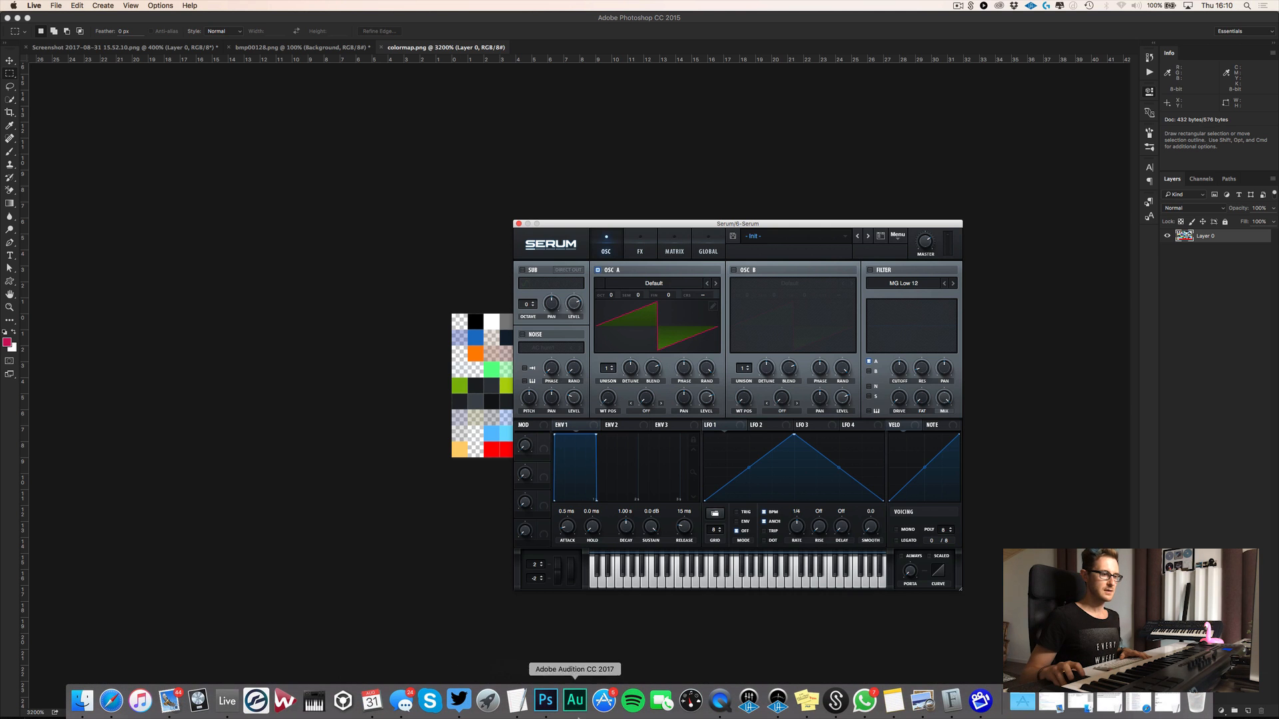
- Bring up the colormap descriptions PDF in Preview and read through its colour slot entries
{"action": "left_click", "coordinate": [922, 699]}
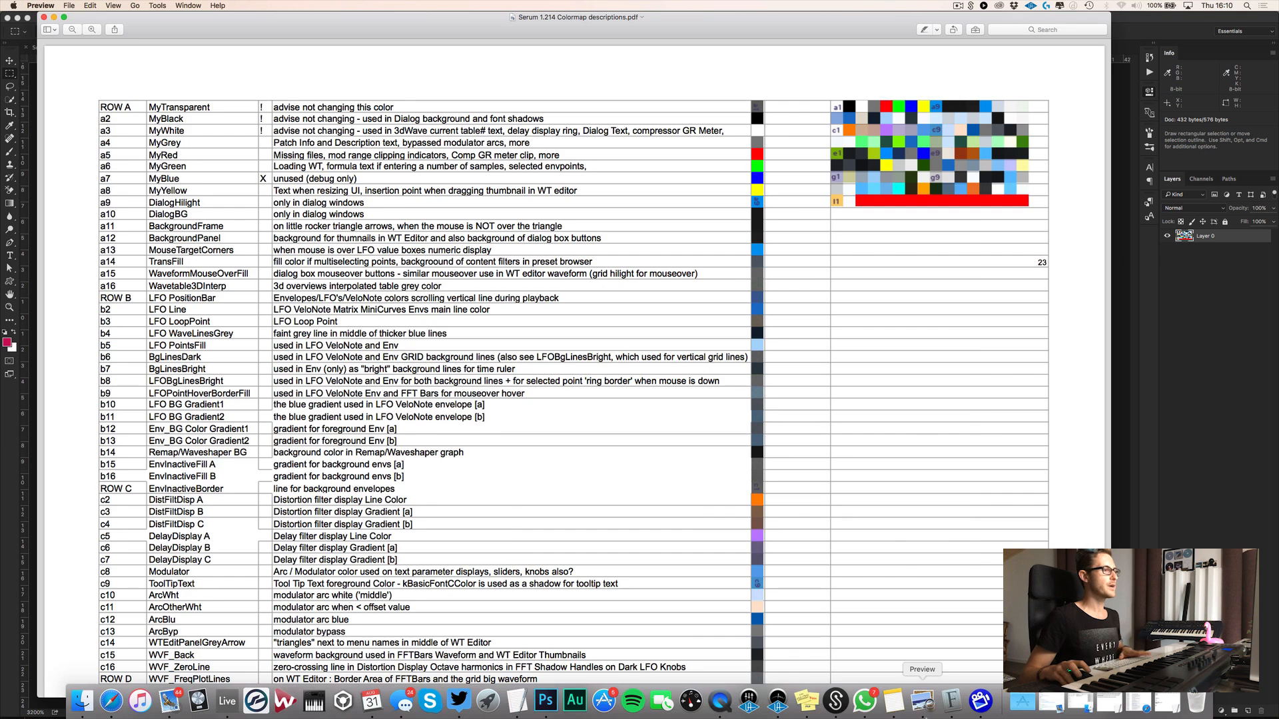
{"action": "scroll", "scroll_direction": "down", "scroll_amount": 3}
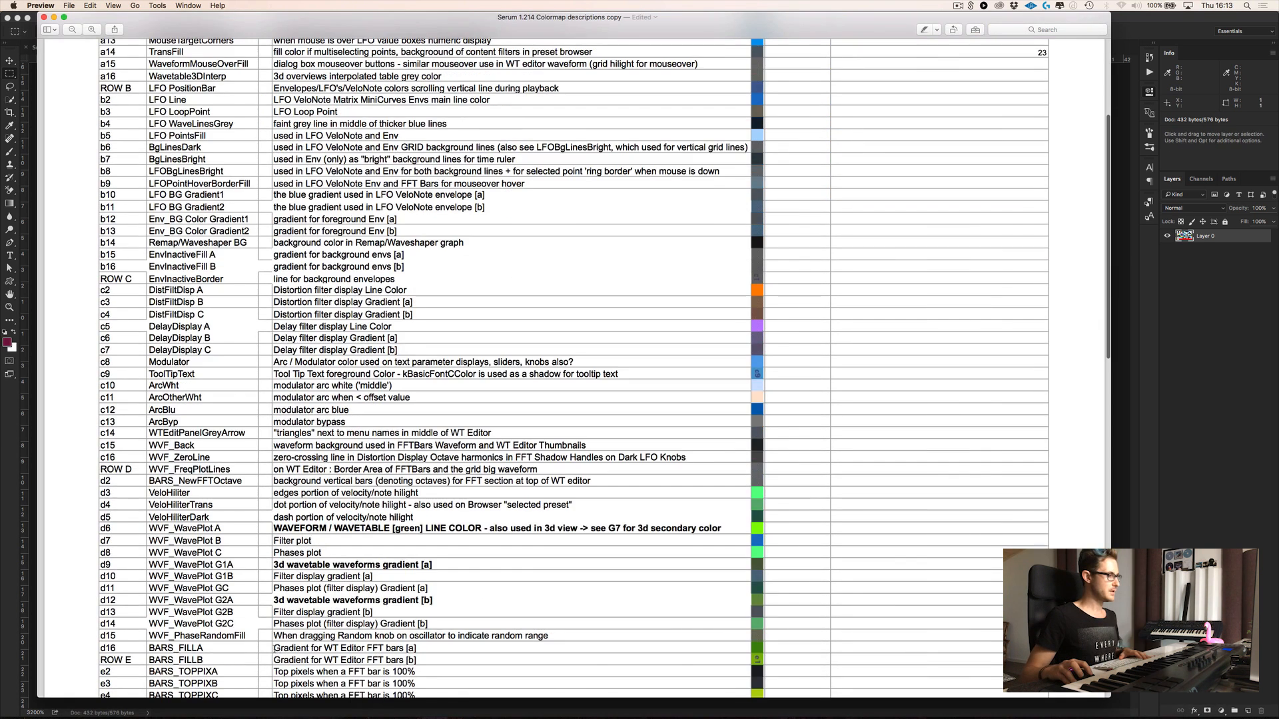
{"action": "double_click", "coordinate": [326, 648]}
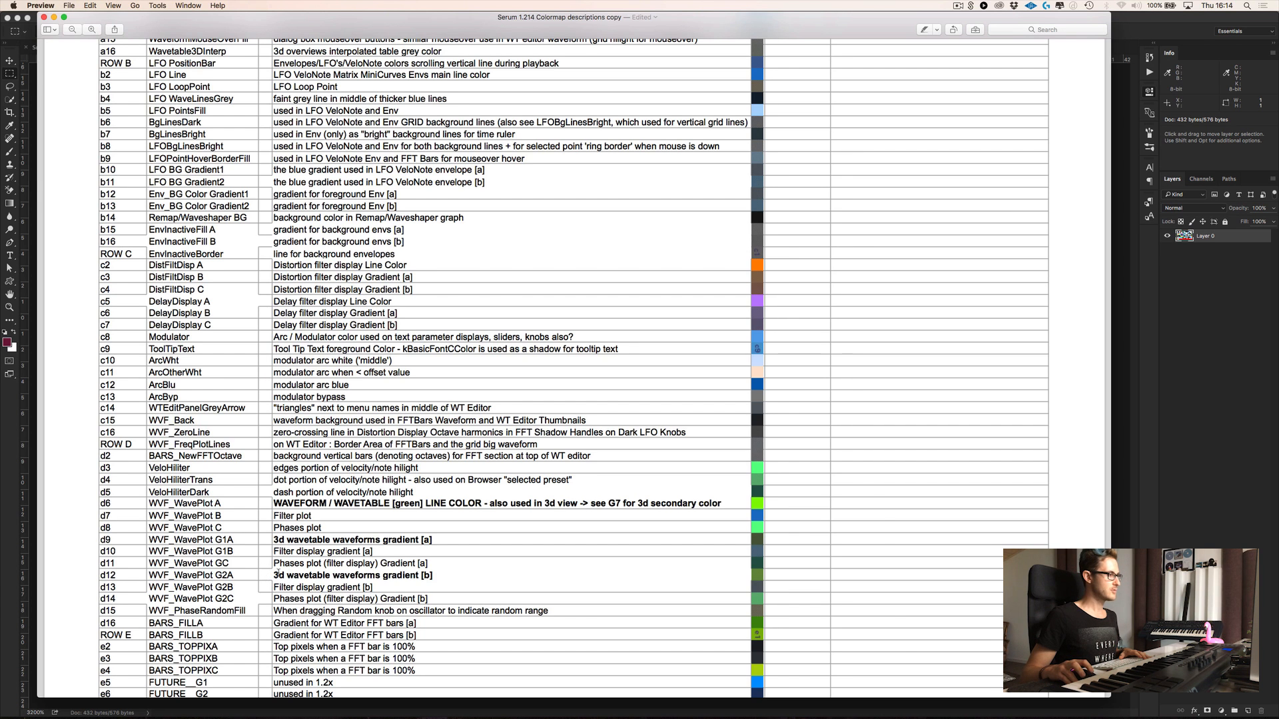
{"action": "double_click", "coordinate": [348, 539]}
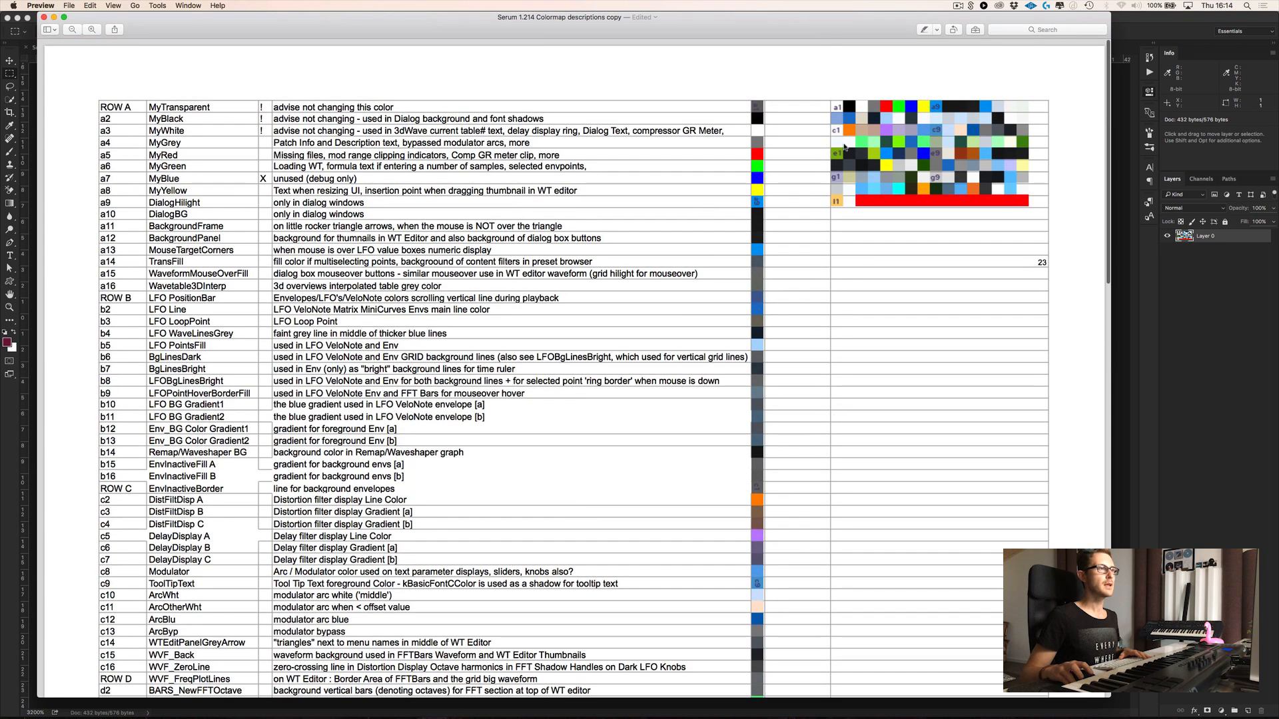
{"action": "mouse_move", "coordinate": [835, 165]}
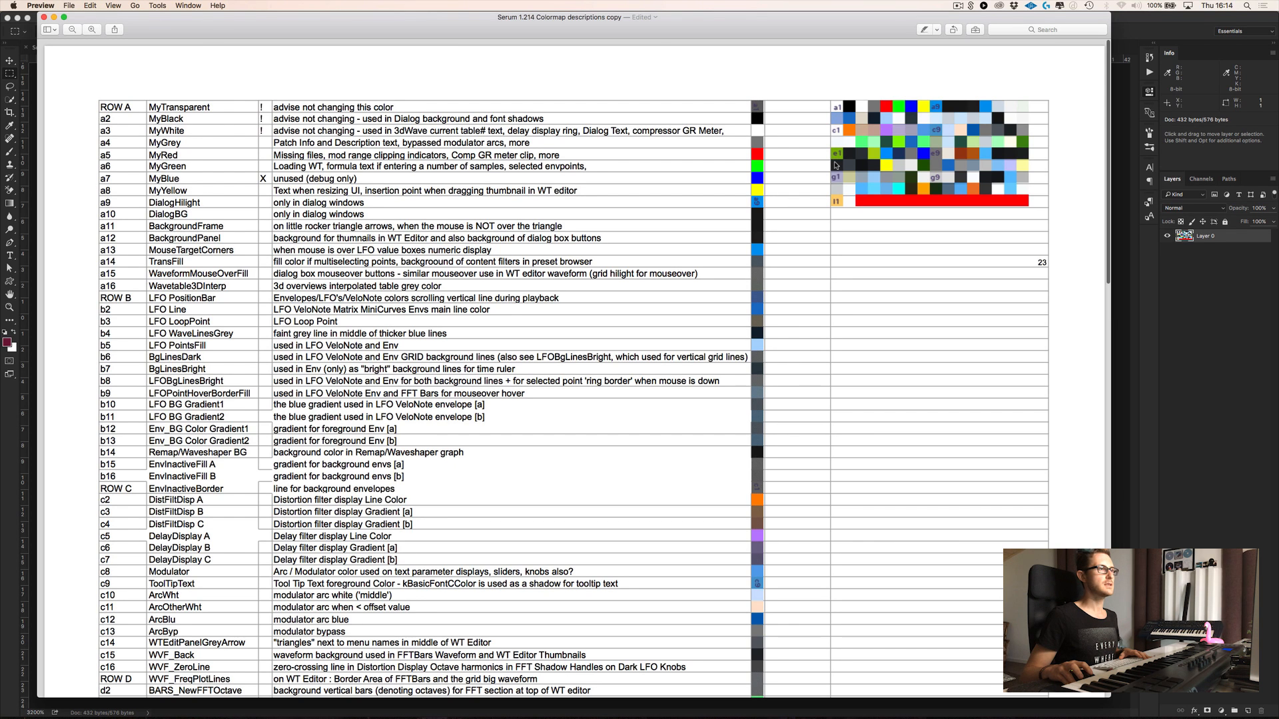
{"action": "mouse_move", "coordinate": [838, 166]}
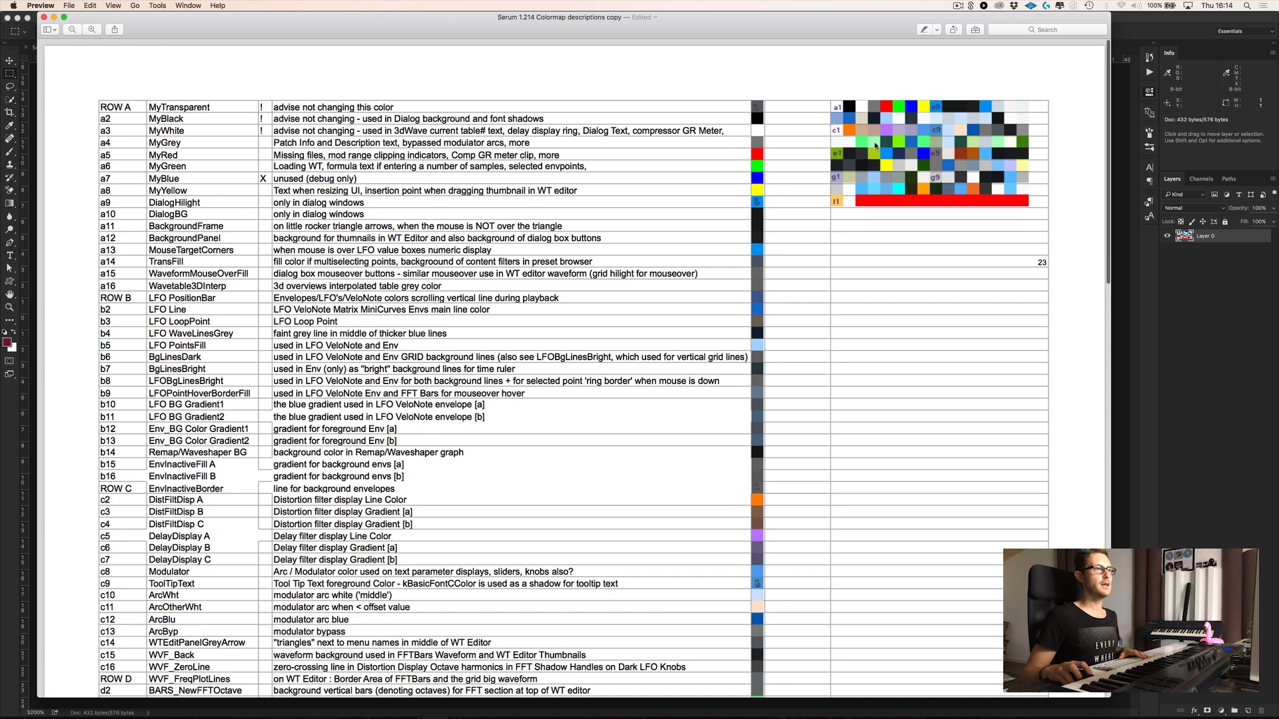
{"action": "mouse_move", "coordinate": [926, 146]}
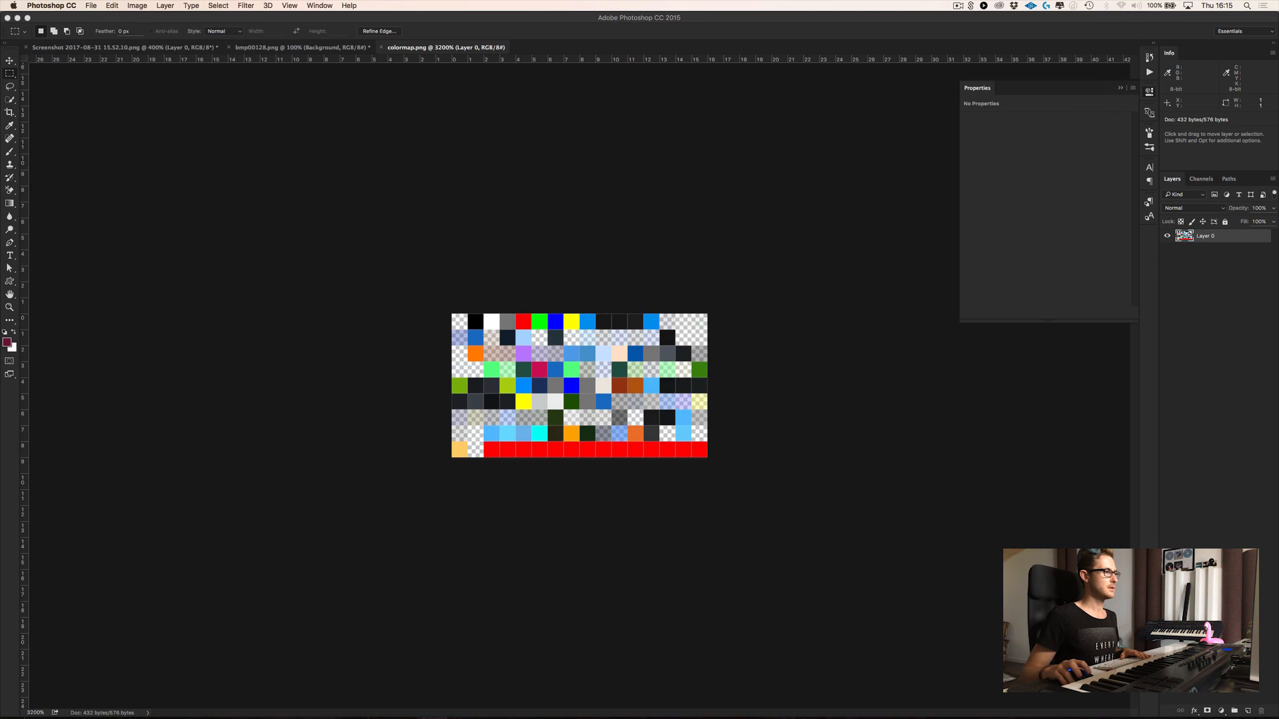
{"action": "mouse_move", "coordinate": [497, 364]}
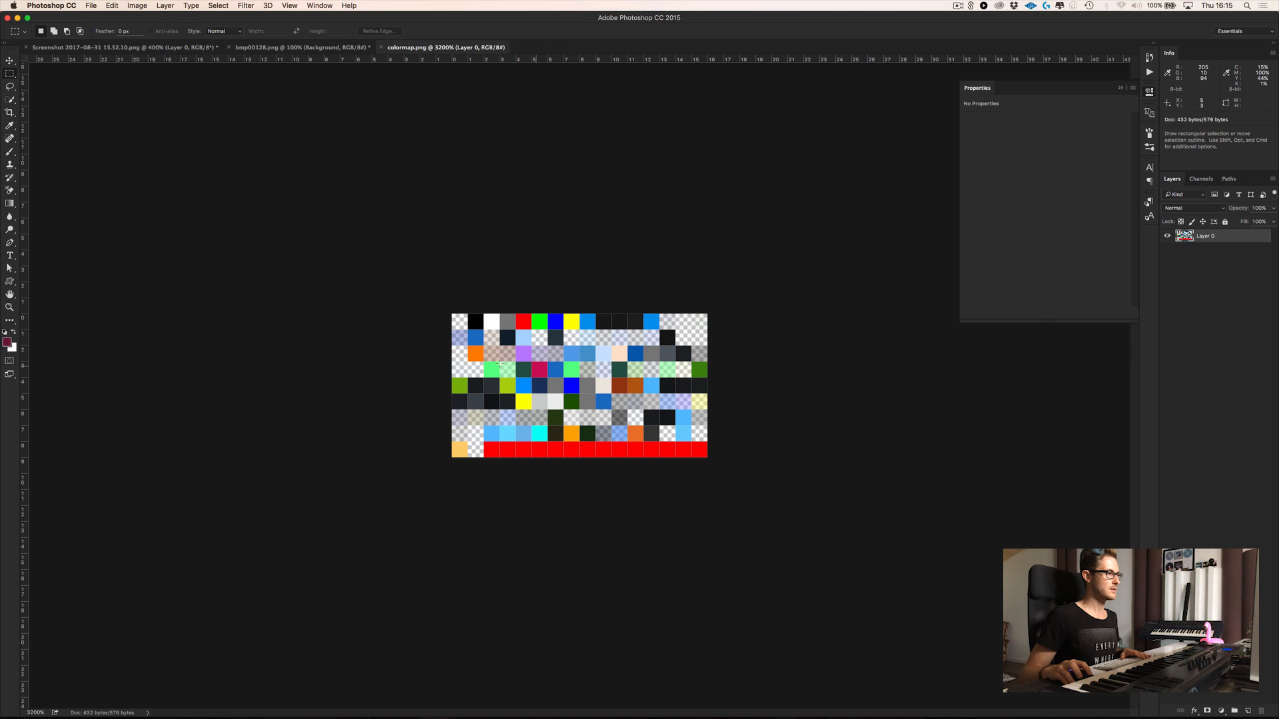
{"action": "mouse_move", "coordinate": [458, 375]}
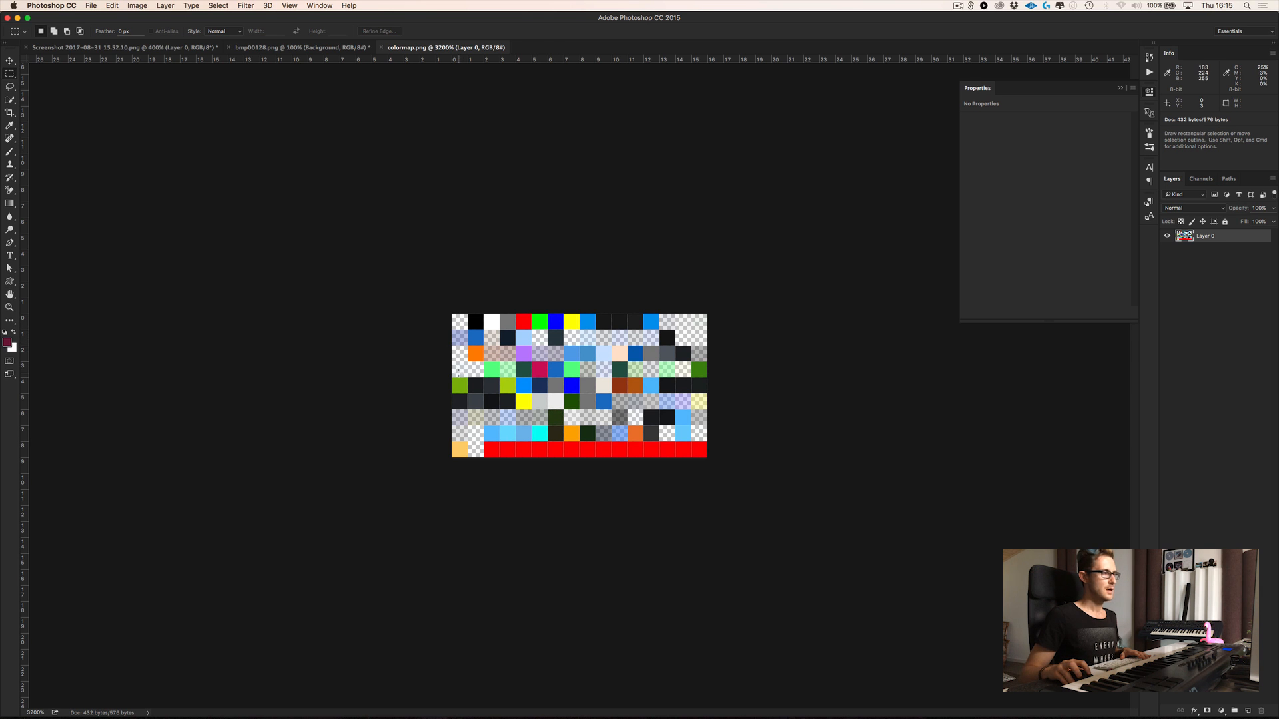
{"action": "mouse_move", "coordinate": [510, 373]}
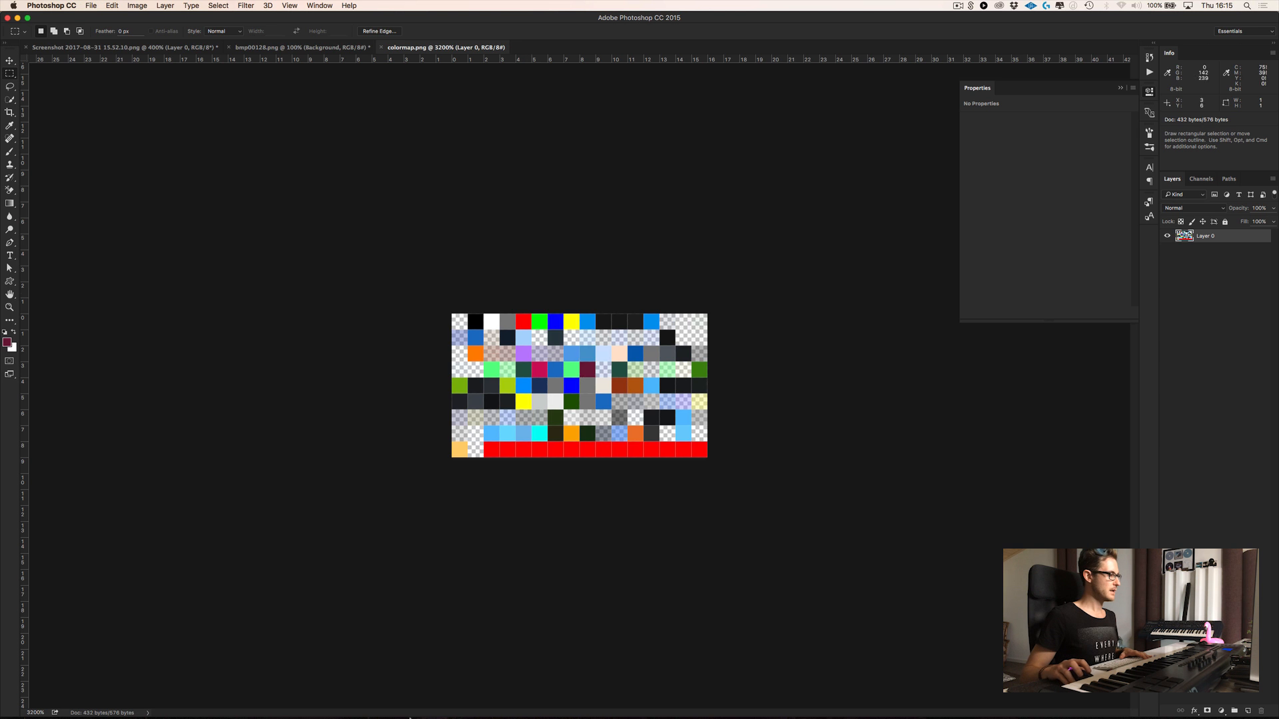
{"action": "mouse_move", "coordinate": [226, 699]}
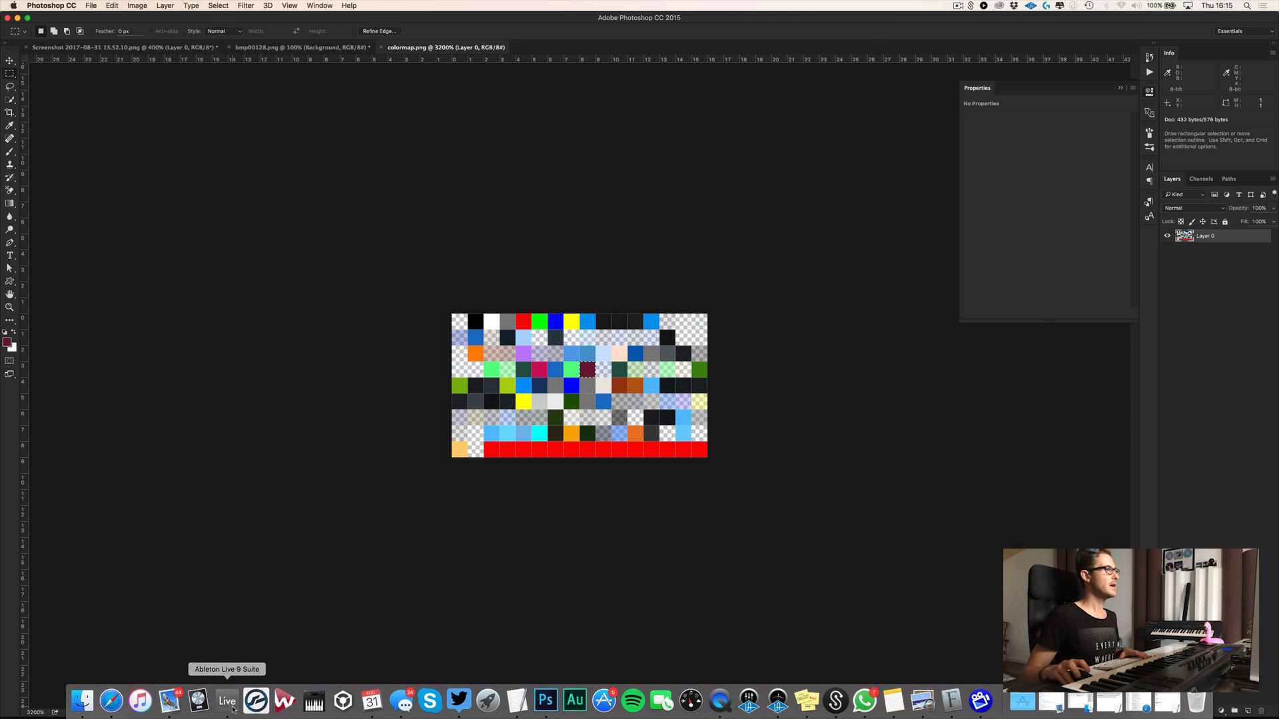
- Switch over to Ableton Live after filling the colormap swatch
{"action": "left_click", "coordinate": [226, 699]}
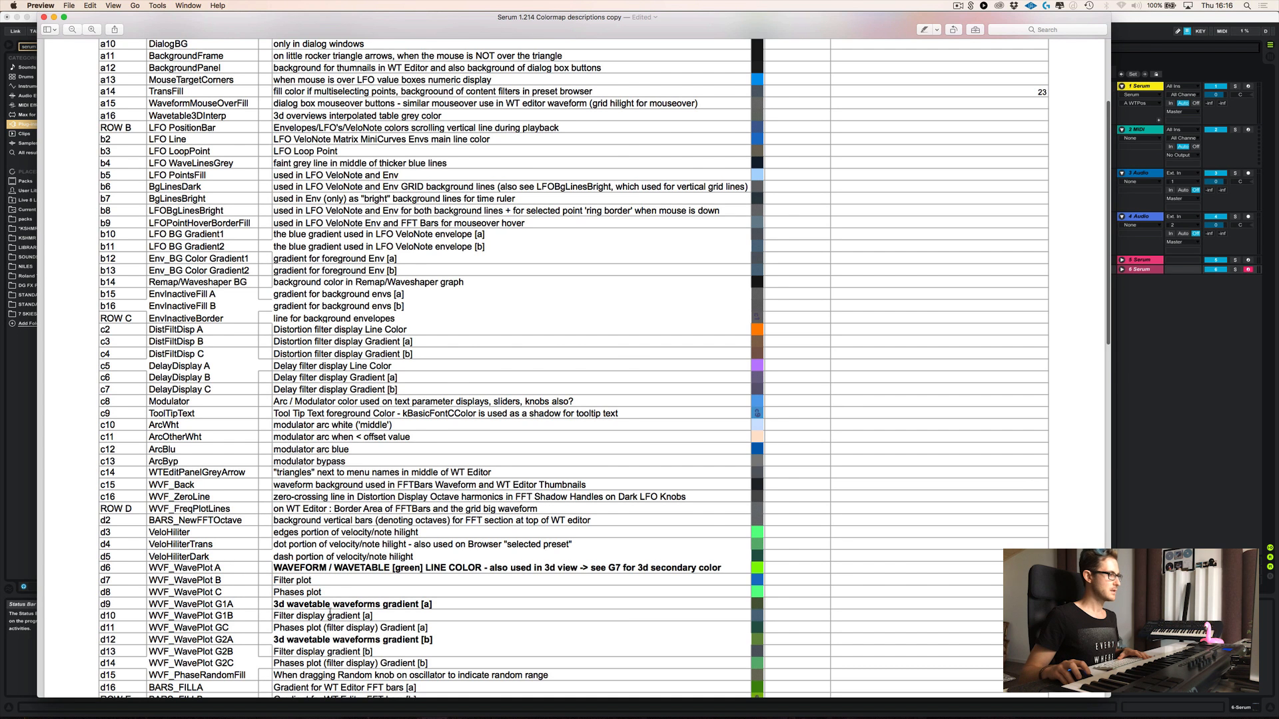
- Scroll through the colormap descriptions in Preview, then return to colormap.png in Photoshop
{"action": "scroll", "scroll_direction": "down", "scroll_amount": 3}
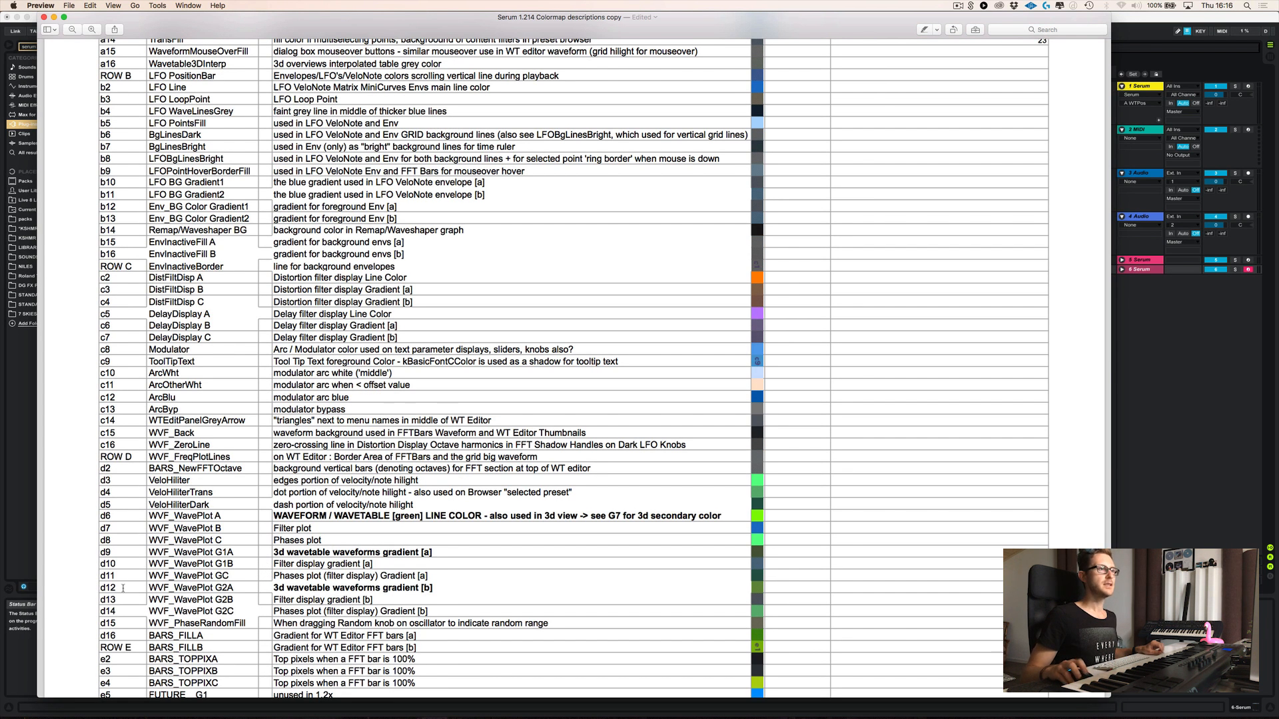
{"action": "scroll", "scroll_direction": "up", "scroll_amount": 3}
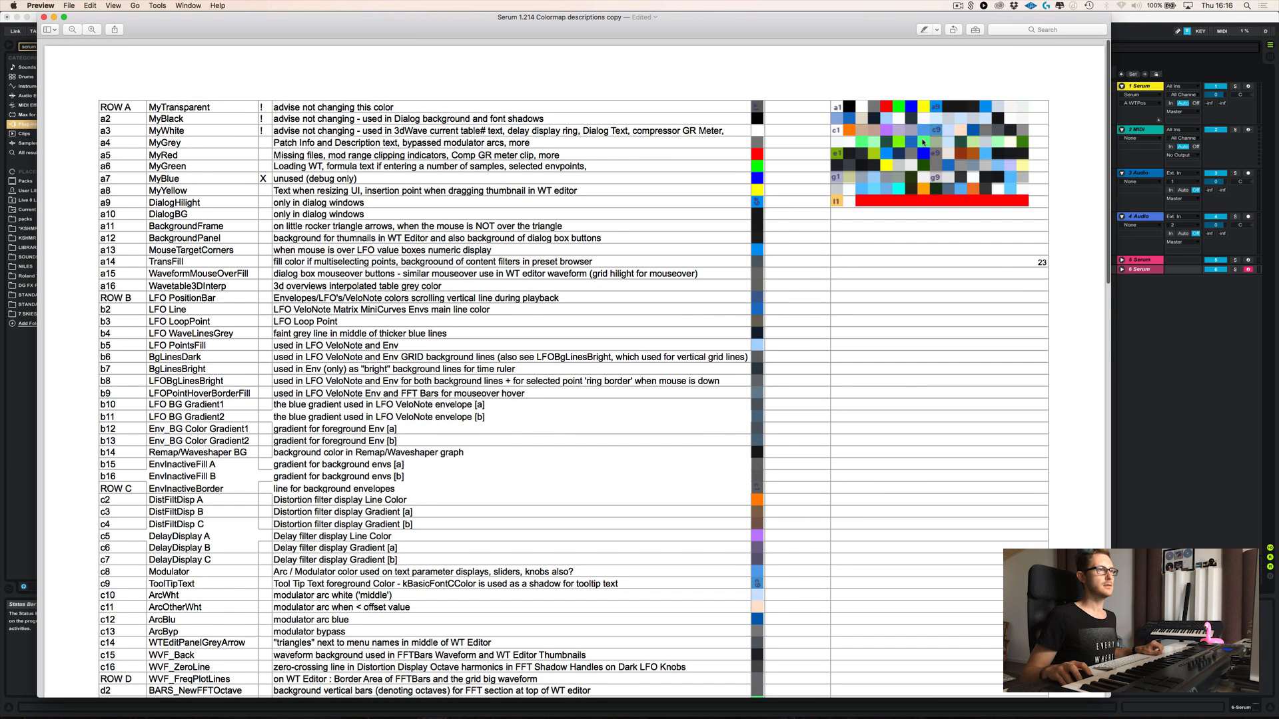
{"action": "mouse_move", "coordinate": [937, 145]}
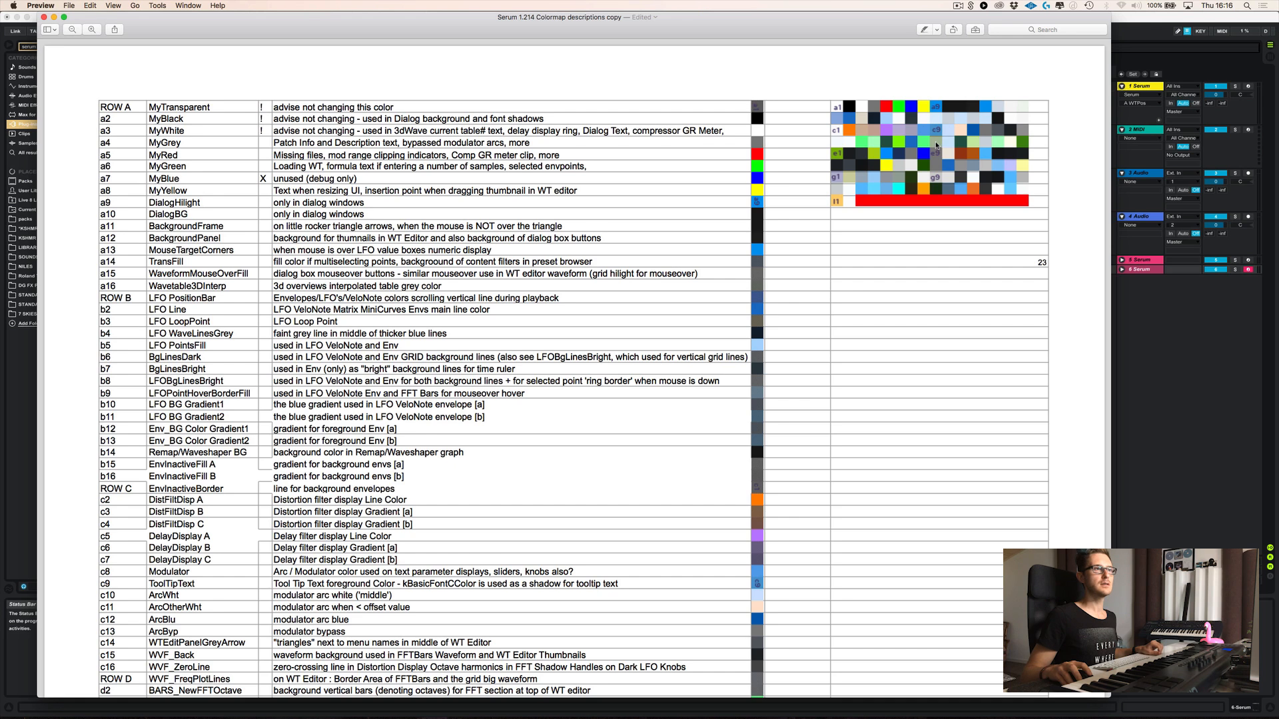
{"action": "mouse_move", "coordinate": [971, 145]}
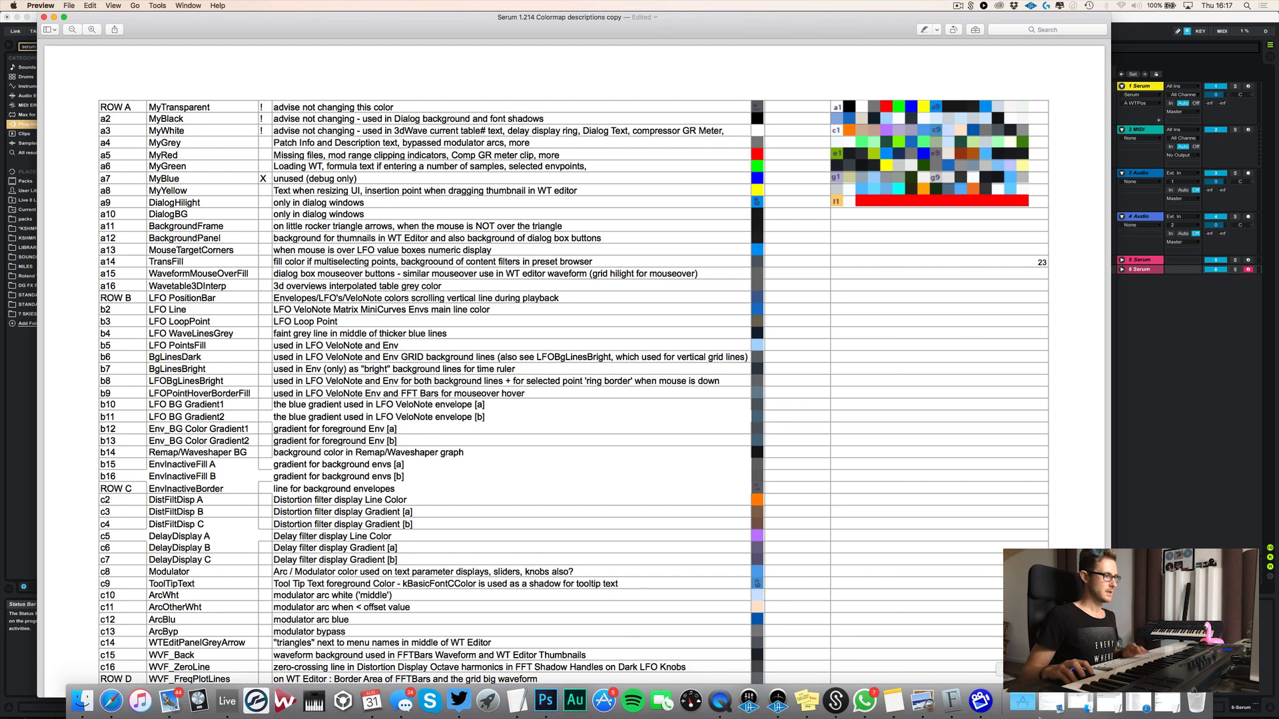
{"action": "left_click", "coordinate": [546, 701]}
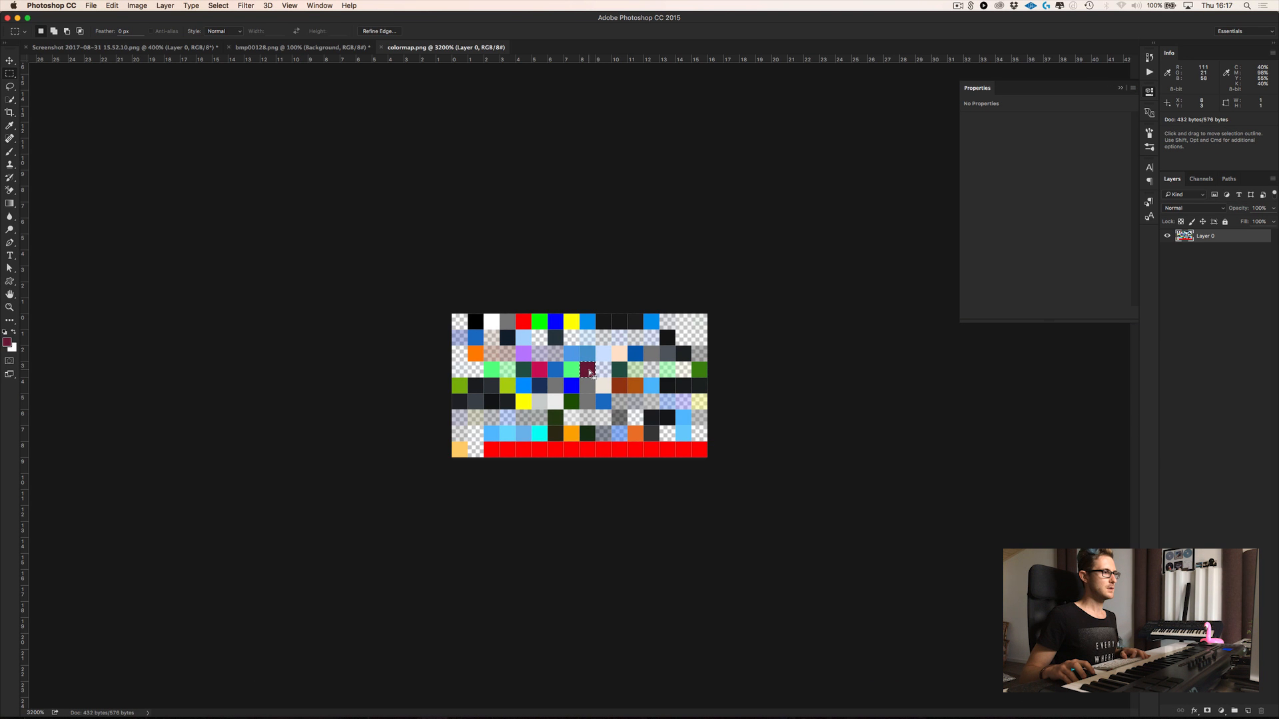
{"action": "mouse_move", "coordinate": [619, 372]}
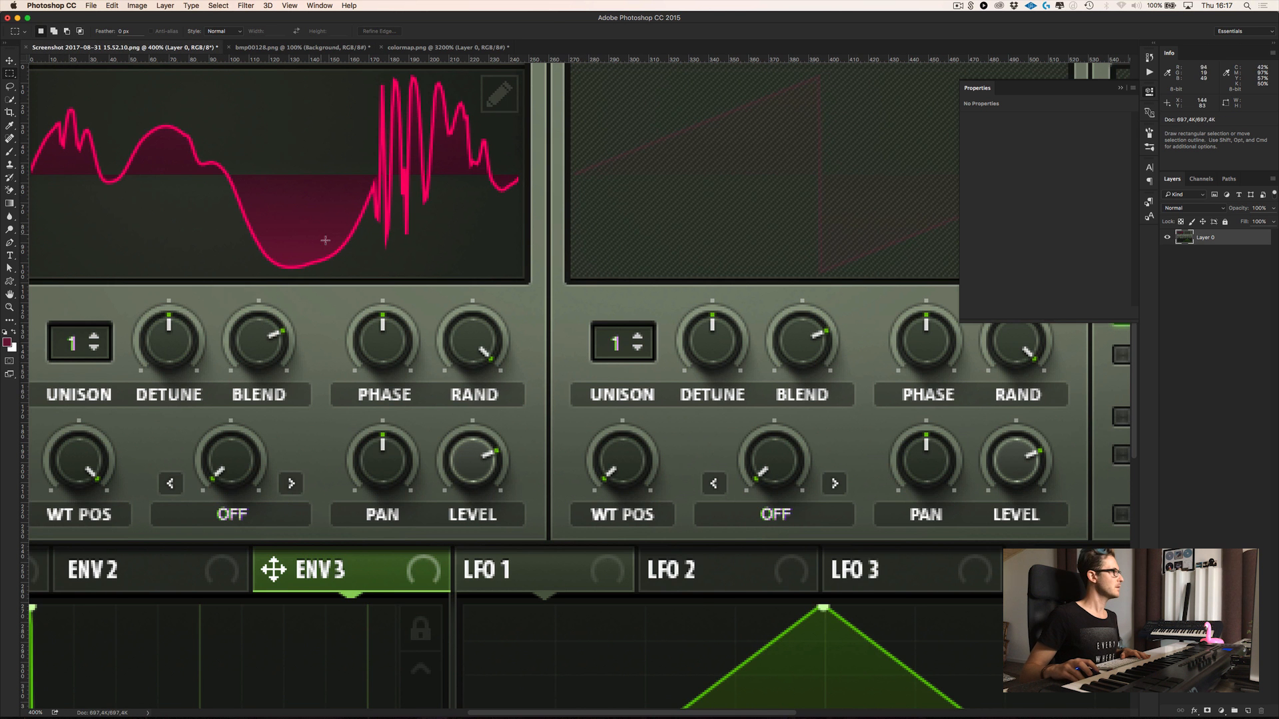
- Sample the dark pink from the waveform line as the foreground colour
{"action": "left_click", "coordinate": [5, 328]}
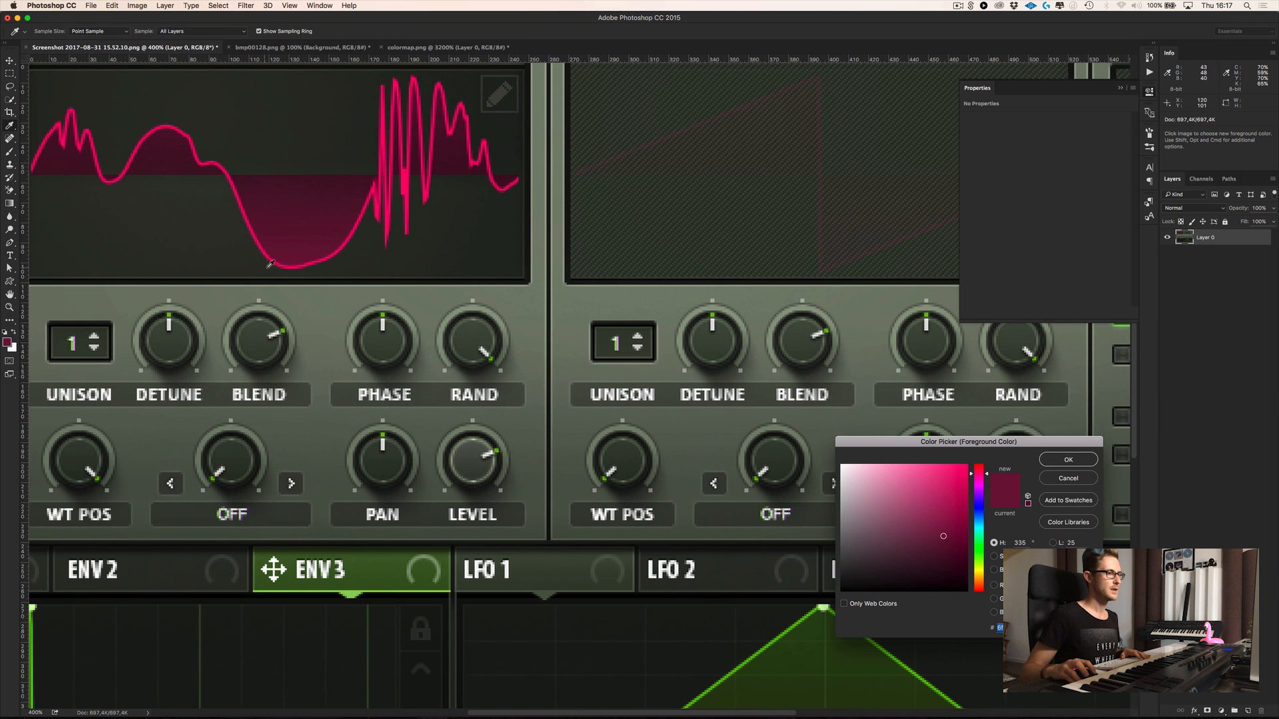
{"action": "mouse_move", "coordinate": [289, 260]}
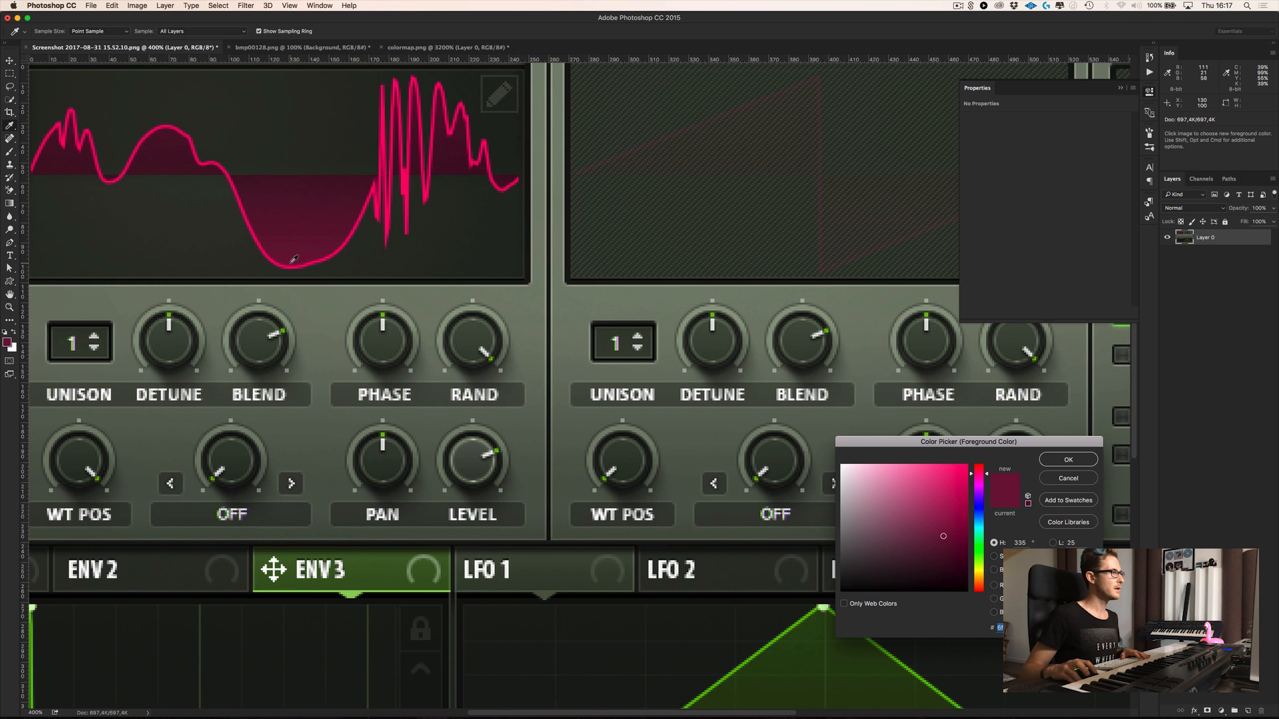
{"action": "left_click", "coordinate": [943, 558]}
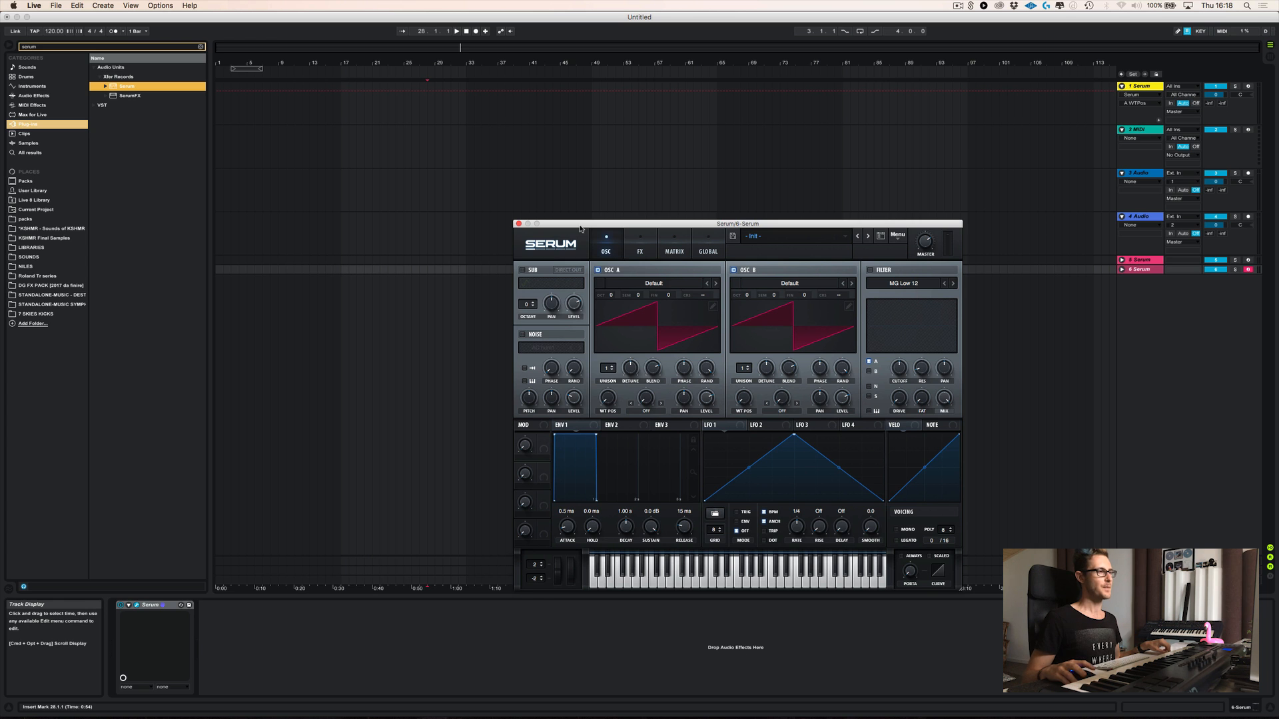
{"action": "mouse_move", "coordinate": [767, 229]}
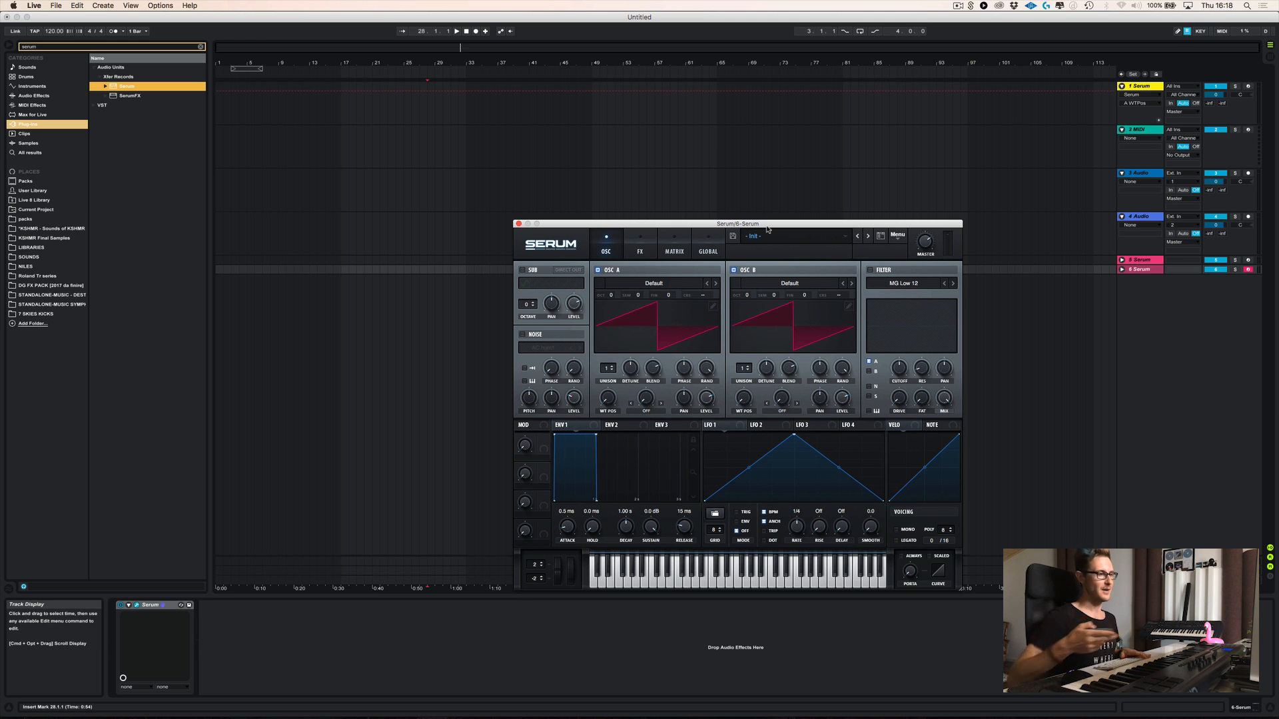
{"action": "mouse_move", "coordinate": [688, 370]}
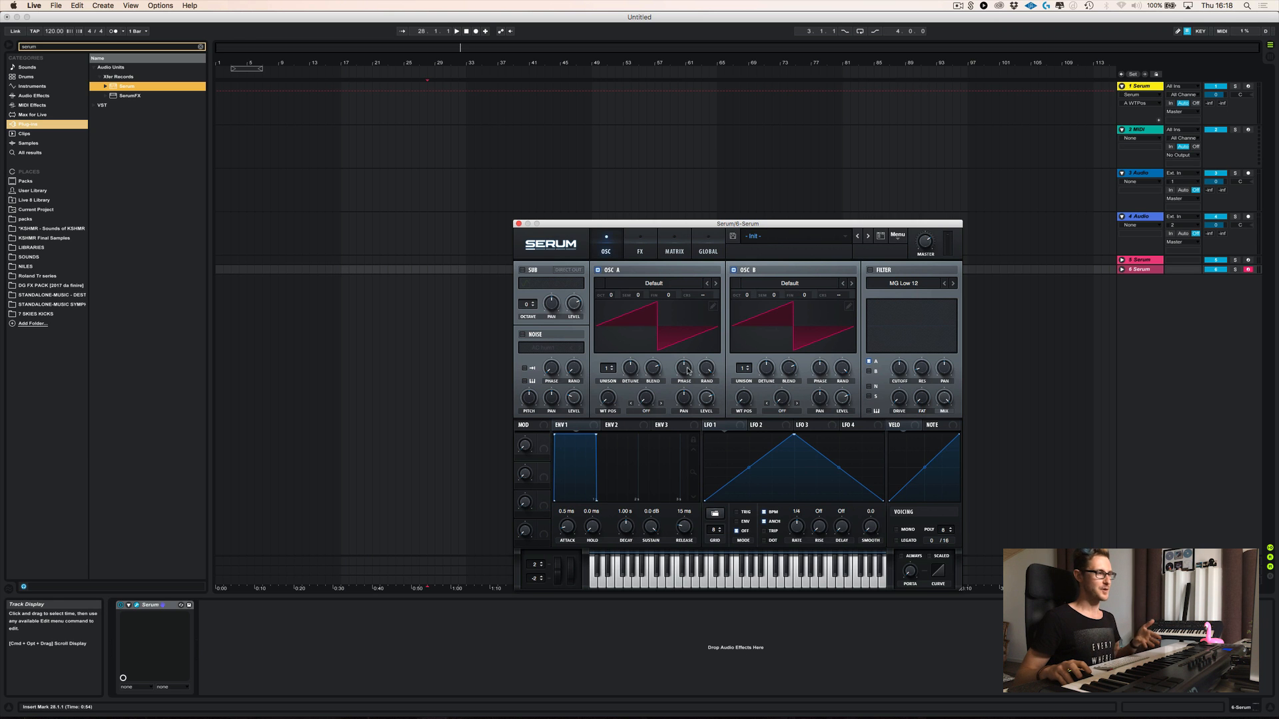
{"action": "mouse_move", "coordinate": [1128, 361]}
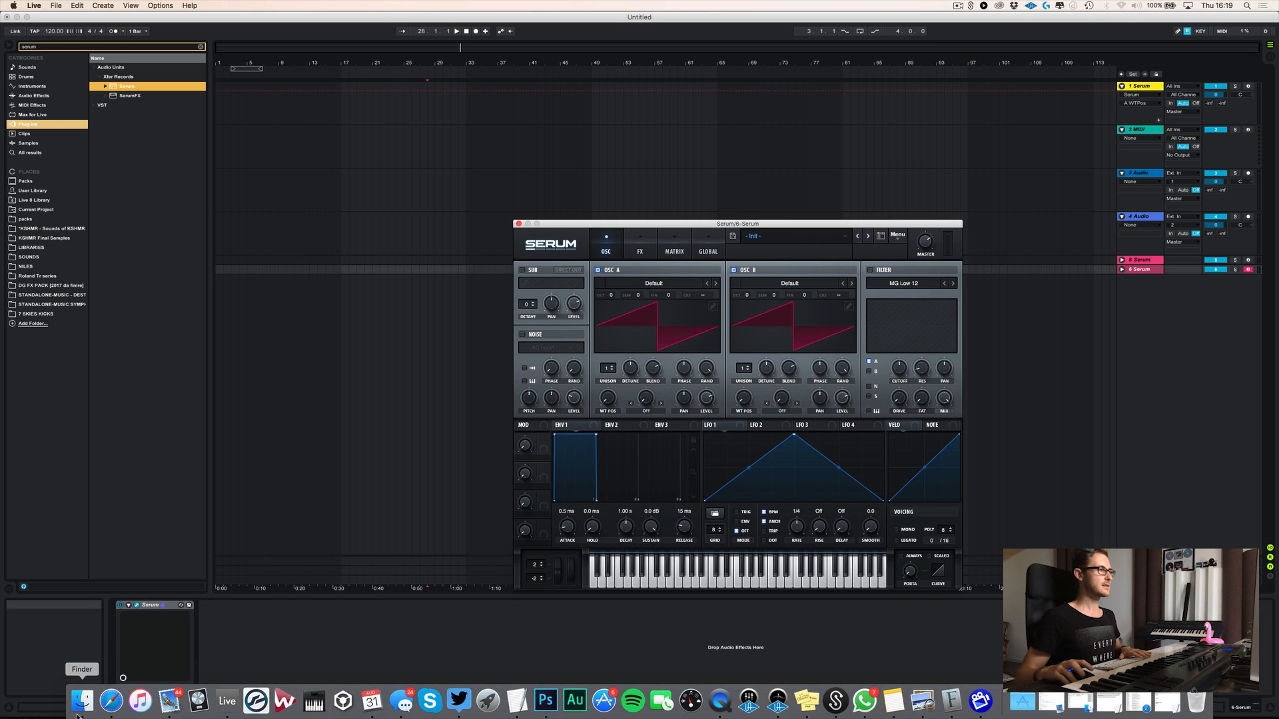
- Show the Serum Presets Skins folder (7 SKIES, Default) in Finder, then return to Serum
{"action": "left_click", "coordinate": [78, 699]}
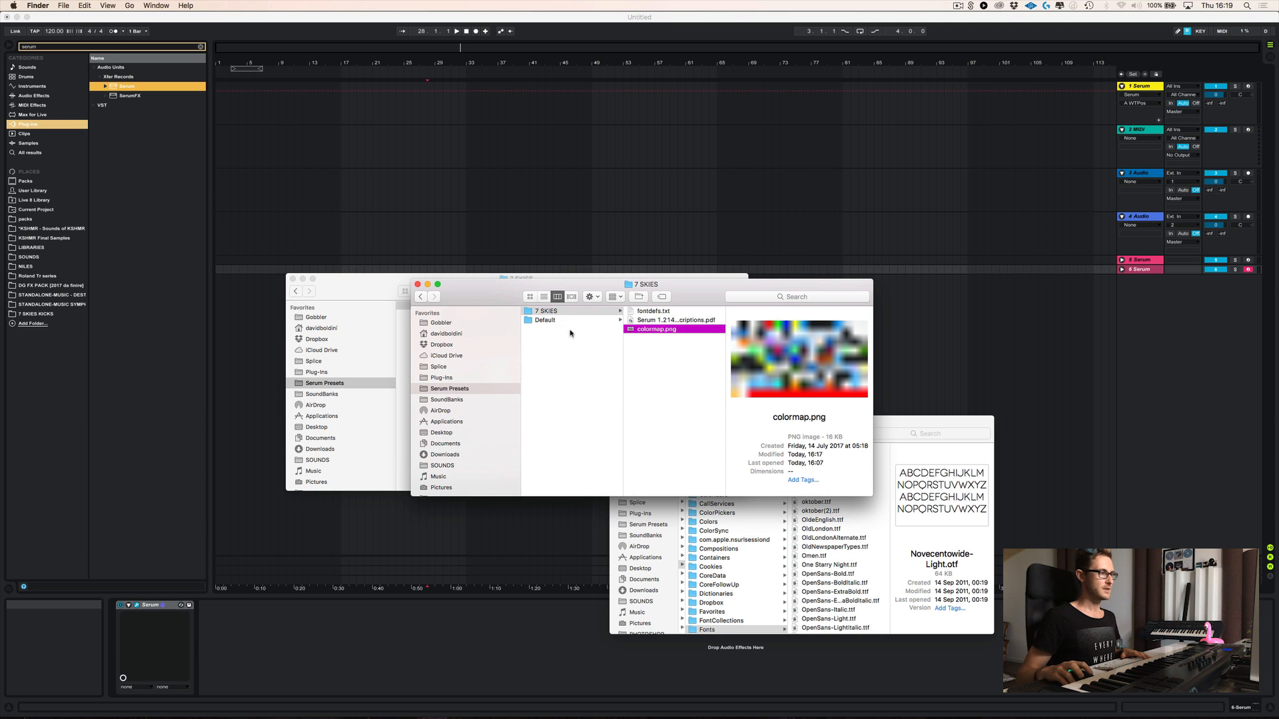
{"action": "left_click", "coordinate": [543, 365]}
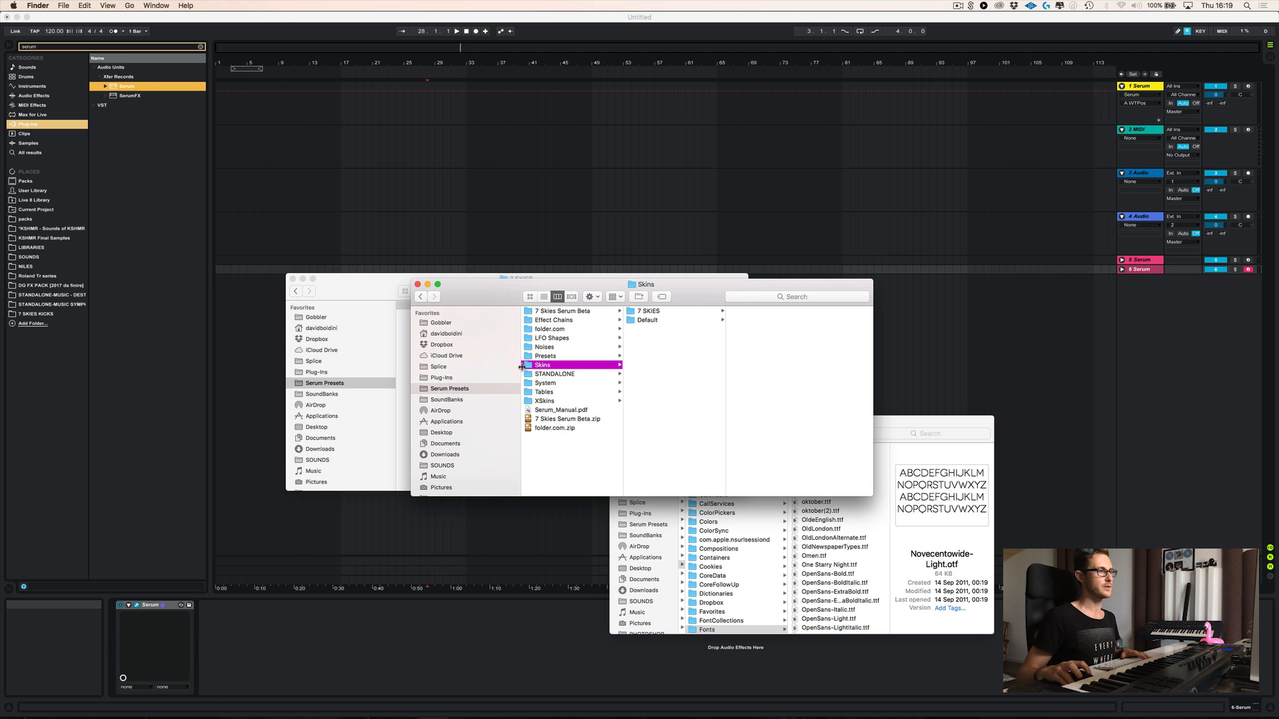
{"action": "left_click", "coordinate": [648, 310]}
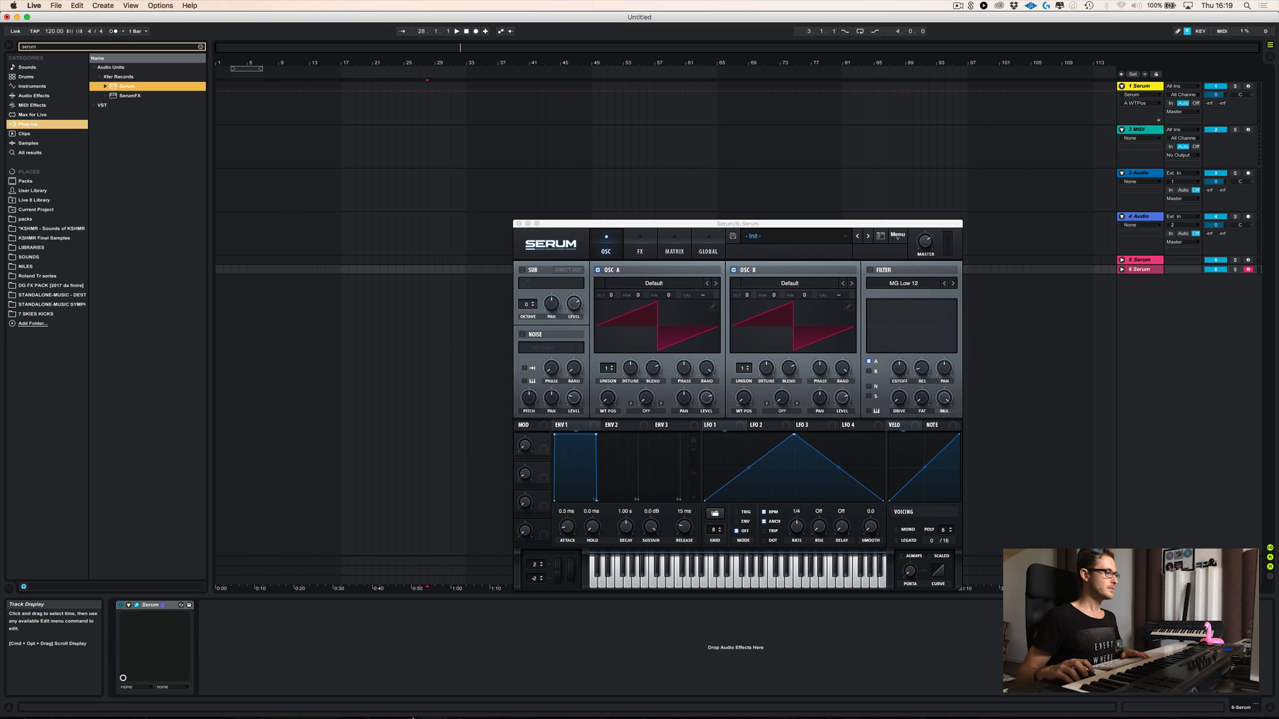
- Reveal the Serum Presets folder on disk from Serum's menu
{"action": "left_click", "coordinate": [896, 235]}
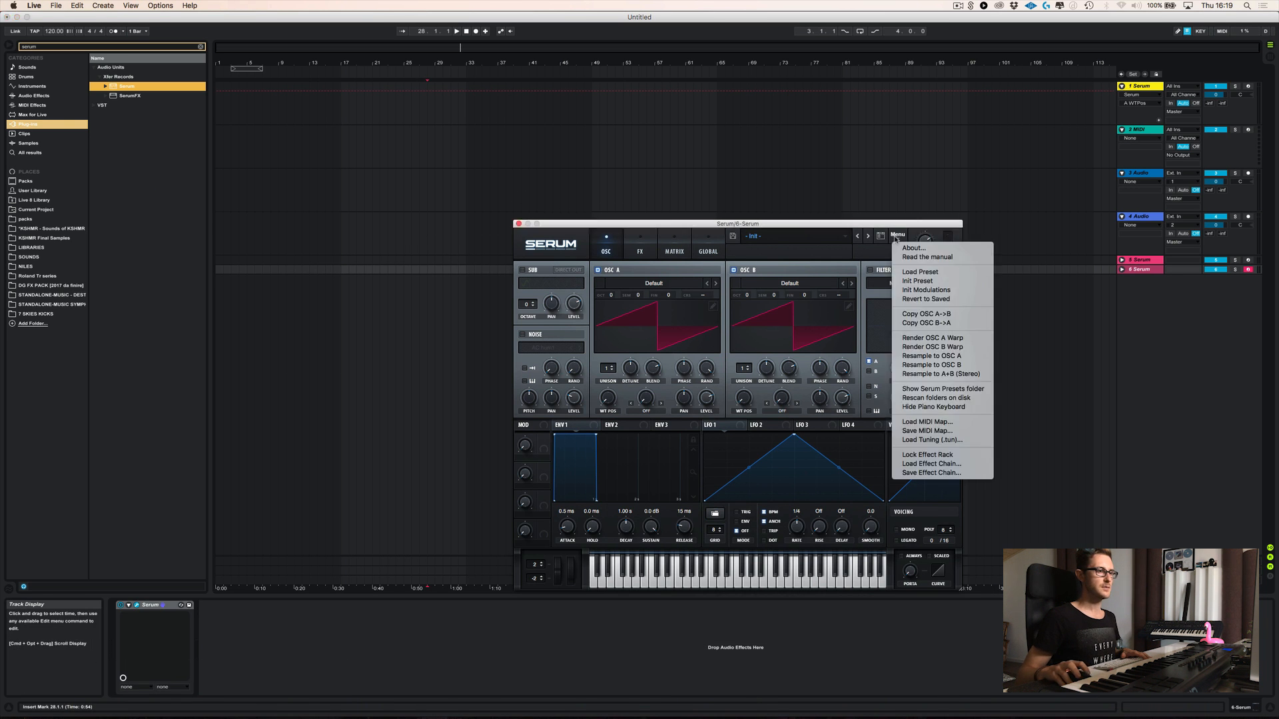
{"action": "mouse_move", "coordinate": [942, 388]}
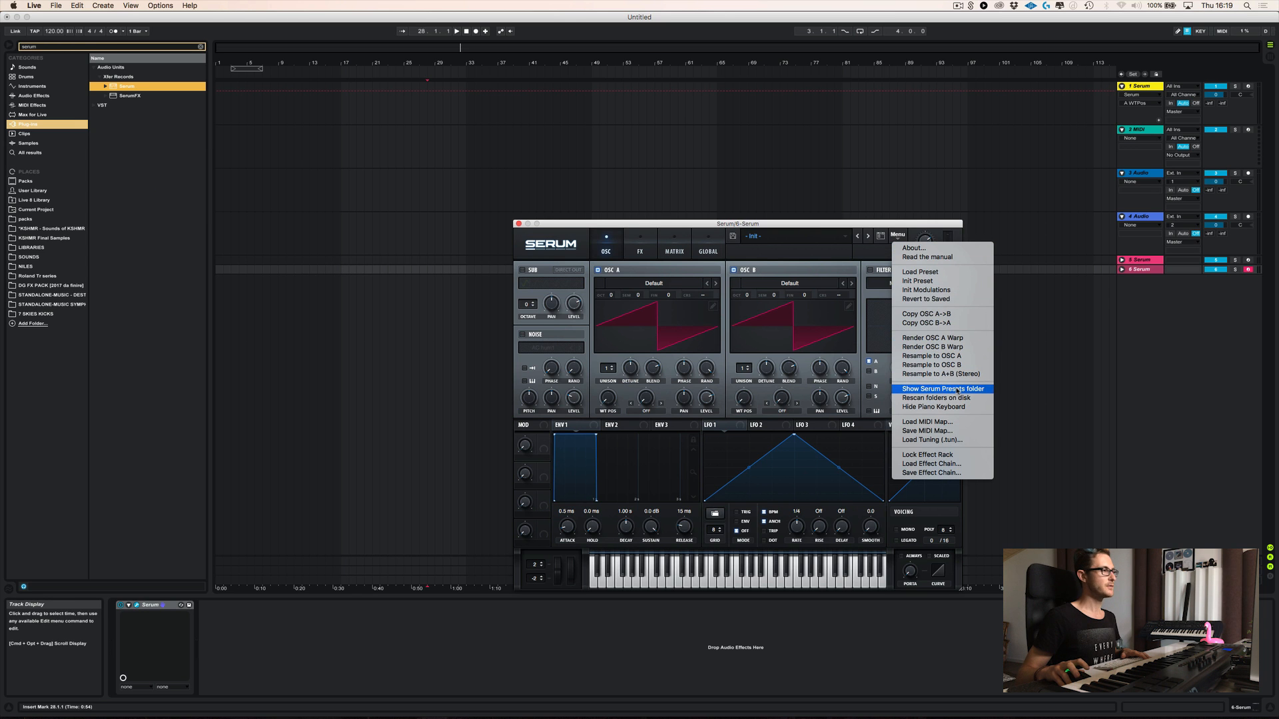
{"action": "left_click", "coordinate": [942, 388]}
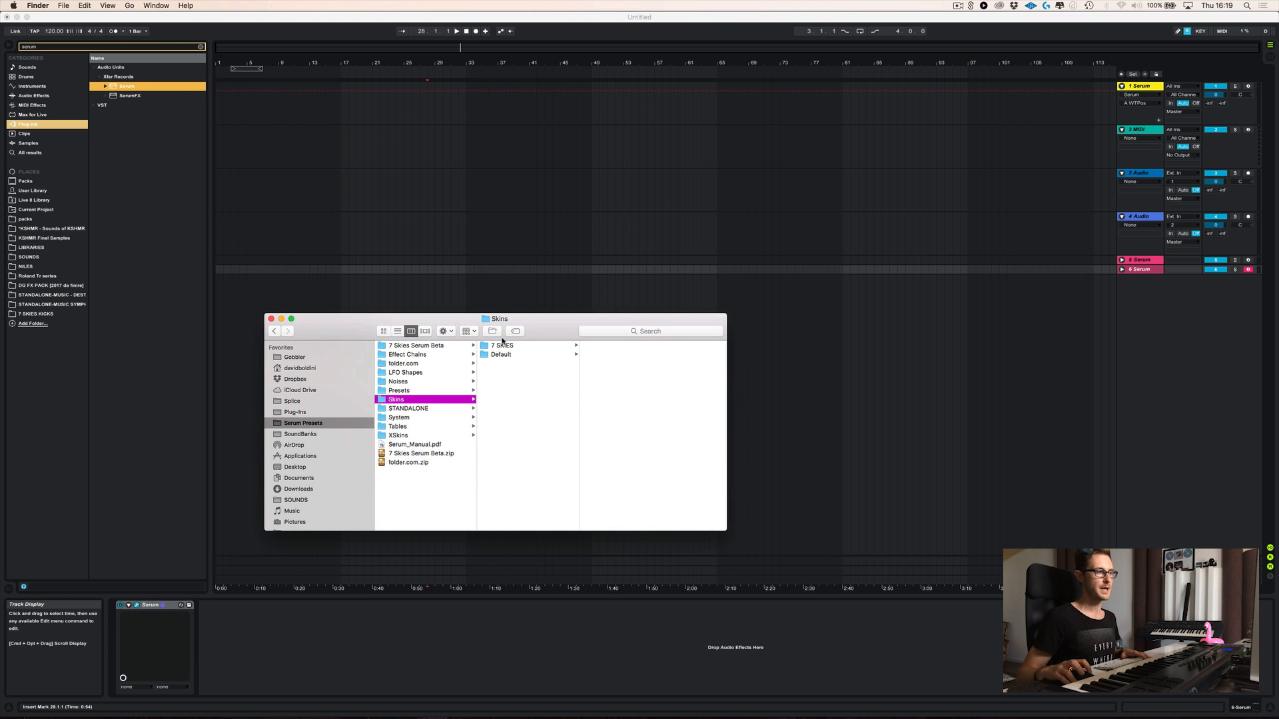
- Create a Fonts folder inside 7 SKIES and copy fontdefs.txt into it
{"action": "left_click", "coordinate": [500, 345]}
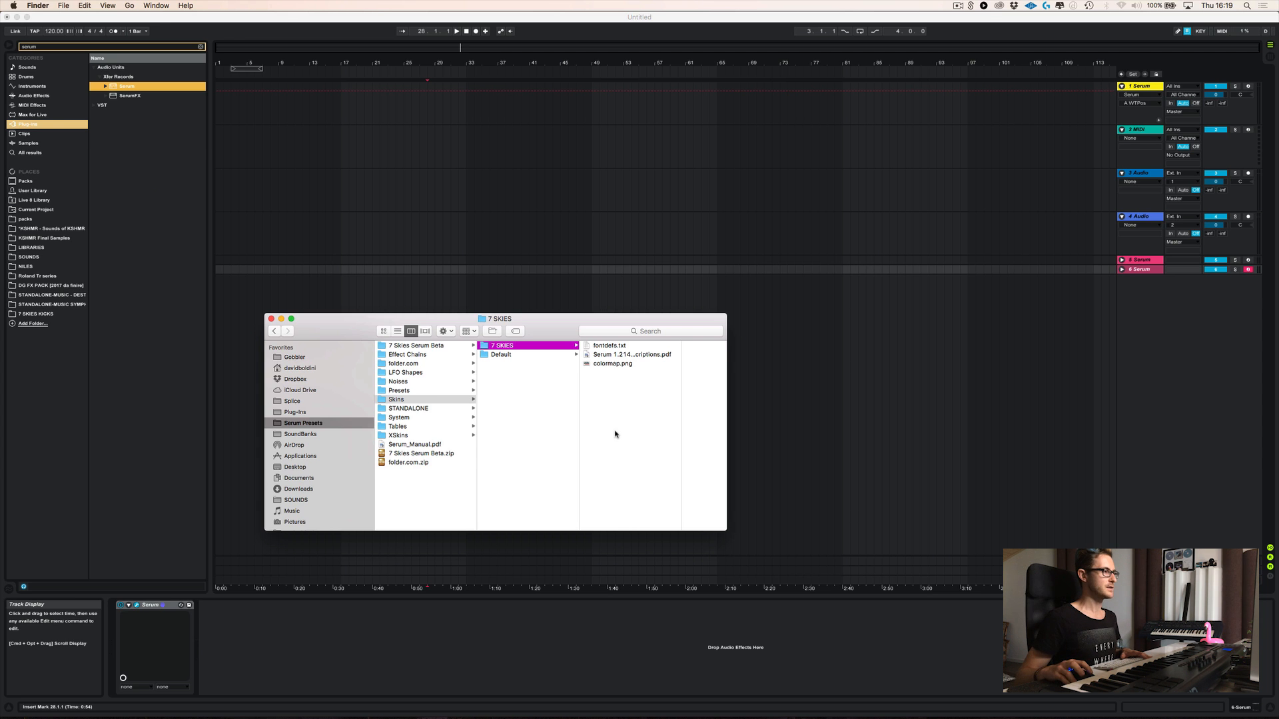
{"action": "mouse_move", "coordinate": [493, 332]}
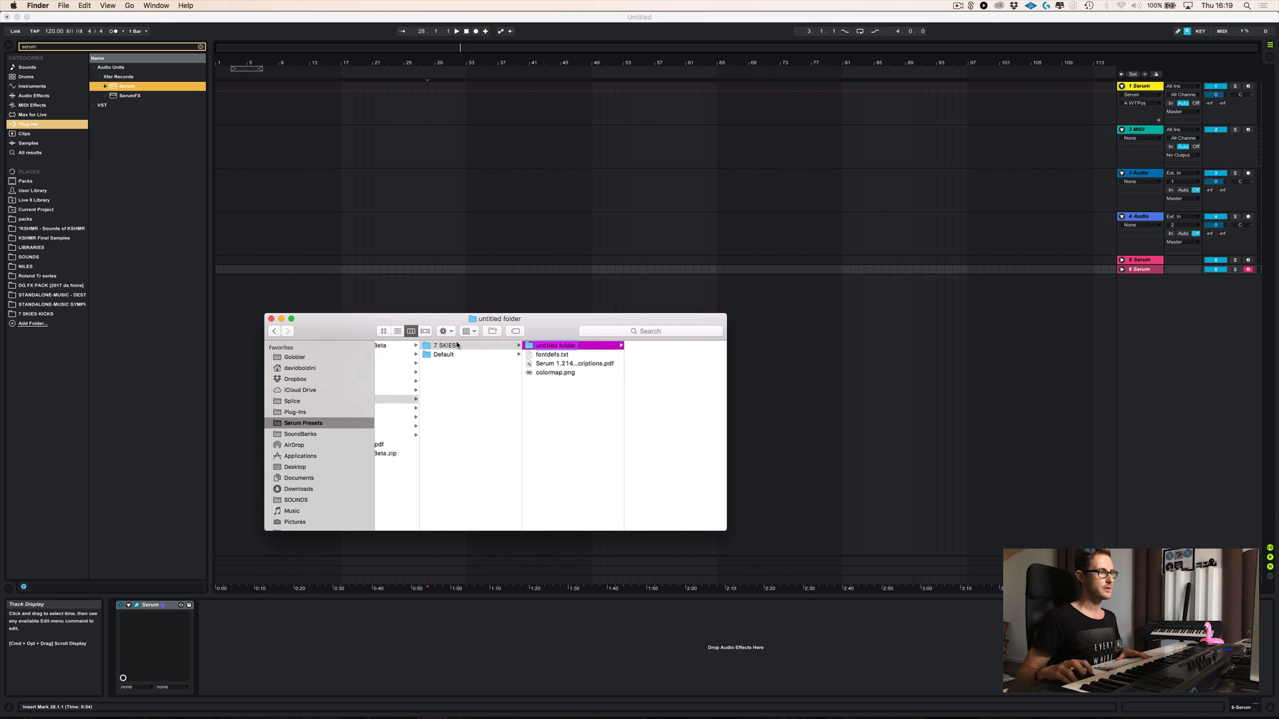
{"action": "mouse_move", "coordinate": [571, 354]}
{"action": "type", "text": "Fonts"}
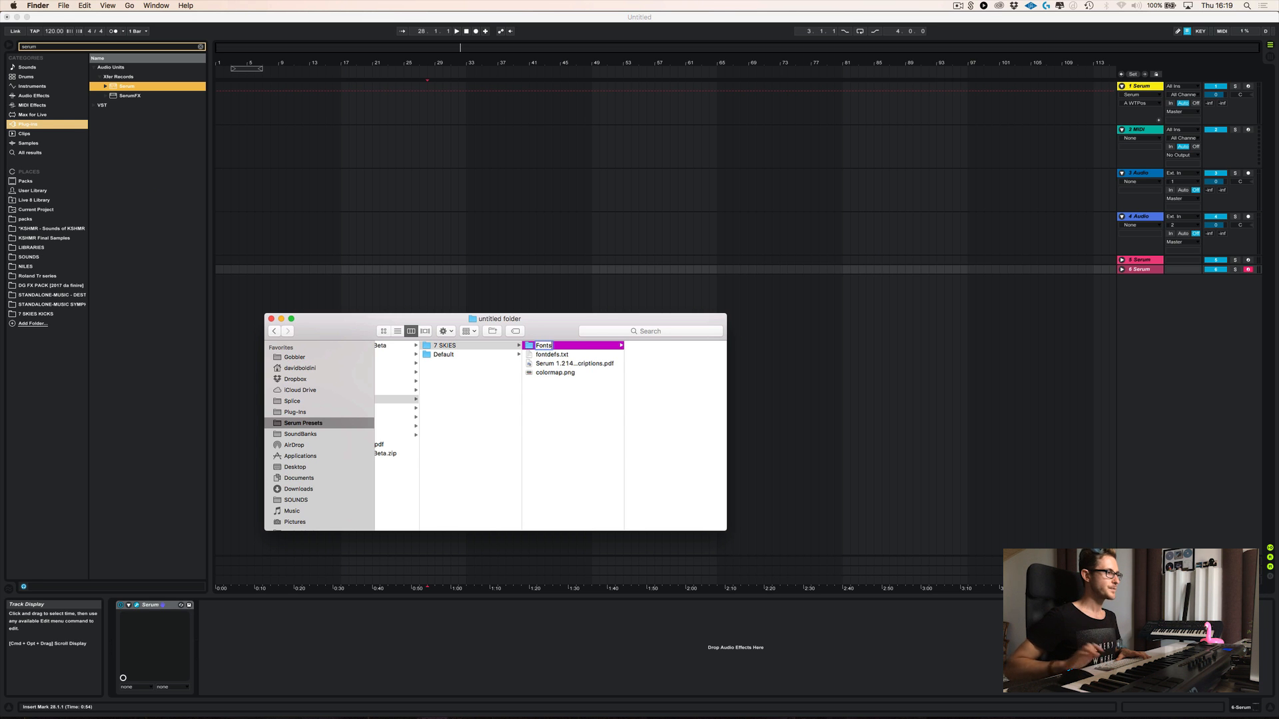
{"action": "left_click", "coordinate": [543, 345]}
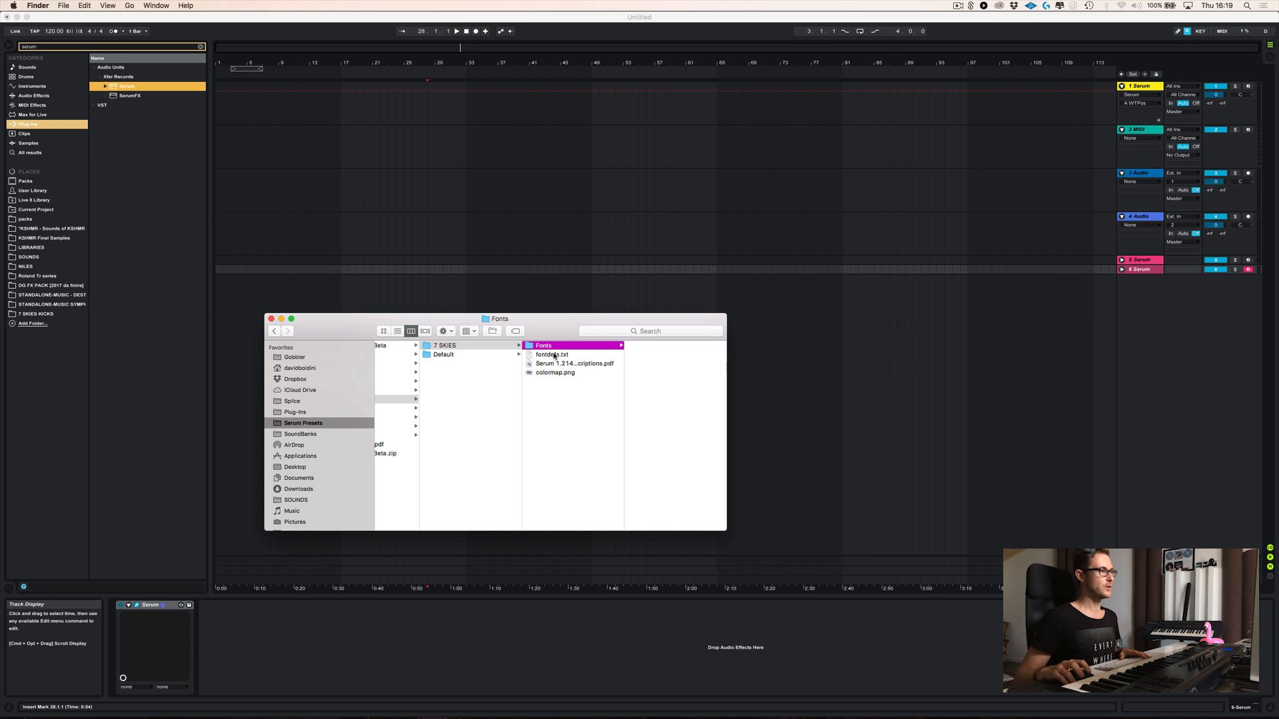
{"action": "left_click", "coordinate": [552, 355]}
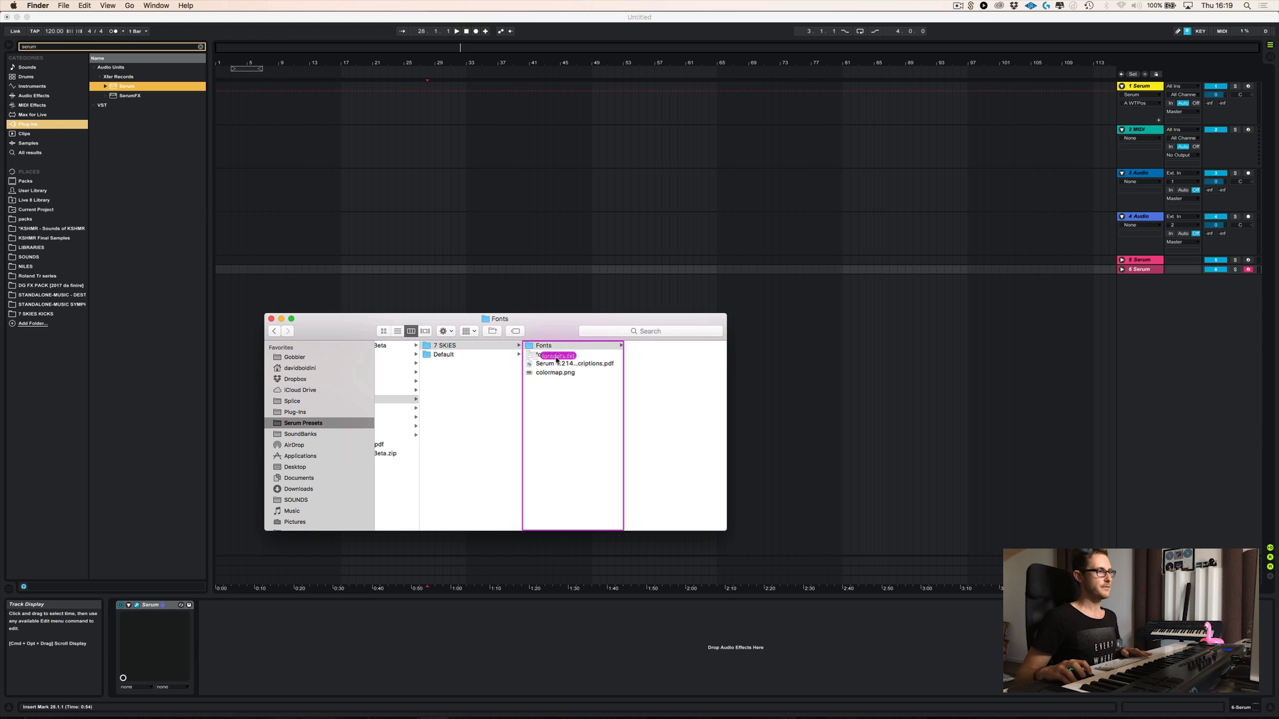
{"action": "left_click", "coordinate": [567, 345]}
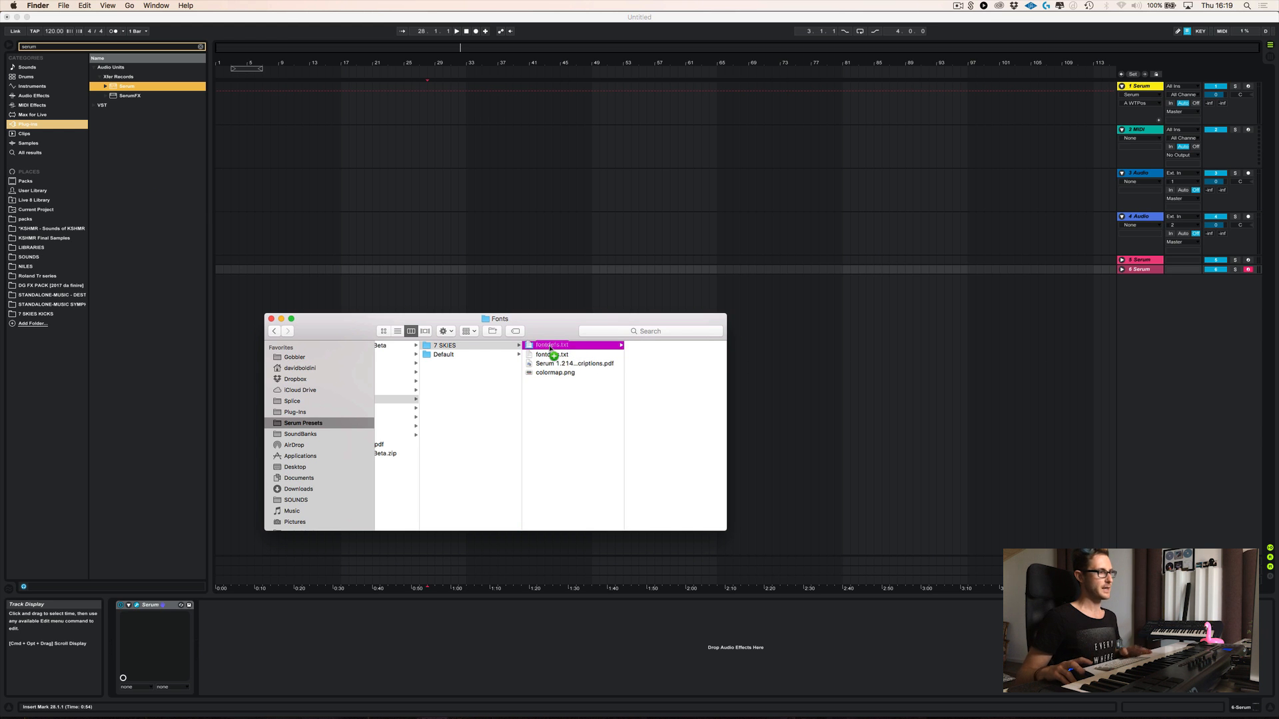
{"action": "left_click", "coordinate": [553, 345]}
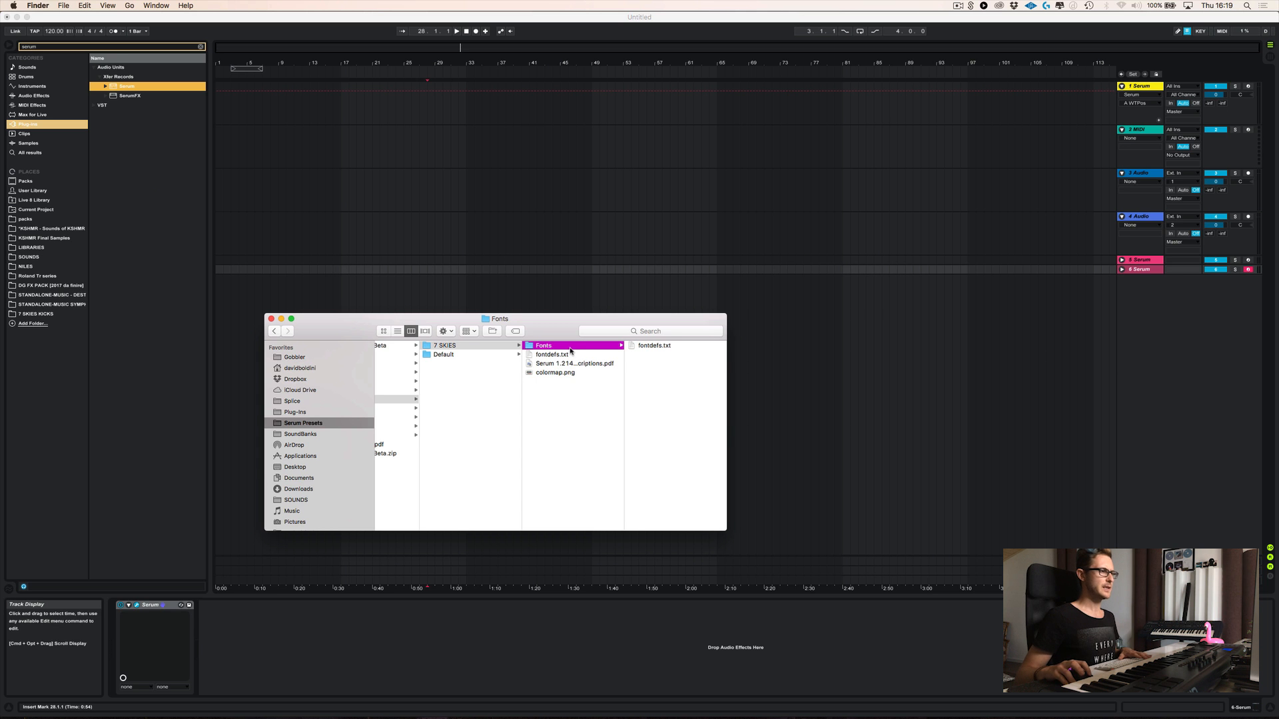
{"action": "left_click", "coordinate": [554, 354]}
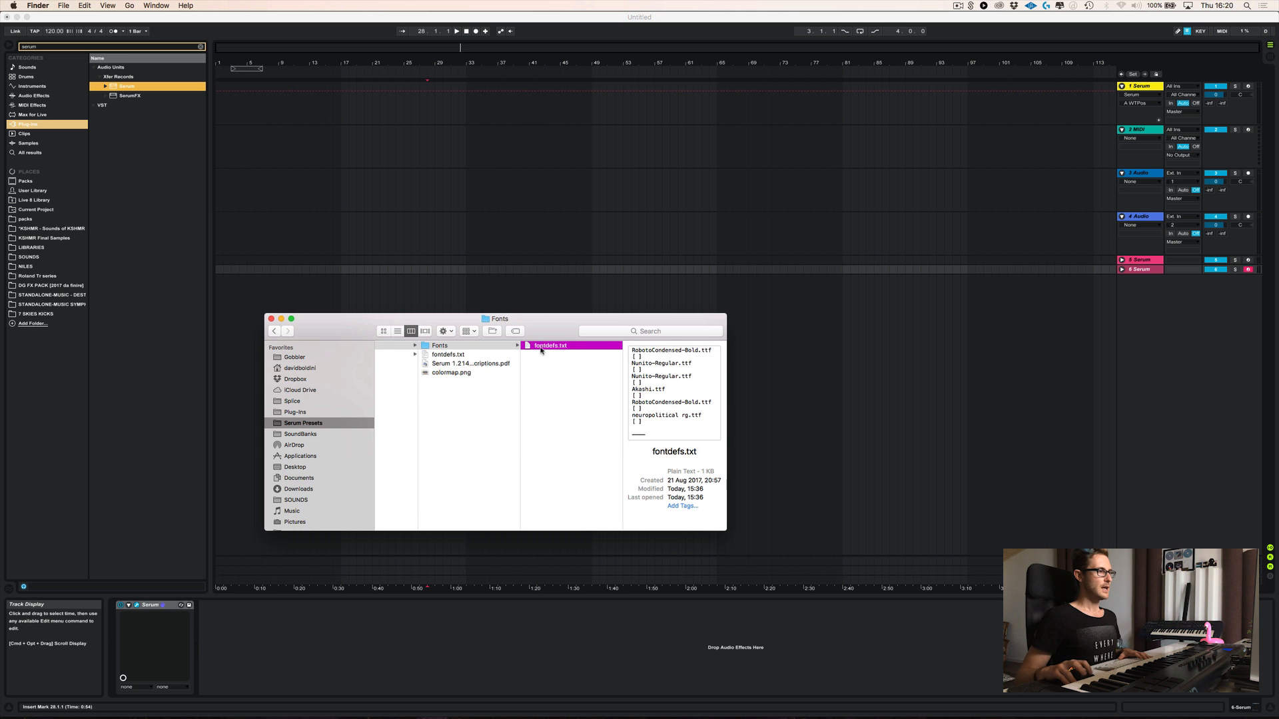
- View fontdefs.txt's font list in TextEdit
{"action": "double_click", "coordinate": [549, 345]}
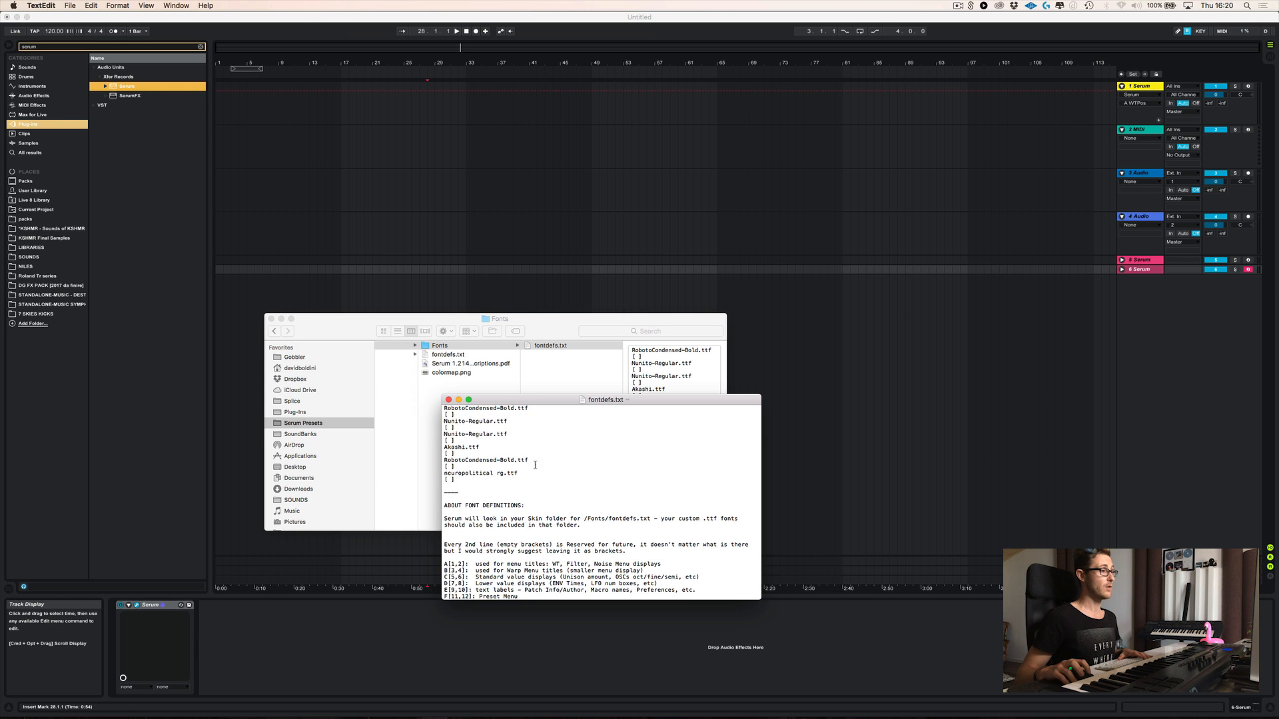
{"action": "mouse_move", "coordinate": [899, 435]}
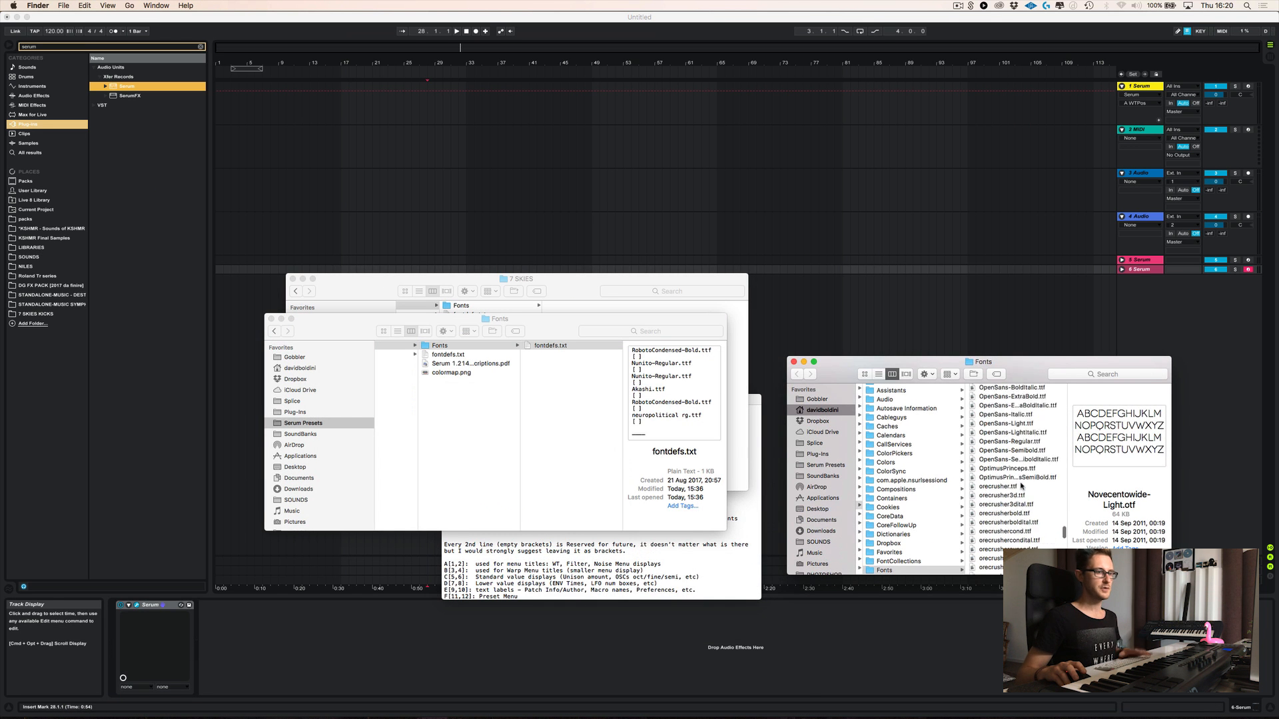
- Copy OpenSans-Regular.ttf from the system Fonts folder into the skin's Fonts folder beside fontdefs.txt
{"action": "scroll", "scroll_direction": "down", "scroll_amount": 3}
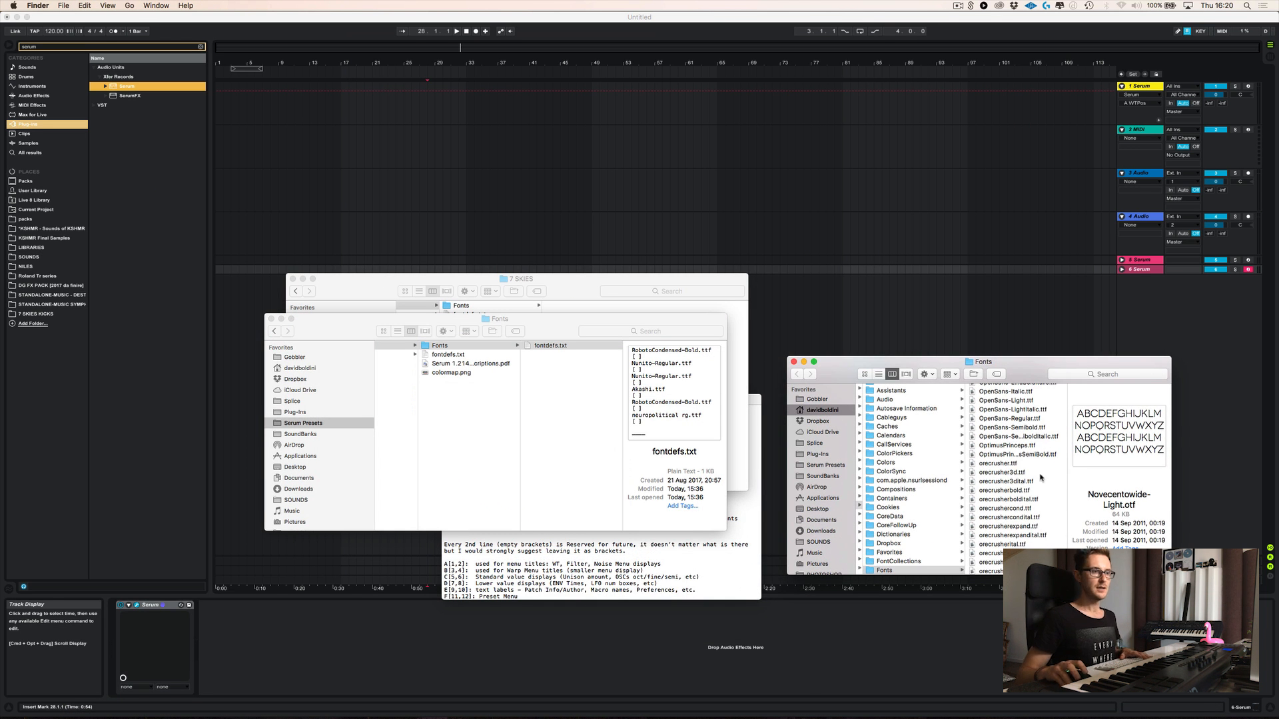
{"action": "scroll", "scroll_direction": "up", "scroll_amount": 3}
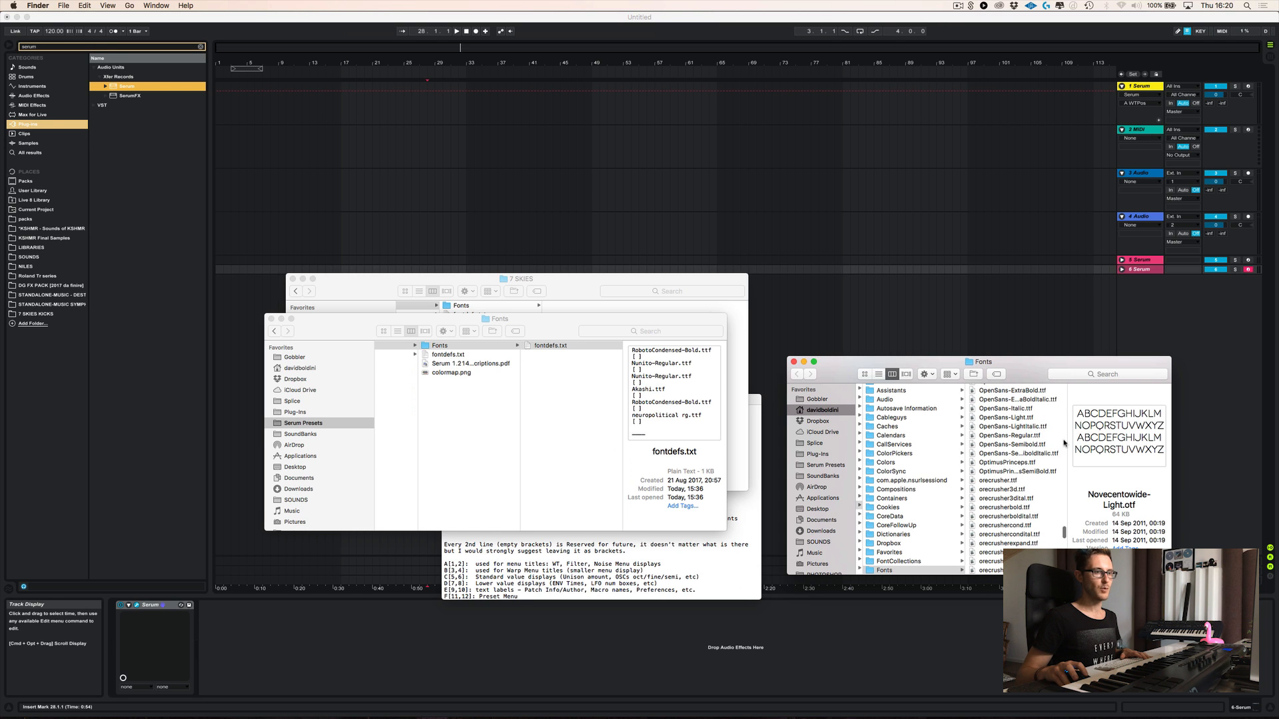
{"action": "mouse_move", "coordinate": [1016, 438]}
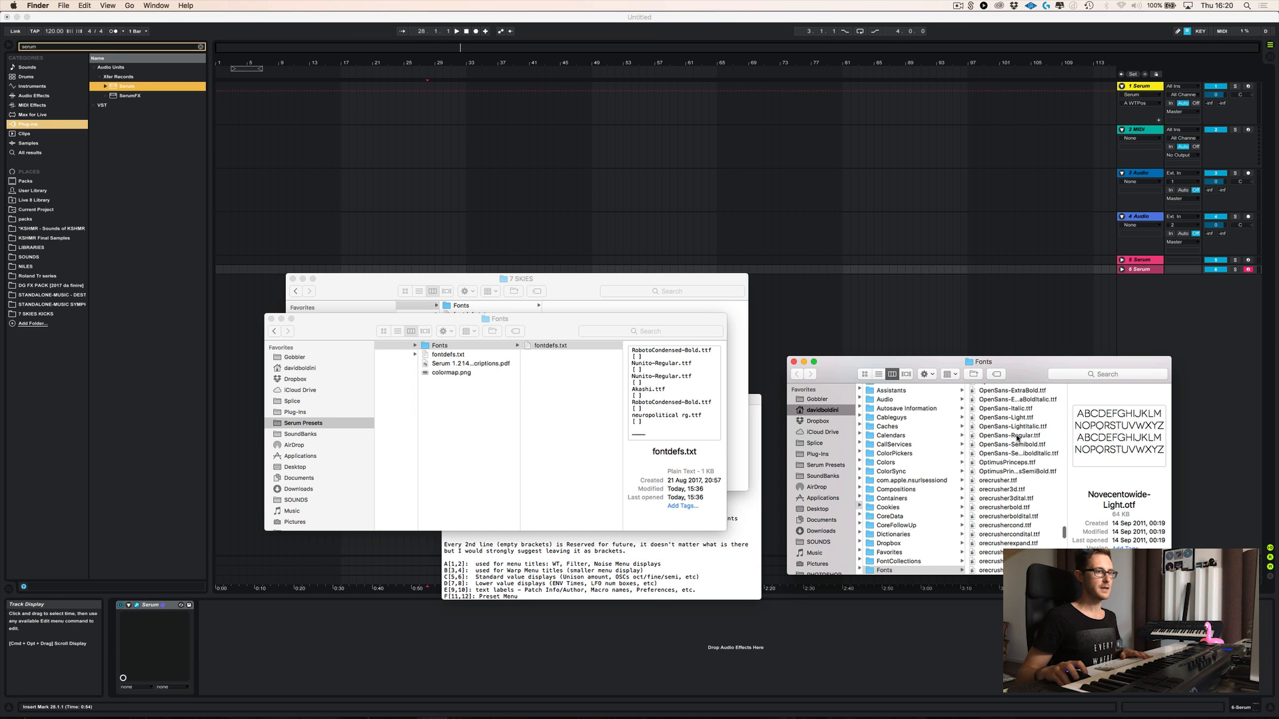
{"action": "left_click", "coordinate": [1011, 434]}
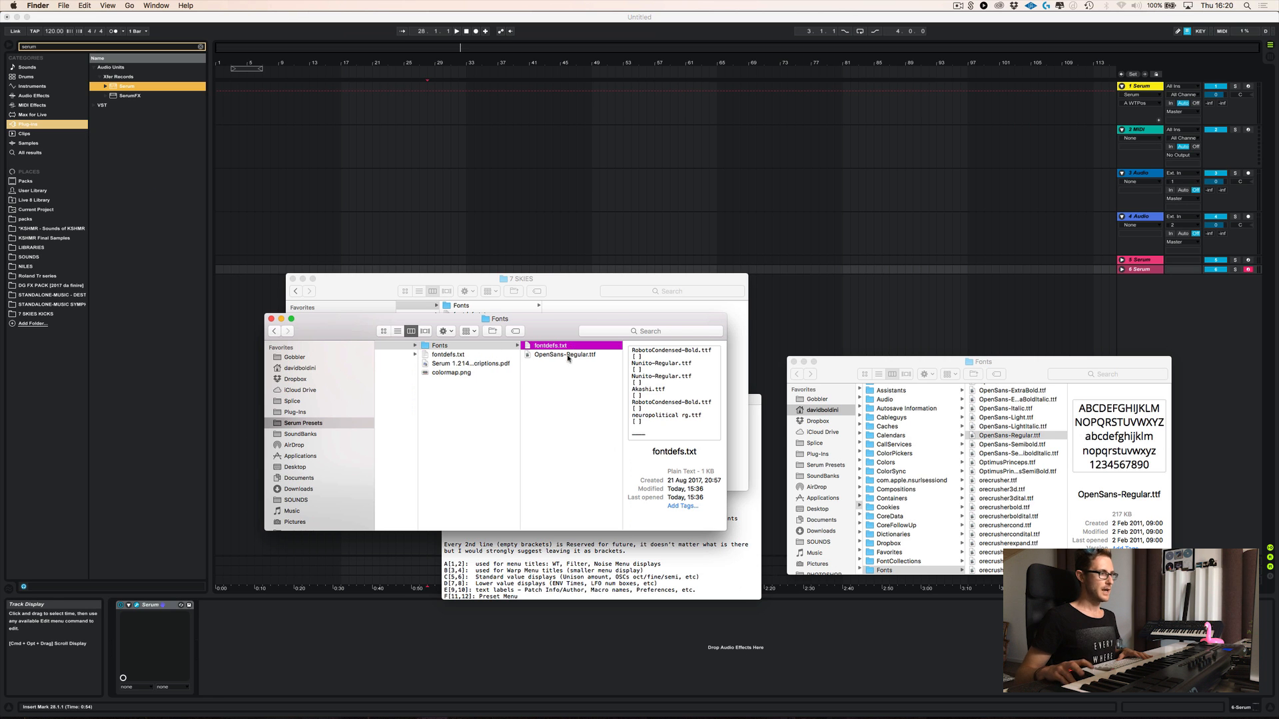
{"action": "left_click", "coordinate": [564, 354]}
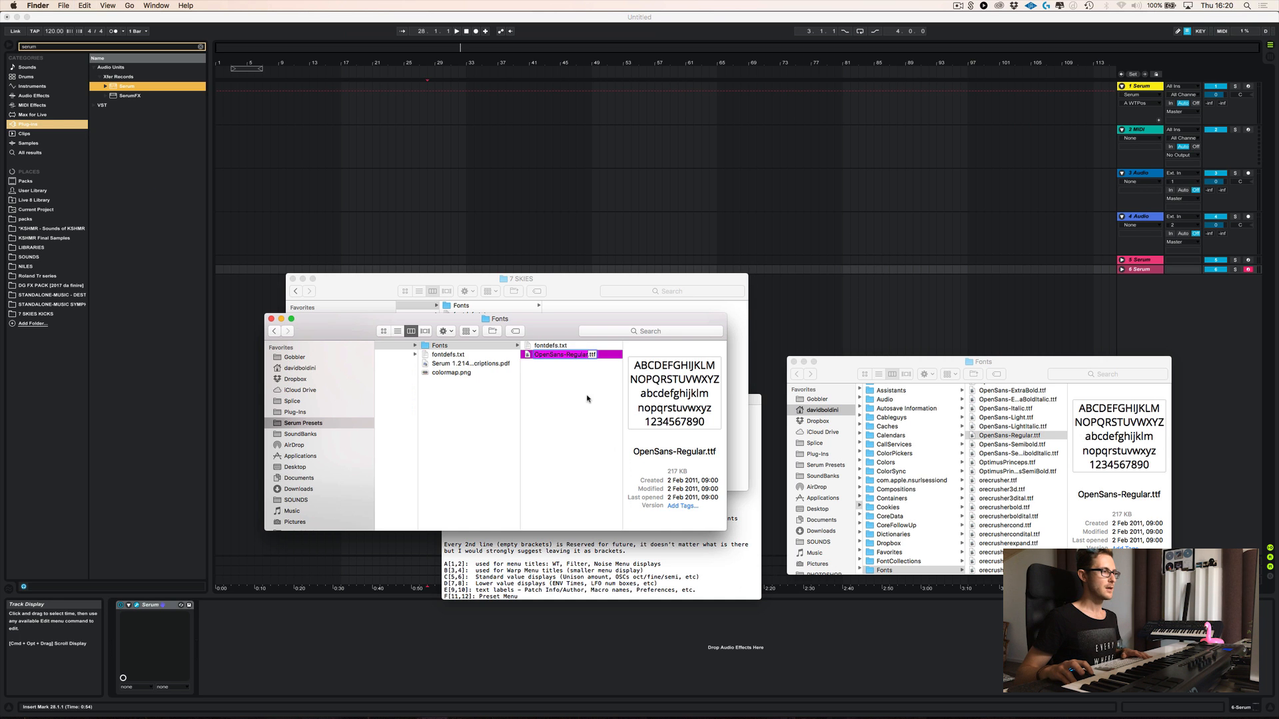
{"action": "left_click", "coordinate": [441, 345]}
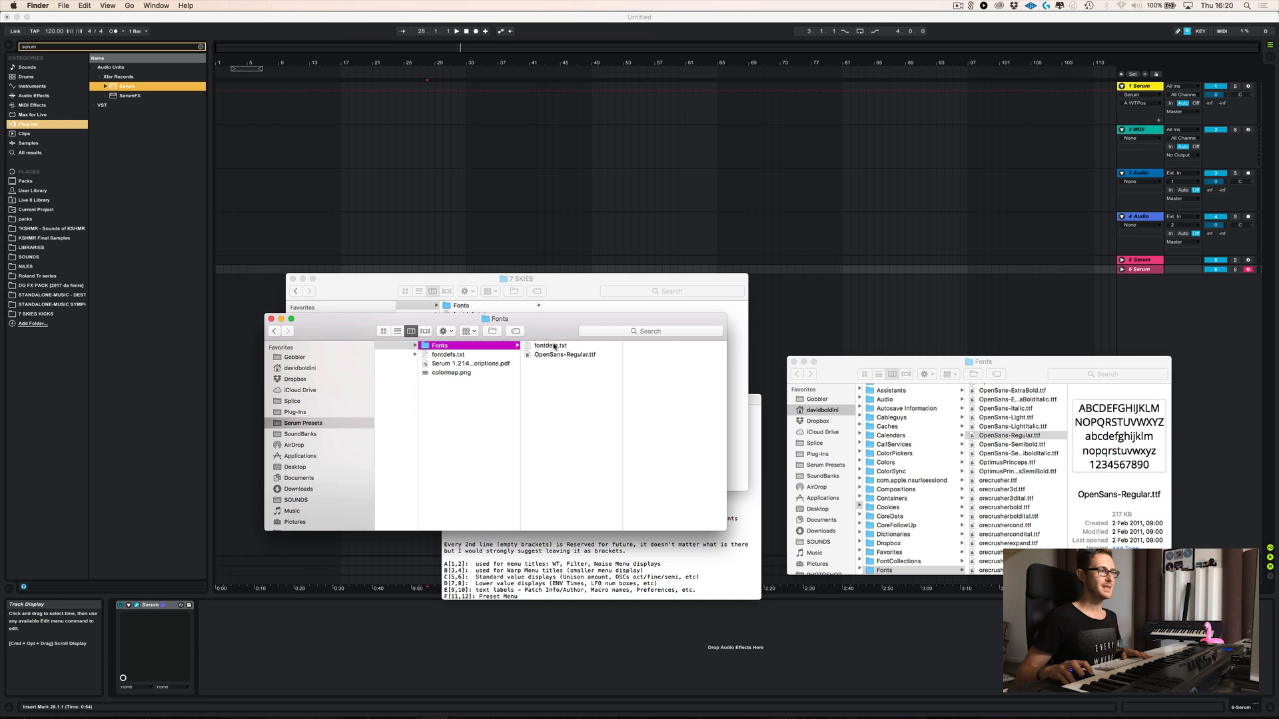
{"action": "left_click", "coordinate": [565, 354]}
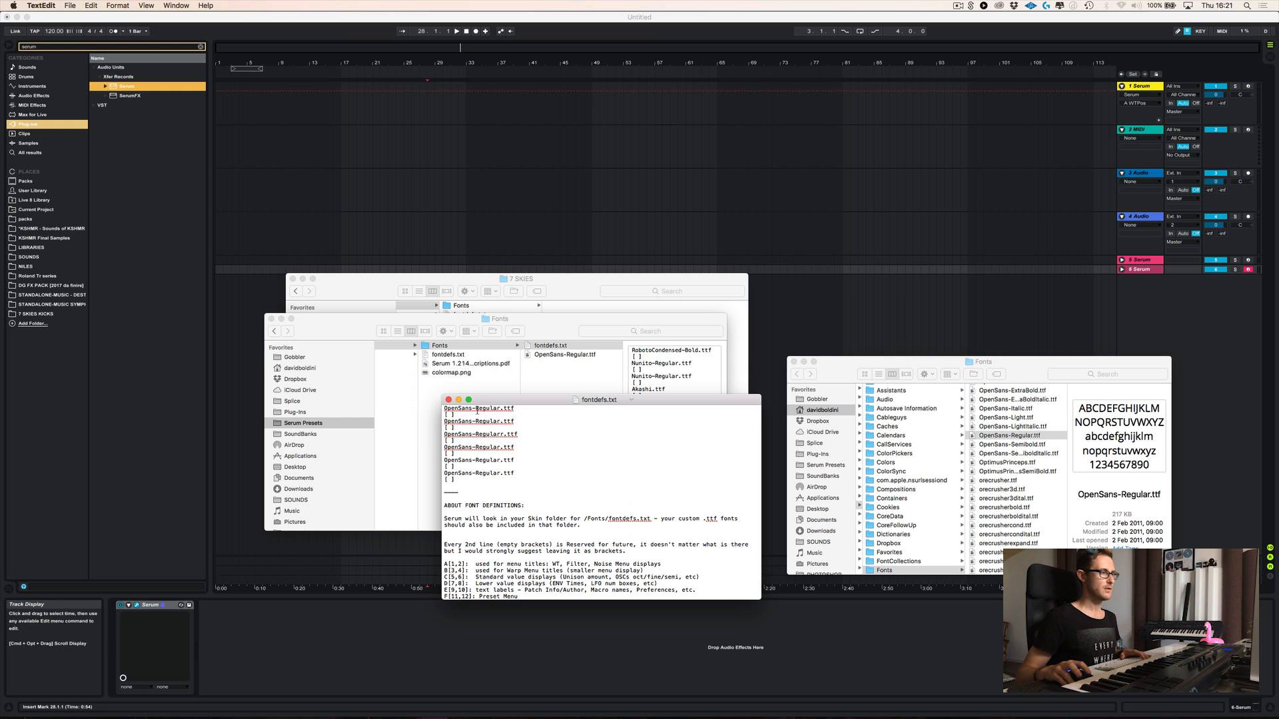
- Preview the saved fontdefs.txt listing OpenSans-Regular.ttf and the copied font file in Finder
{"action": "left_click", "coordinate": [565, 354]}
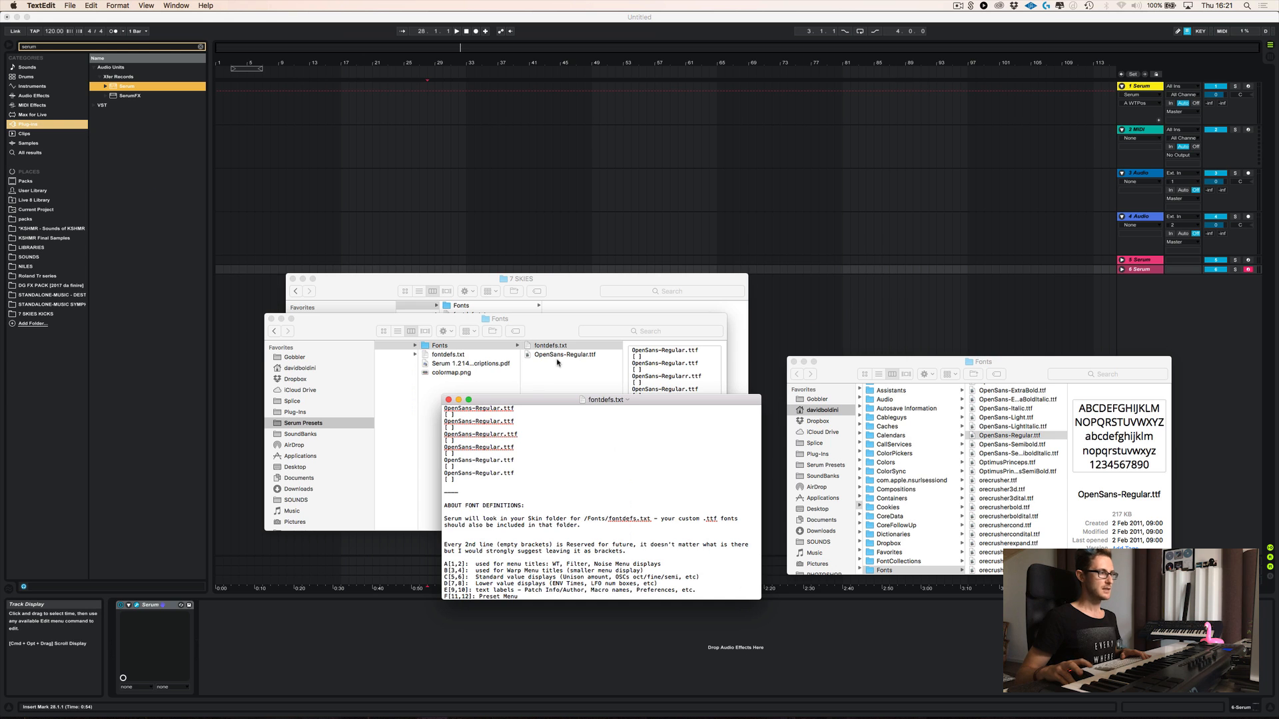
{"action": "left_click", "coordinate": [550, 345]}
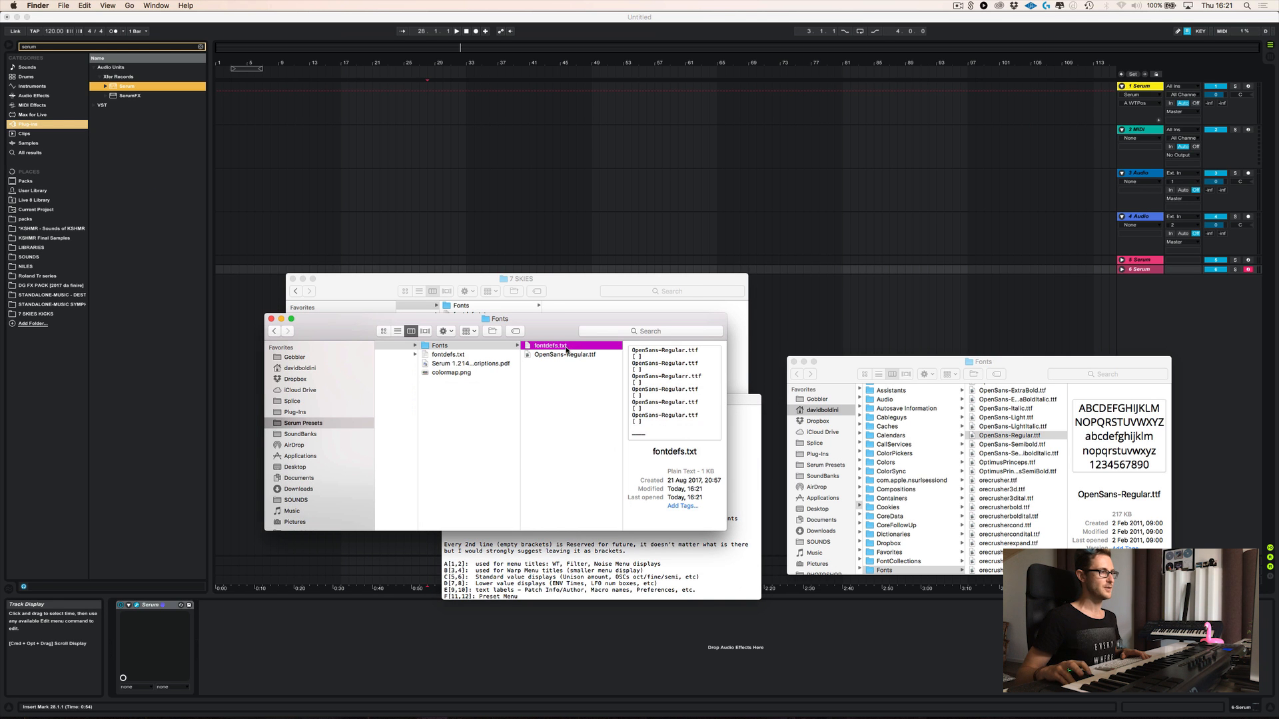
{"action": "left_click", "coordinate": [563, 354]}
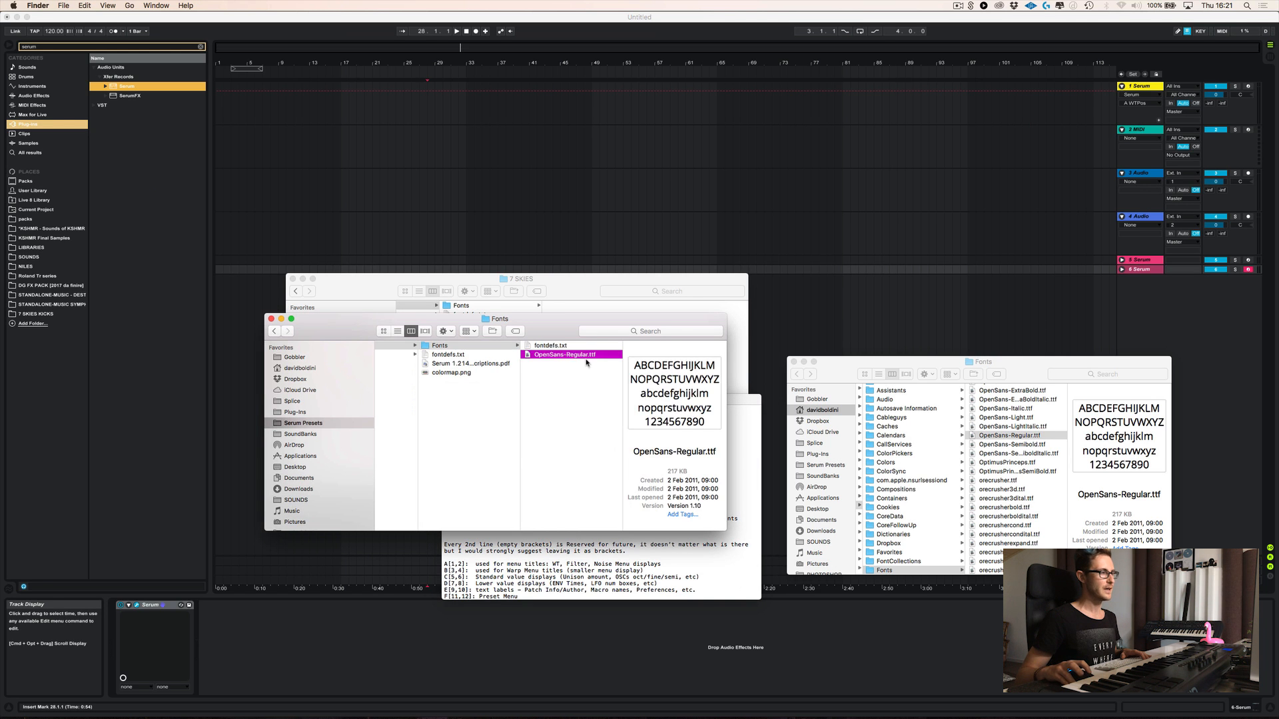
{"action": "mouse_move", "coordinate": [580, 392]}
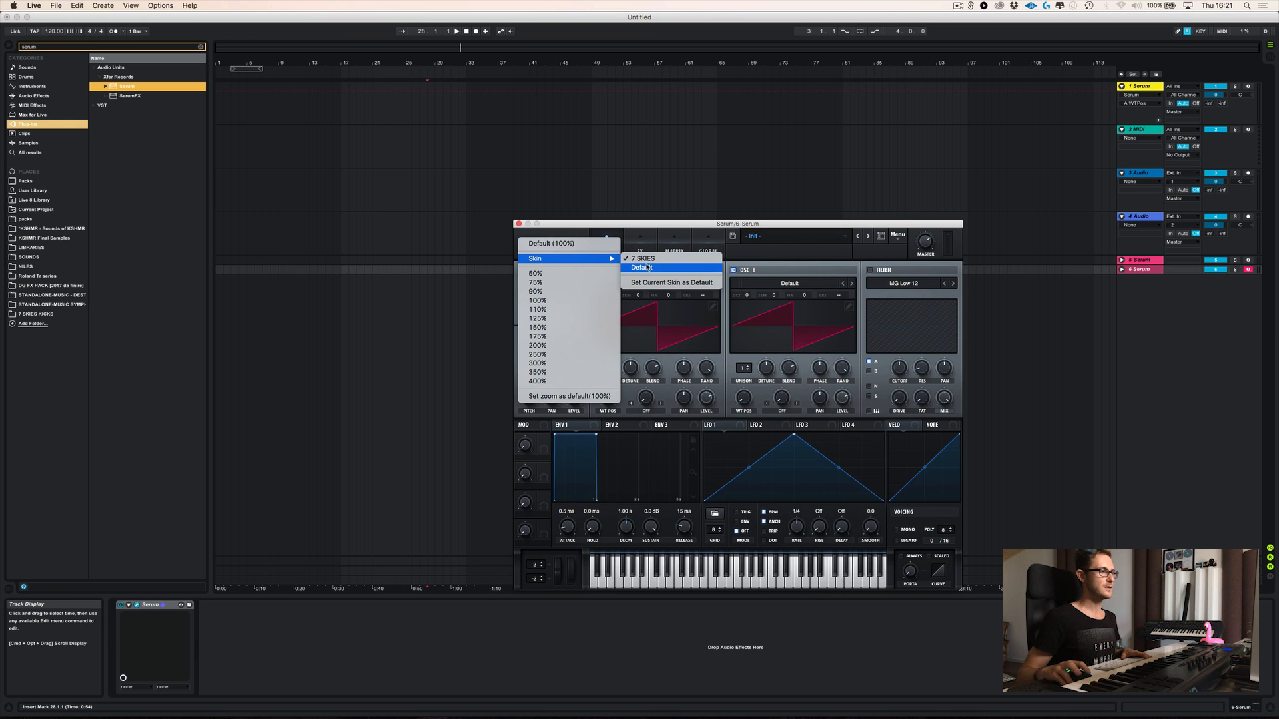
- Switch Serum's skin to Default and back to 7 SKIES so it reloads
{"action": "left_click", "coordinate": [644, 266]}
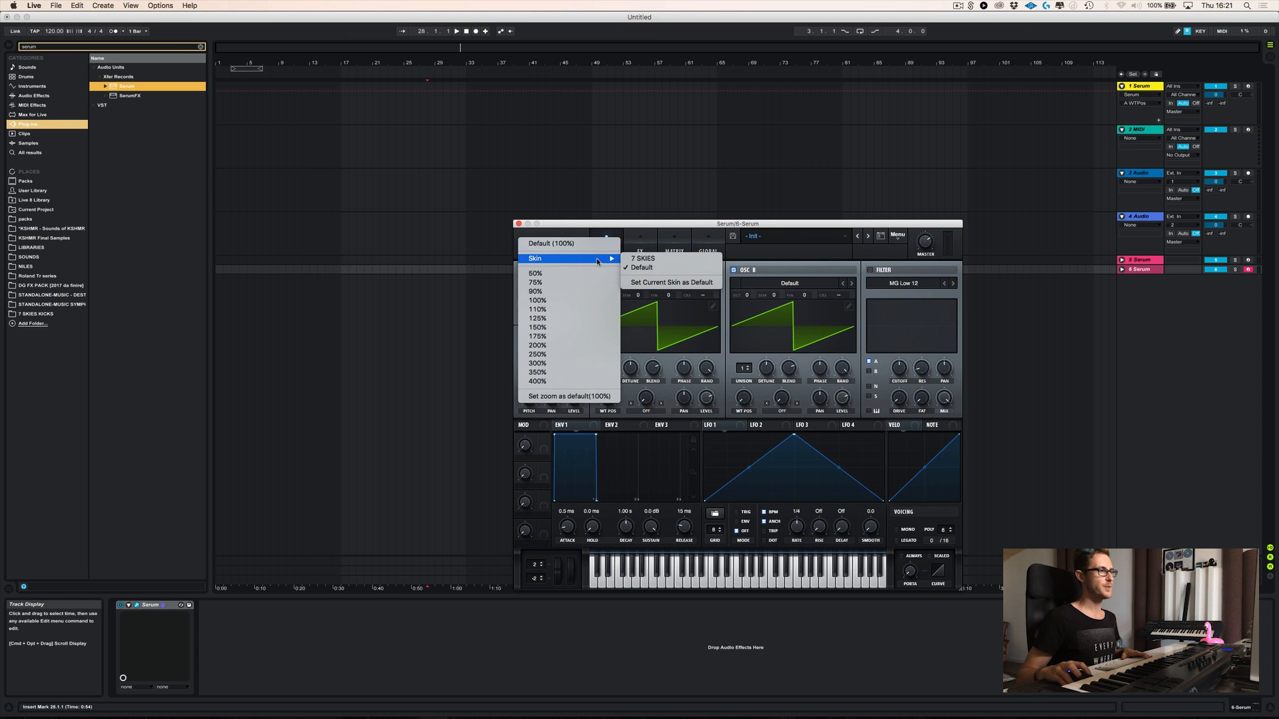
{"action": "mouse_move", "coordinate": [642, 257]}
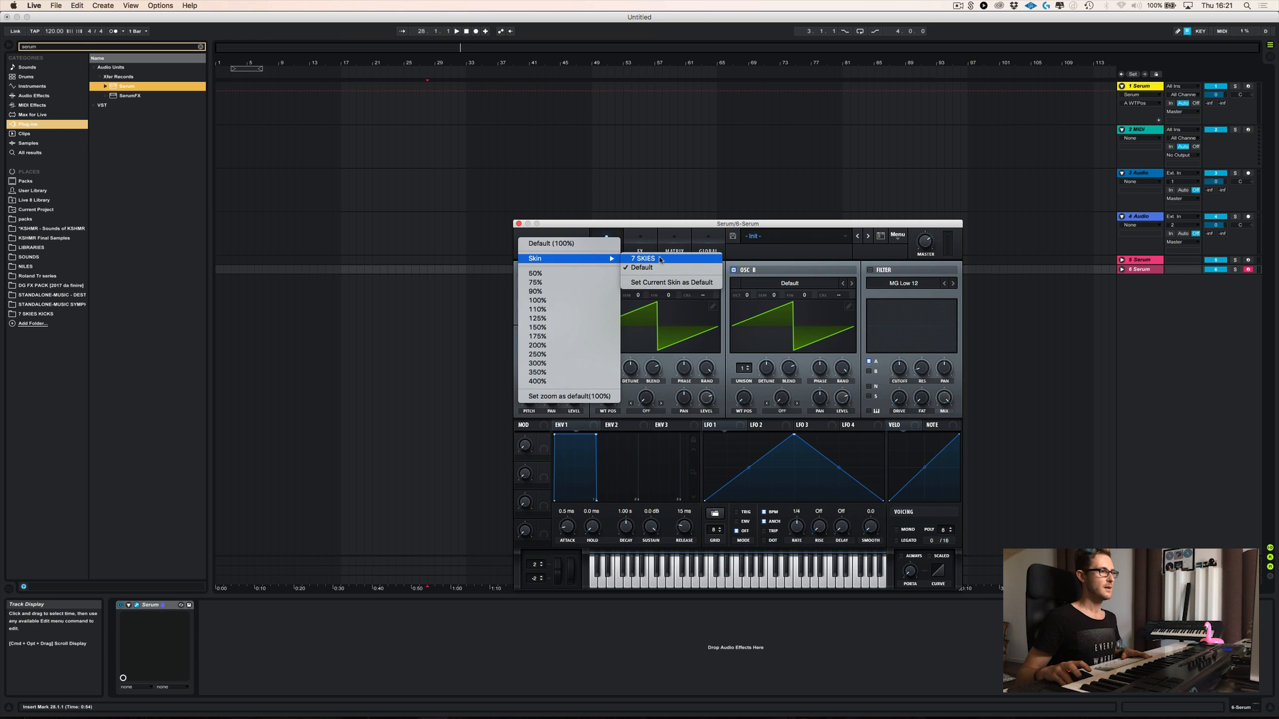
{"action": "left_click", "coordinate": [642, 257]}
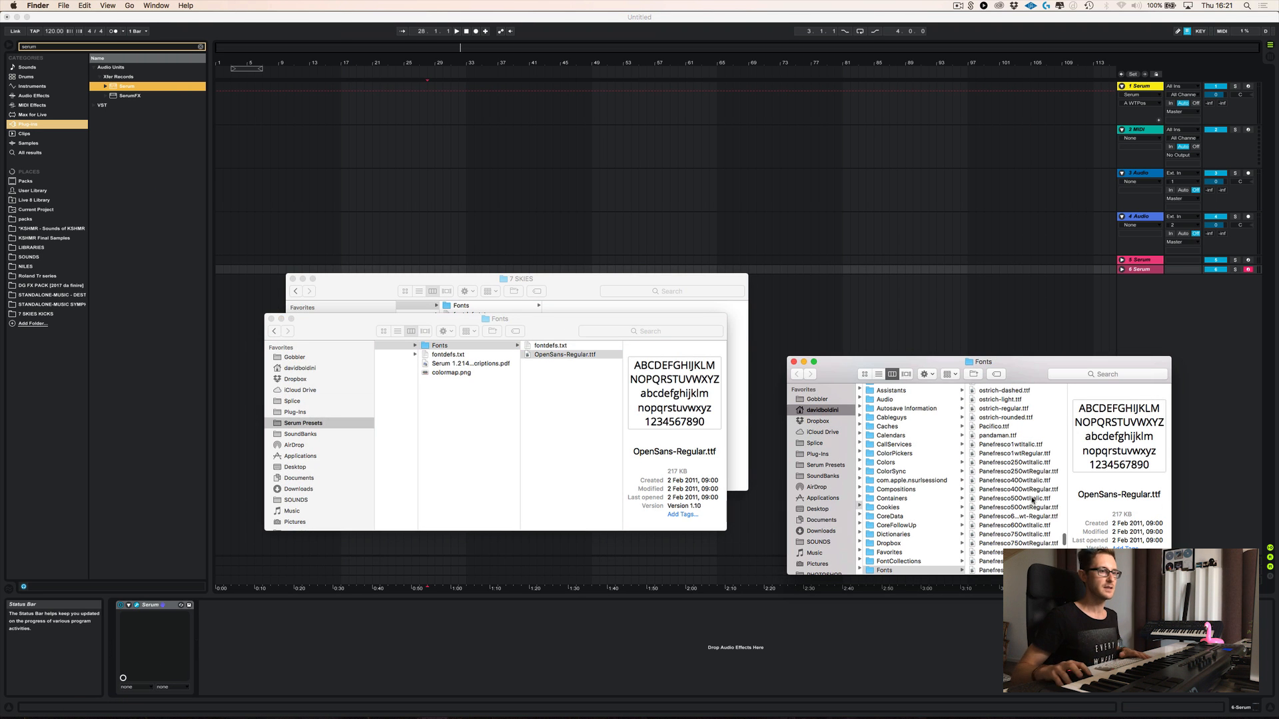
- Preview Perpetua Bold, then copy polkadog.ttf into the skin's Fonts folder
{"action": "double_click", "coordinate": [1014, 497]}
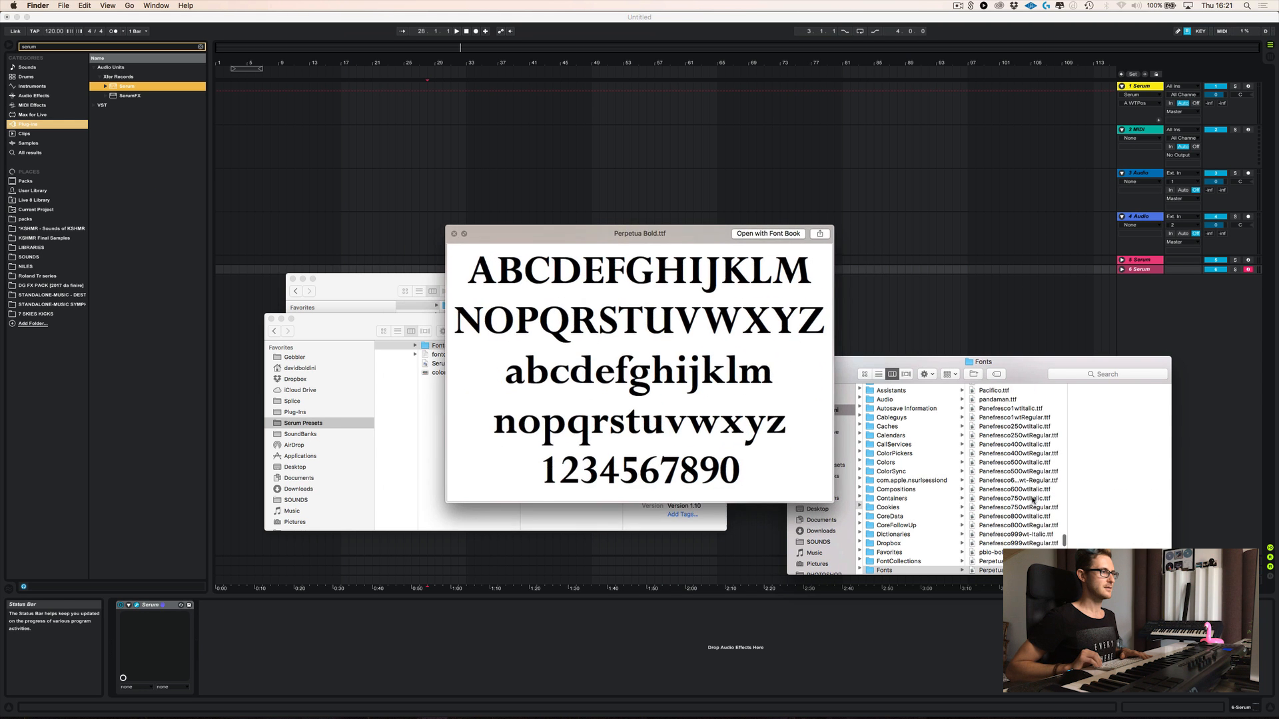
{"action": "left_click", "coordinate": [987, 561]}
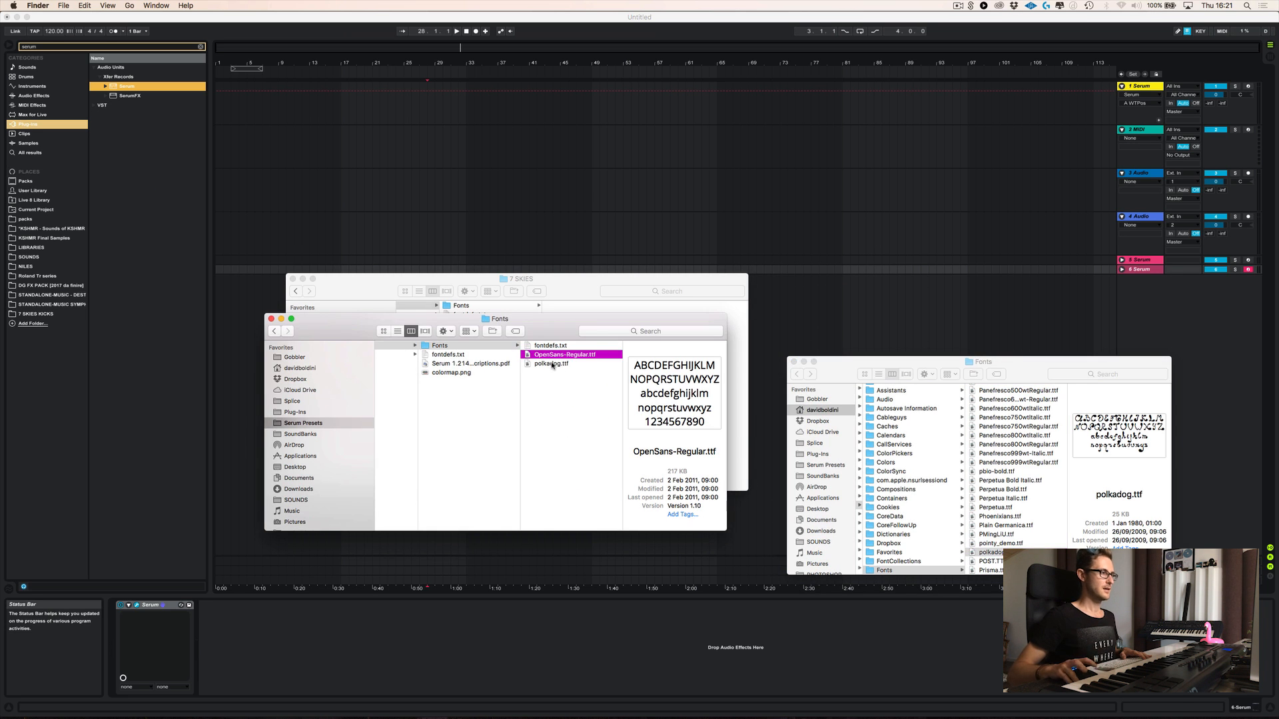
{"action": "left_click", "coordinate": [552, 363]}
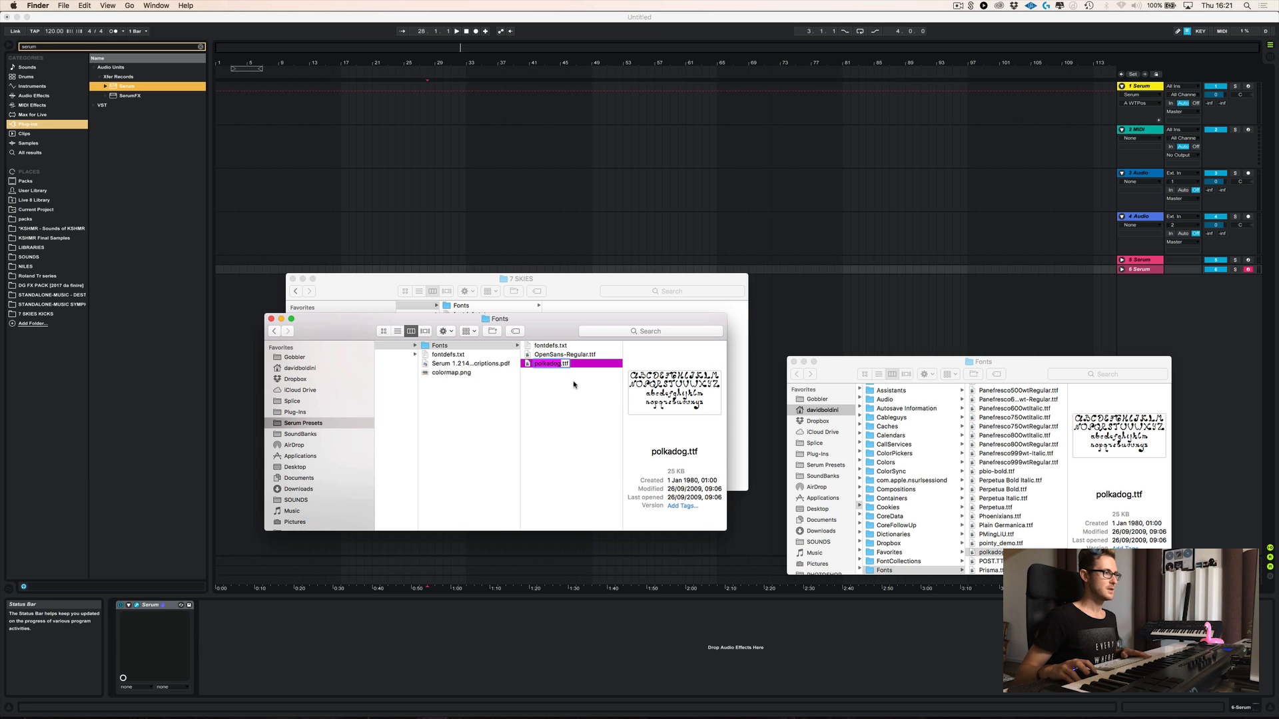
{"action": "double_click", "coordinate": [550, 345]}
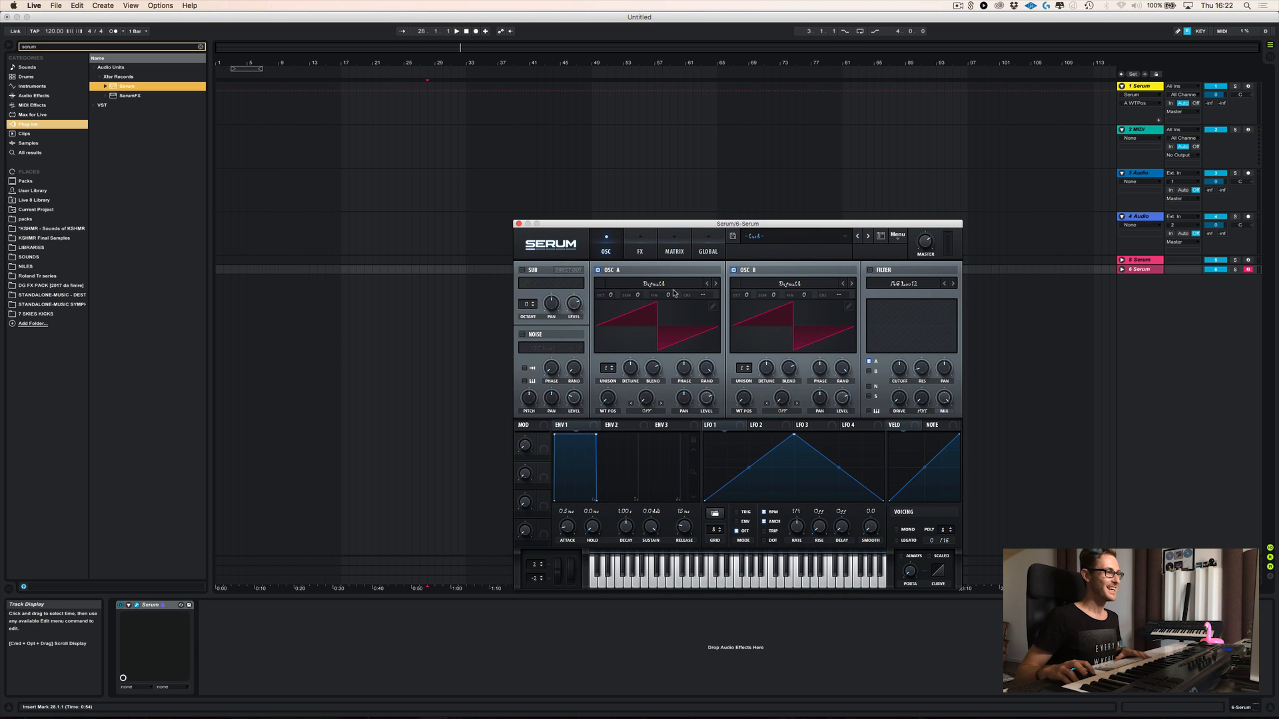
{"action": "mouse_move", "coordinate": [657, 271]}
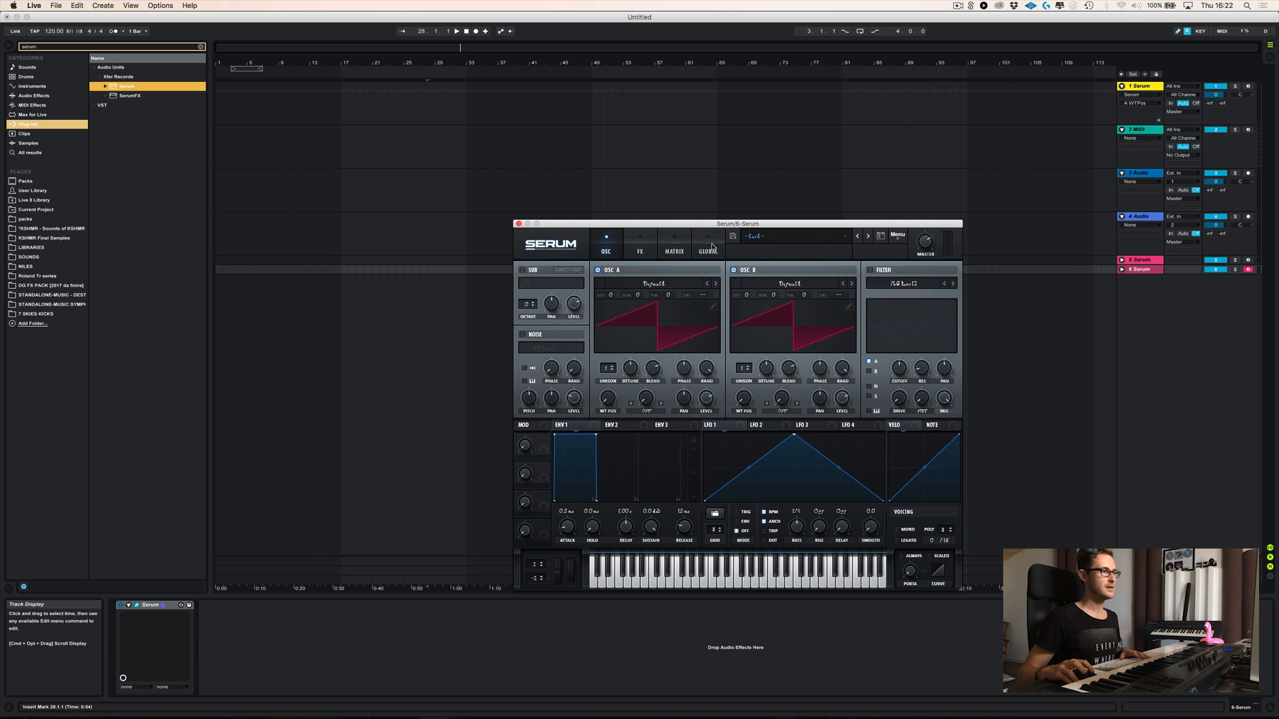
- Look over the 7 SKIES interface rendered in the polkadog font
{"action": "left_click", "coordinate": [706, 251]}
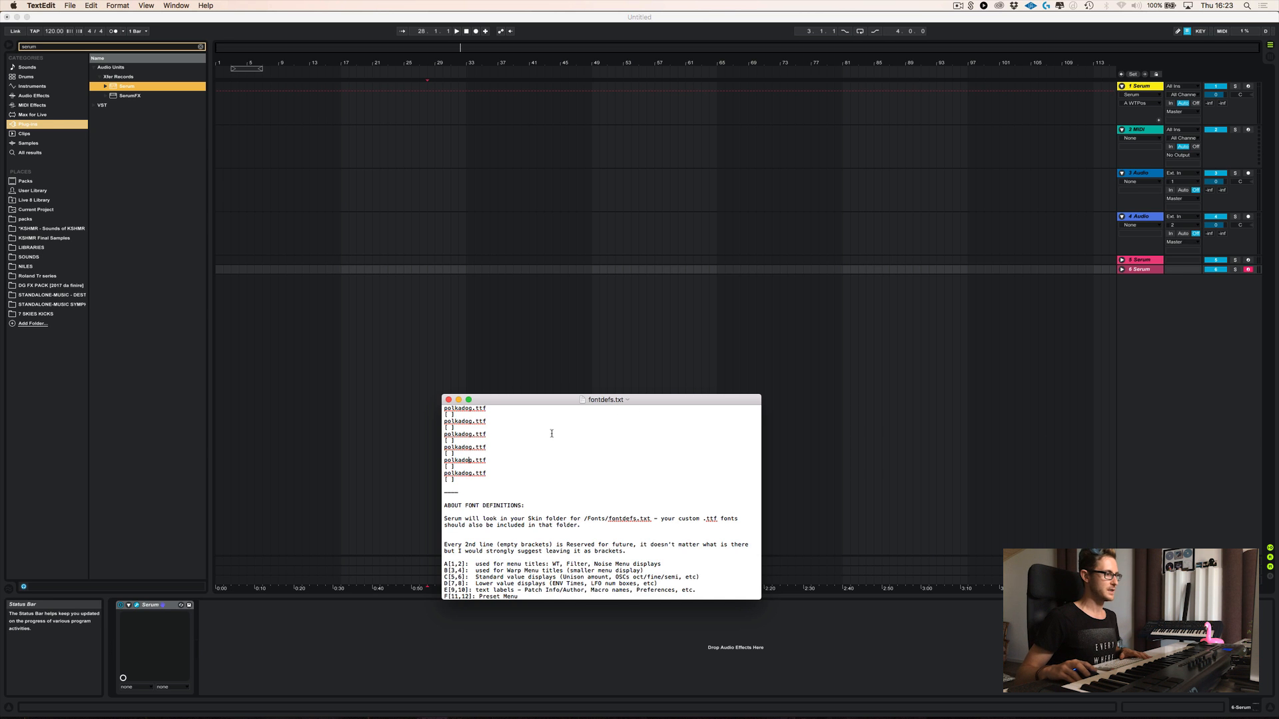
- Scroll fontdefs.txt to the misc notes and edit its polkadog.ttf lines
{"action": "scroll", "scroll_direction": "down", "scroll_amount": 3}
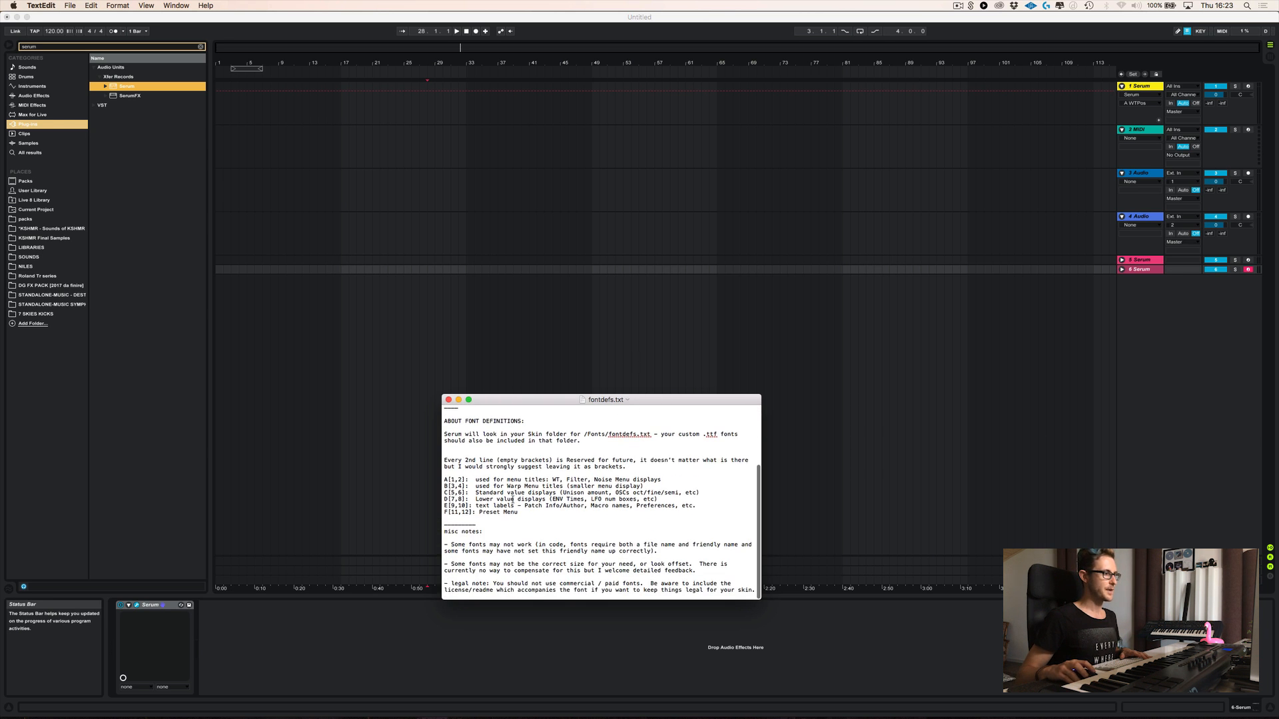
{"action": "double_click", "coordinate": [522, 480]}
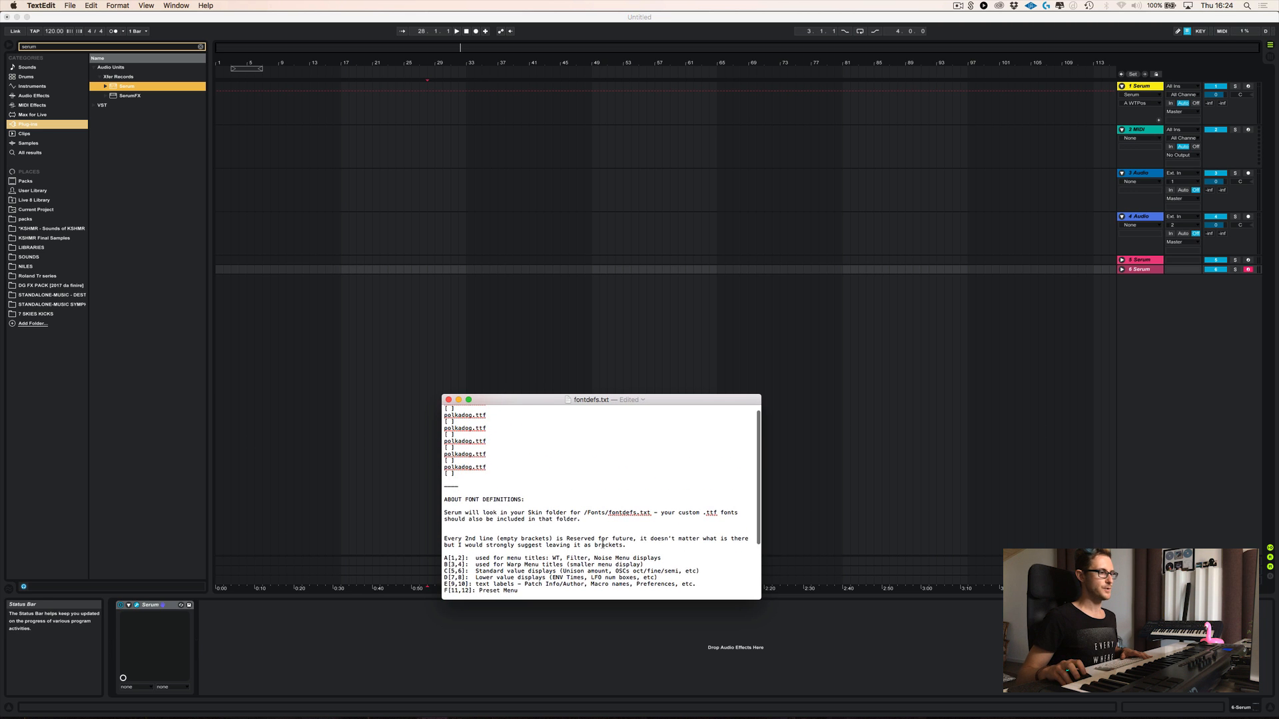
{"action": "scroll", "scroll_direction": "down", "scroll_amount": 3}
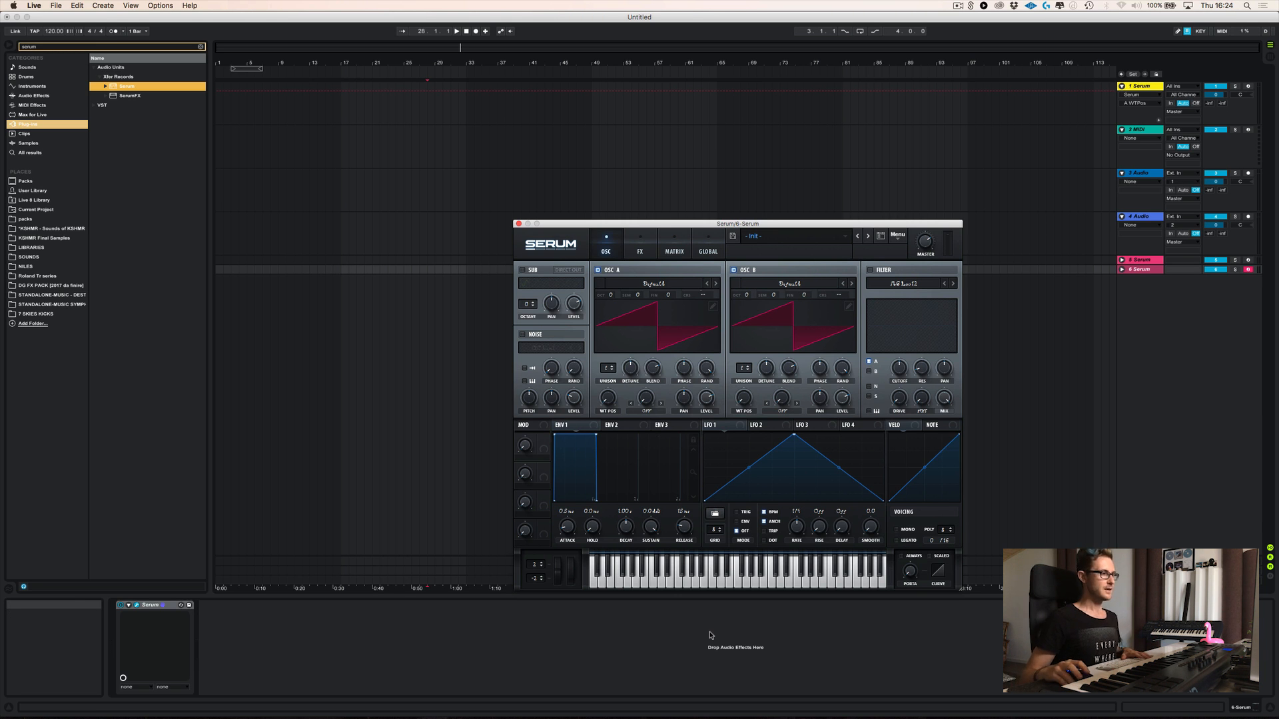
{"action": "mouse_move", "coordinate": [700, 331]}
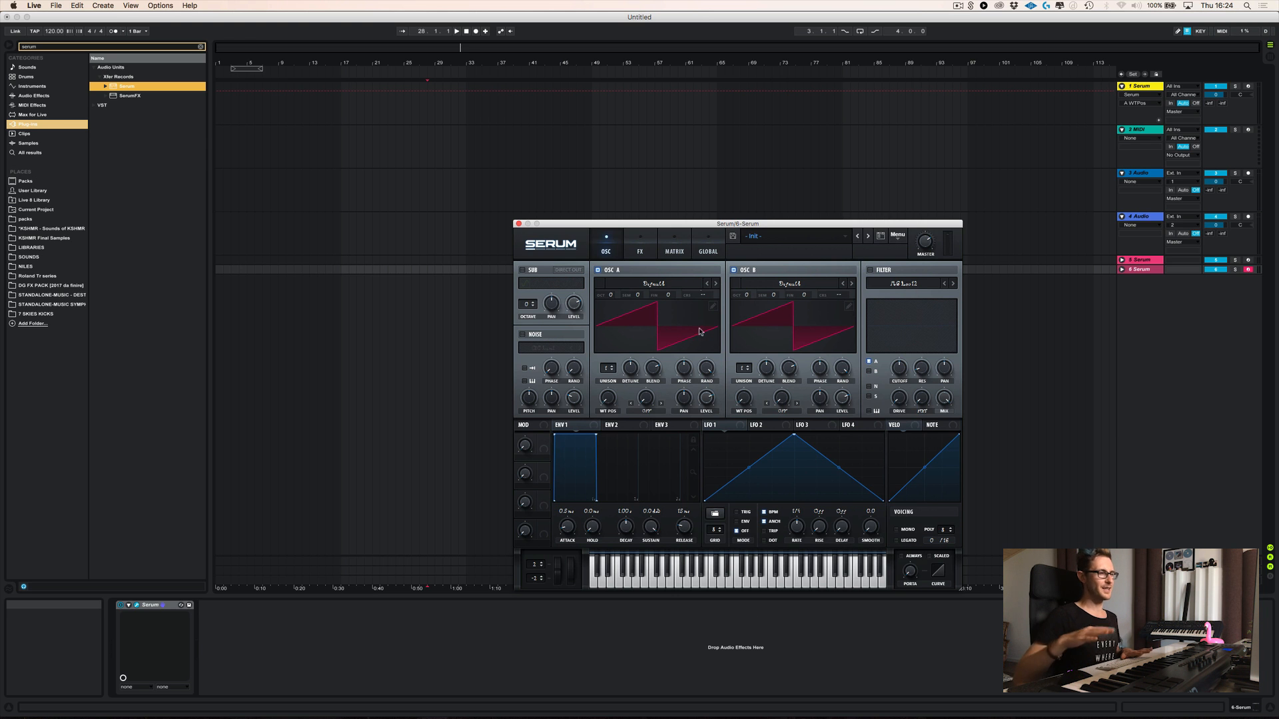
{"action": "mouse_move", "coordinate": [696, 332]}
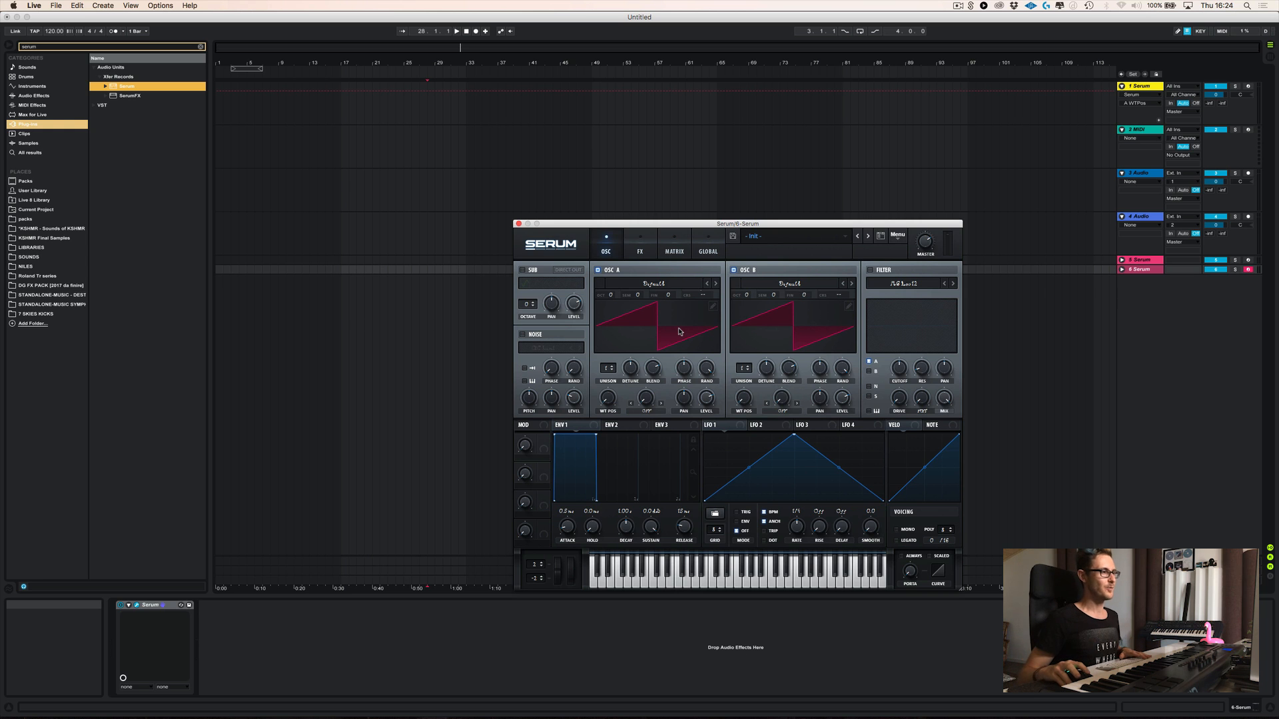
{"action": "mouse_move", "coordinate": [676, 331]}
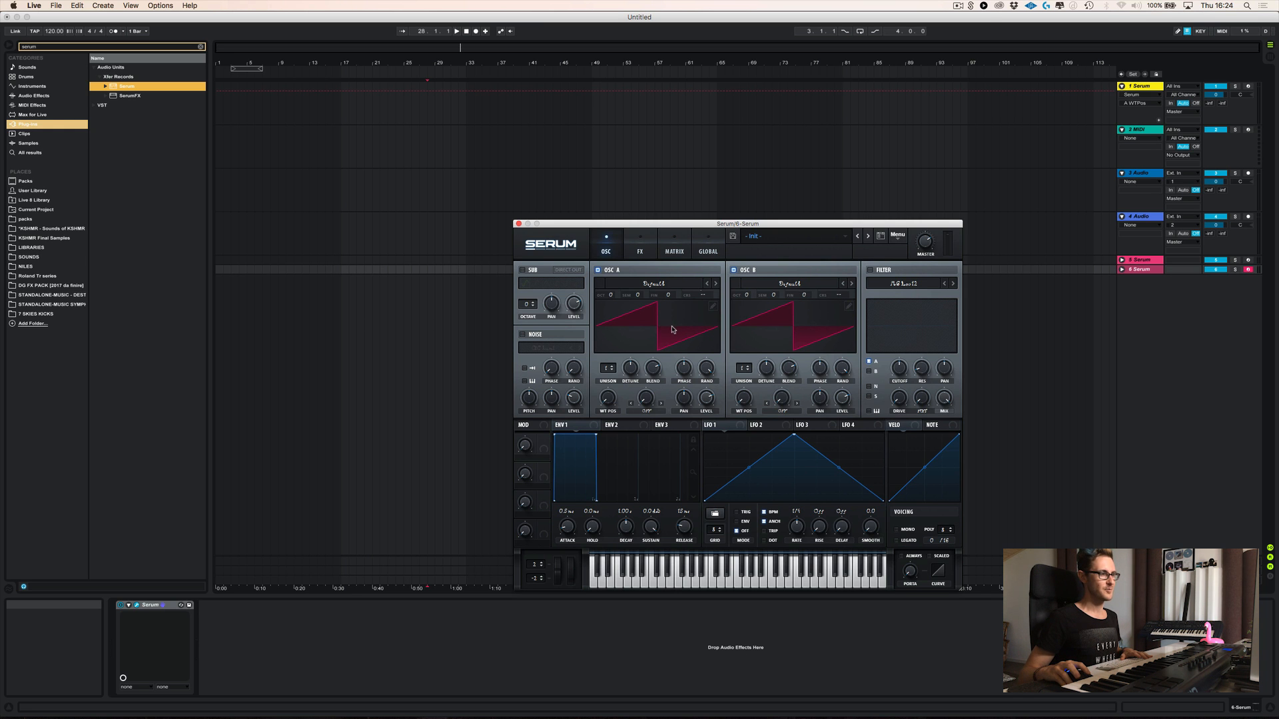
{"action": "mouse_move", "coordinate": [662, 297]}
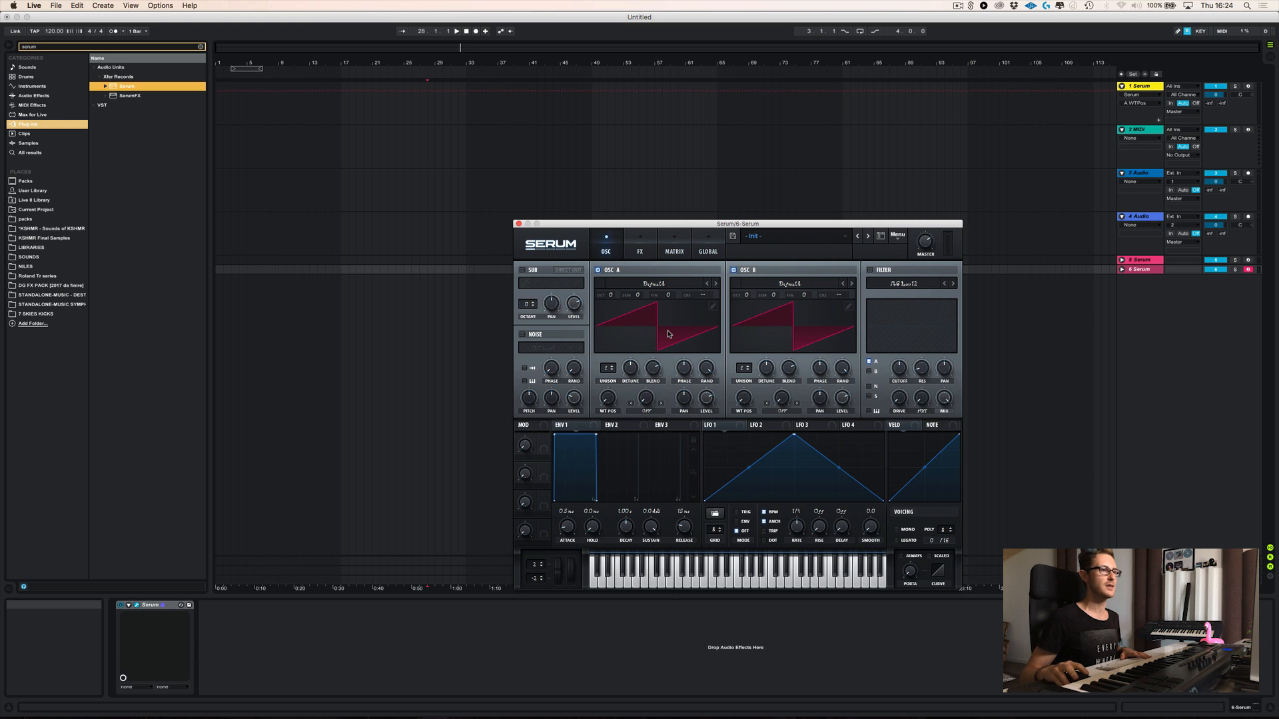
{"action": "mouse_move", "coordinate": [861, 268]}
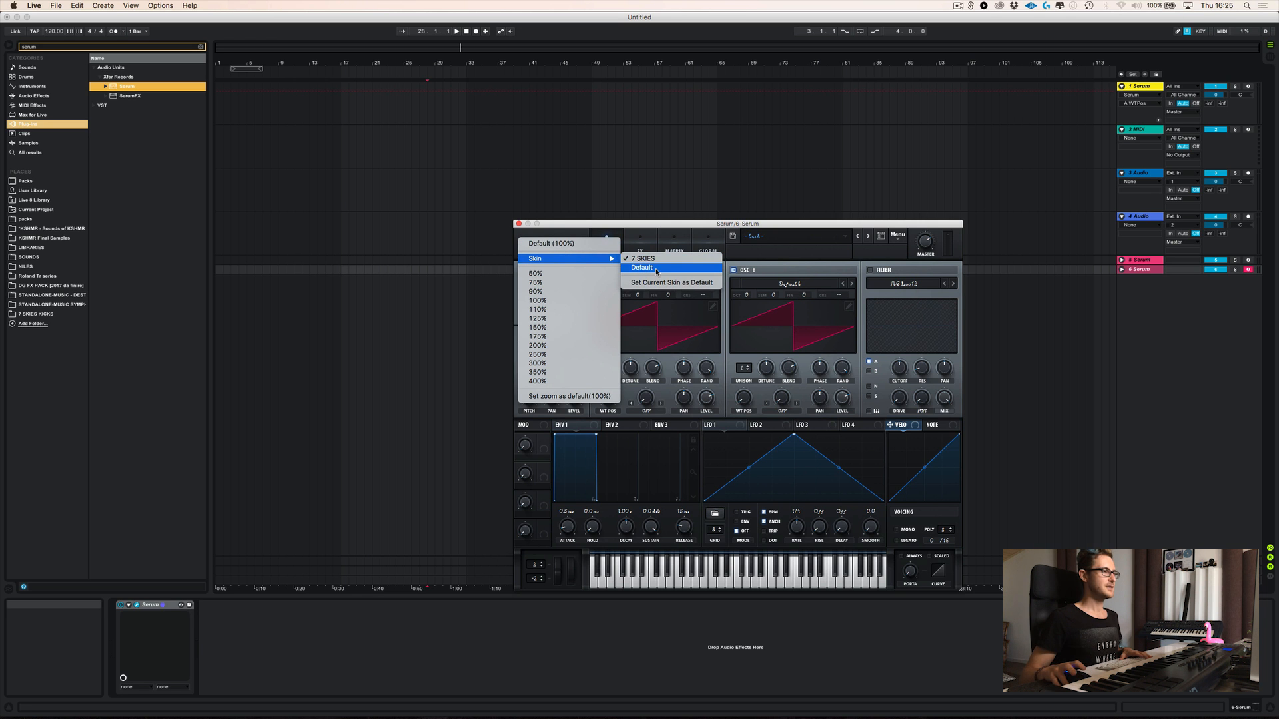
- Switch Serum back to the Default skin from Menu > Skin
{"action": "left_click", "coordinate": [642, 268]}
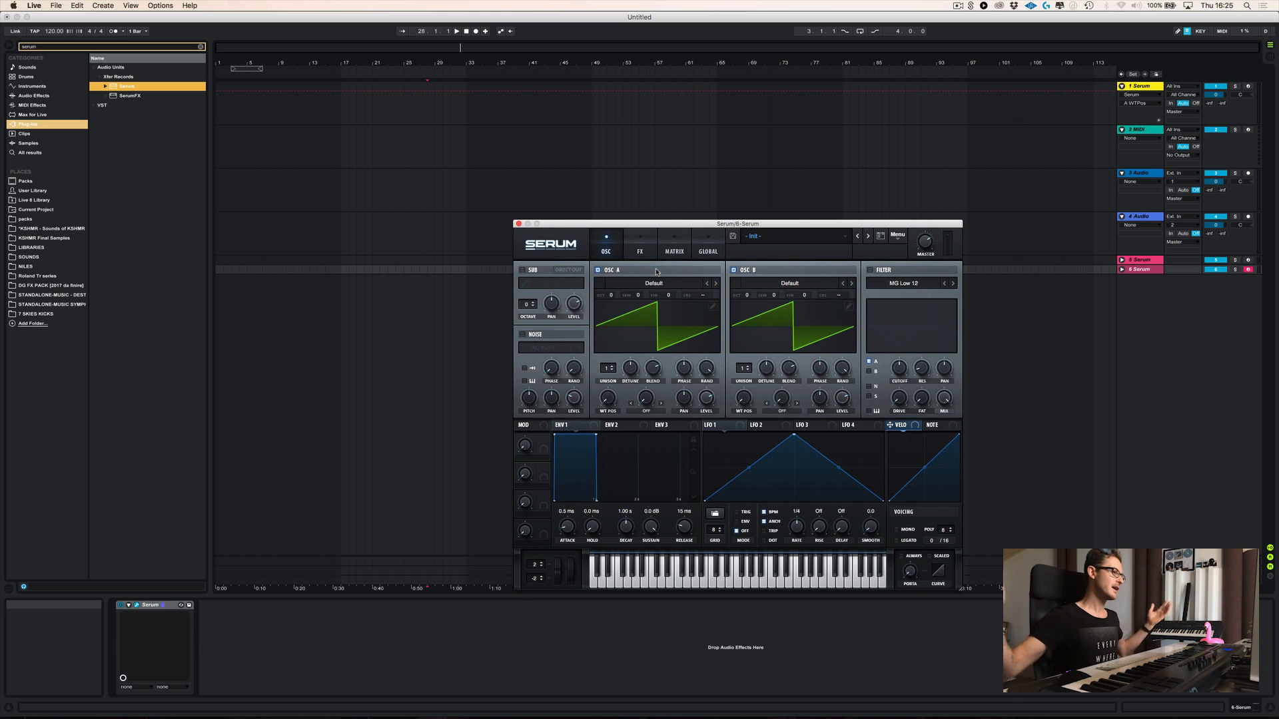